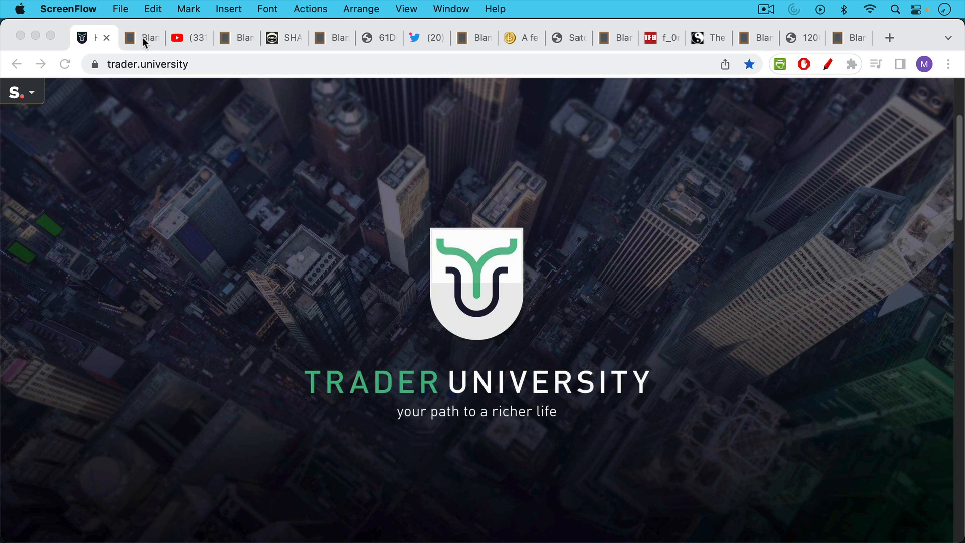
Step: Switch to the Blank Slate note titled 'Satoshi's Secret Weapon', still without body text
{"action": "left_click", "coordinate": [144, 38]}
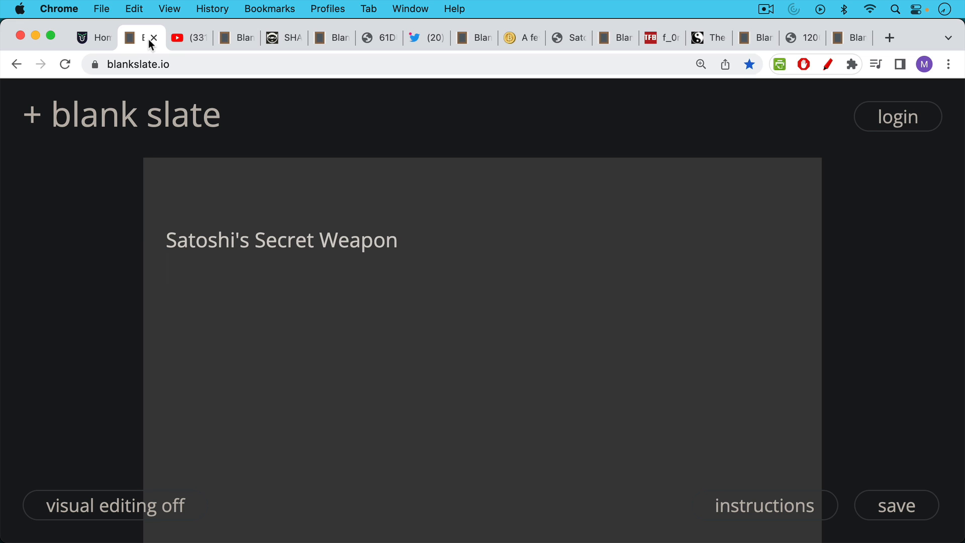
Step: Open the 'Bitcoin Controlled By Two Mining Pools?' video and scroll to the highlighted ASIC comment
{"action": "left_click", "coordinate": [189, 37]}
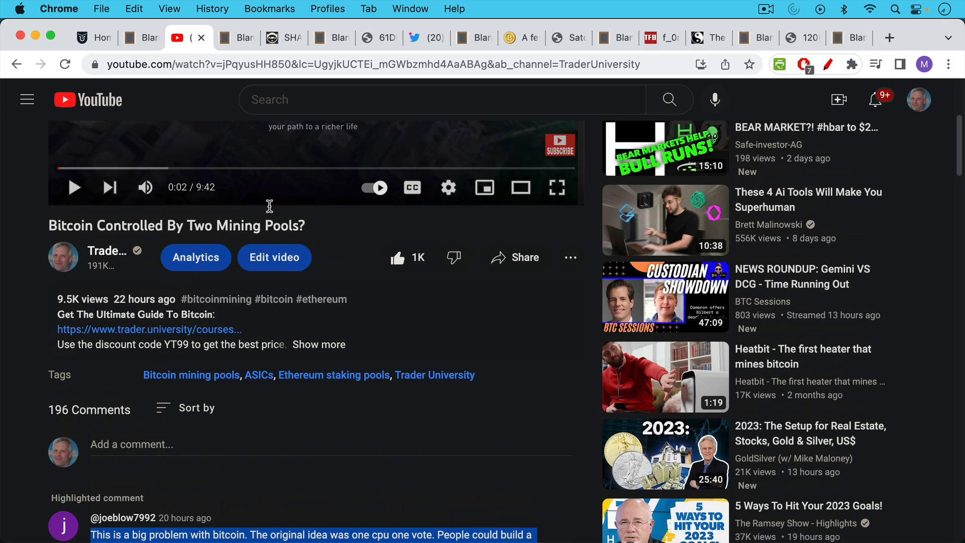
{"action": "mouse_move", "coordinate": [271, 183]}
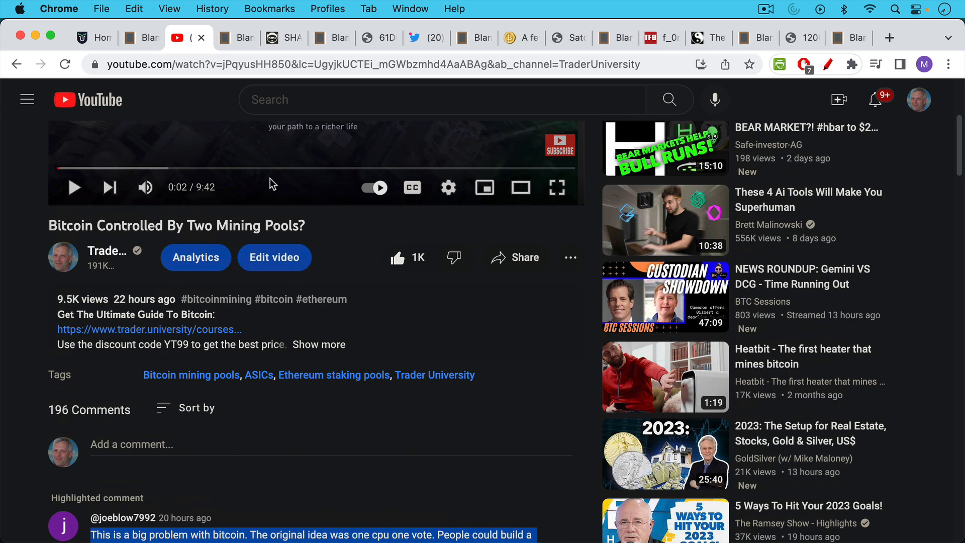
{"action": "mouse_move", "coordinate": [272, 203]}
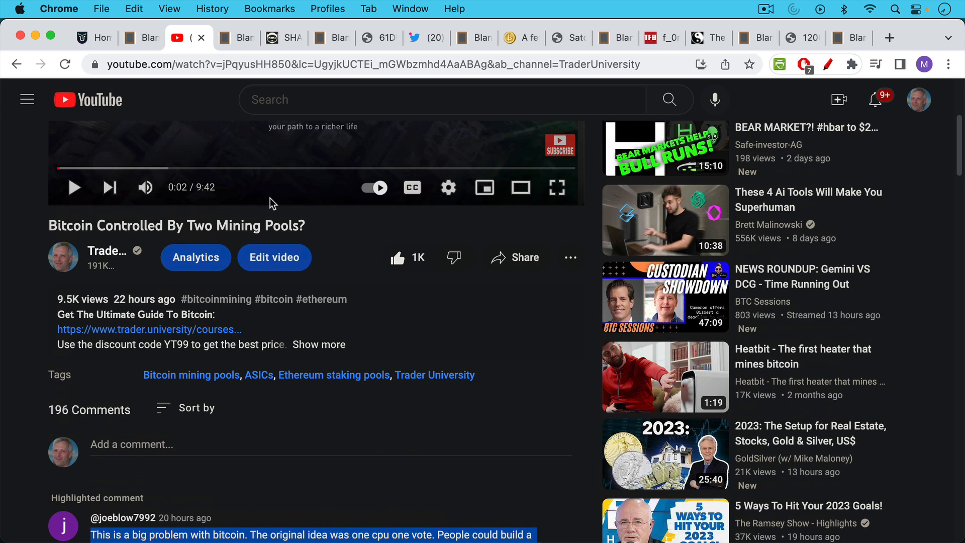
{"action": "scroll", "scroll_direction": "down", "scroll_amount": 3}
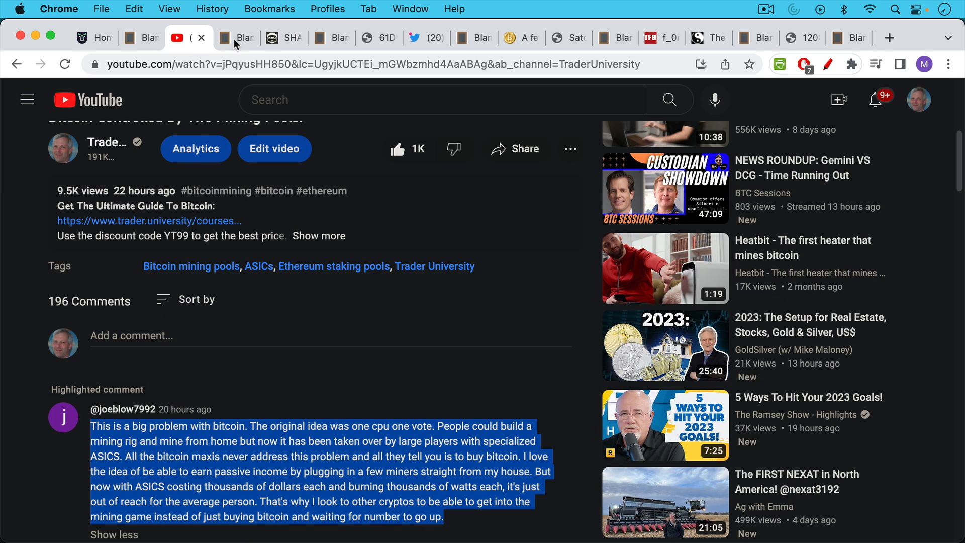
Step: Show the note quoting the viewer comment that ASICs put bitcoin mining out of reach
{"action": "left_click", "coordinate": [242, 37]}
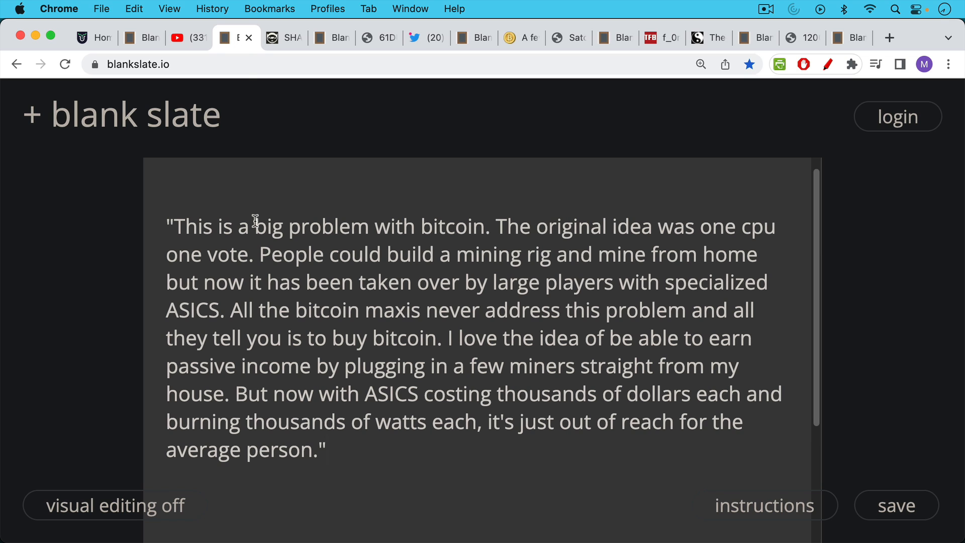
{"action": "mouse_move", "coordinate": [291, 254]}
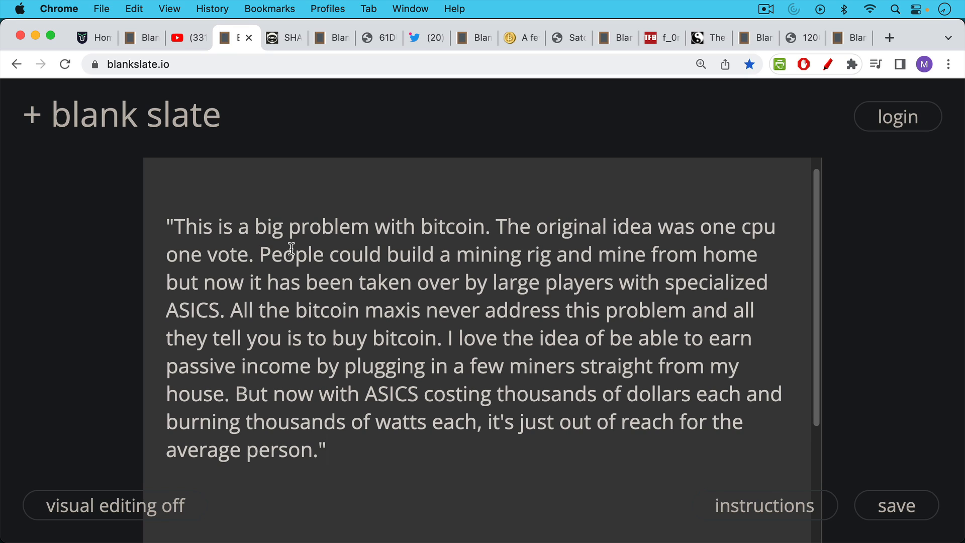
{"action": "mouse_move", "coordinate": [307, 220]}
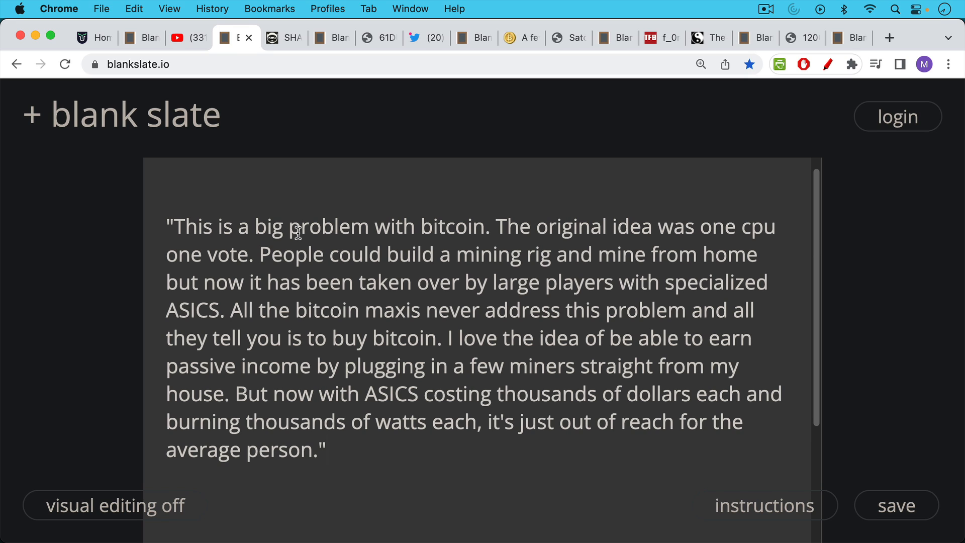
{"action": "mouse_move", "coordinate": [294, 282]}
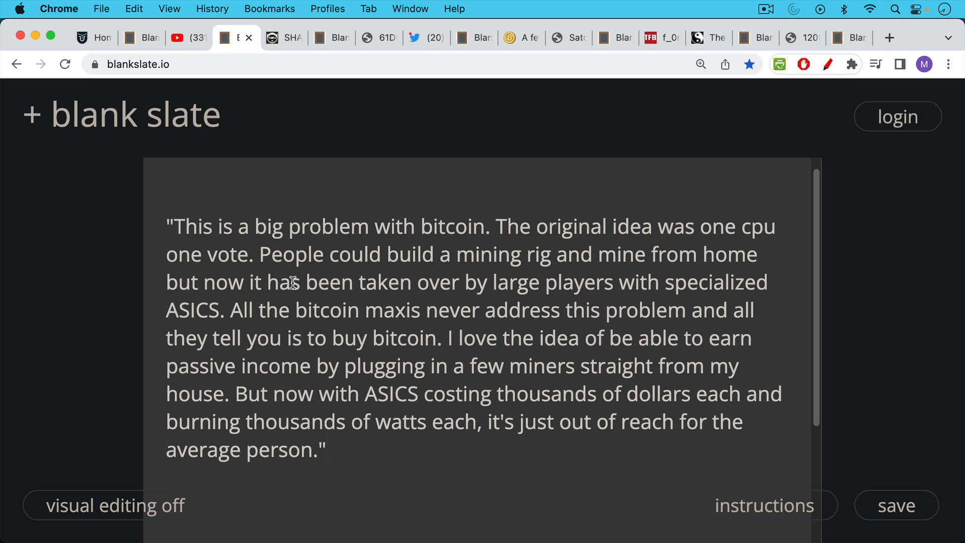
{"action": "mouse_move", "coordinate": [309, 171]}
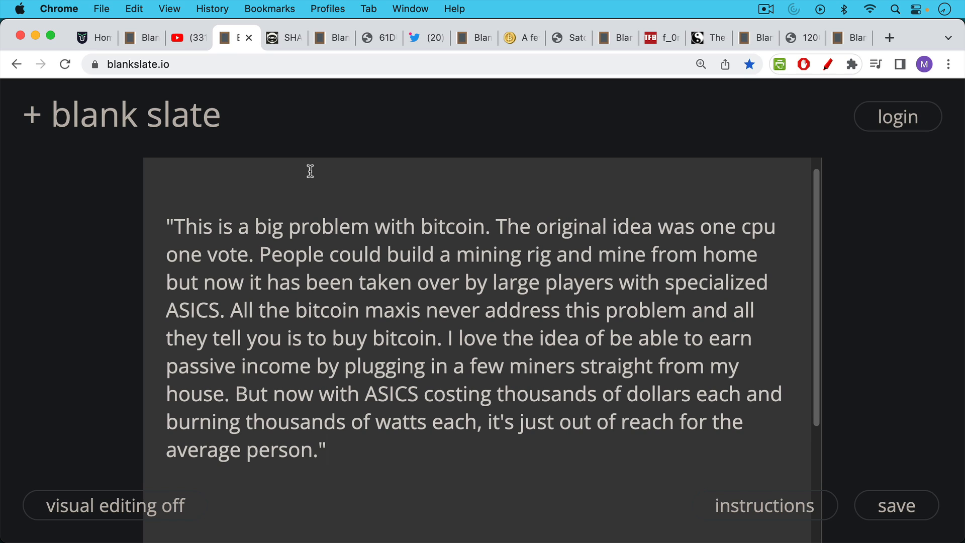
{"action": "mouse_move", "coordinate": [309, 185]}
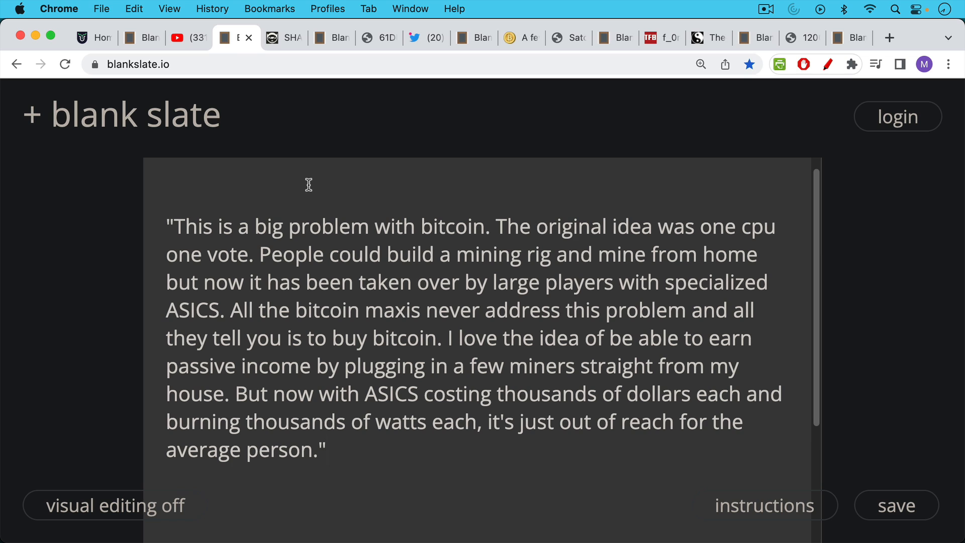
{"action": "mouse_move", "coordinate": [297, 99]}
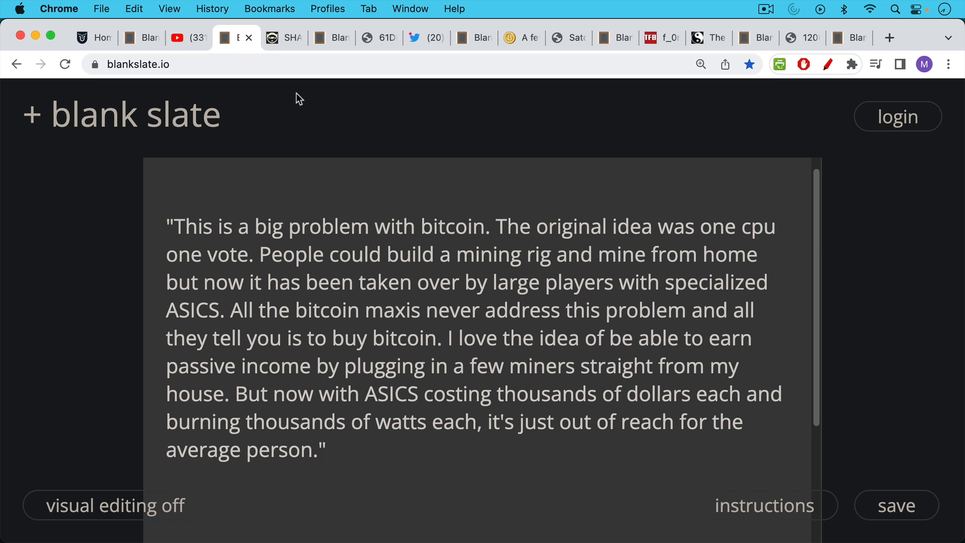
{"action": "mouse_move", "coordinate": [283, 50]}
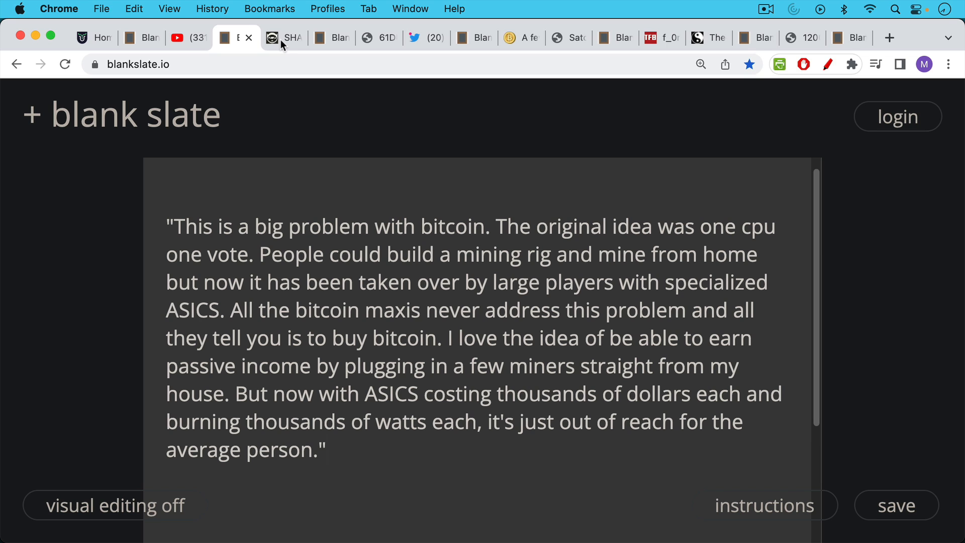
Step: Check Xorbin's SHA-256 hash of 'Ethereum is trash.12356789', then return to the CPU/GPU/ASIC note
{"action": "left_click", "coordinate": [292, 37]}
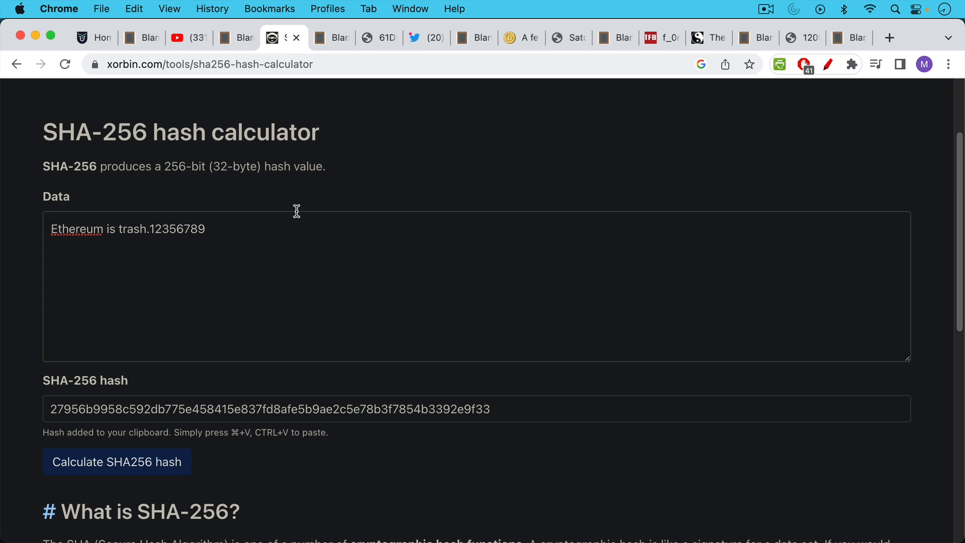
{"action": "mouse_move", "coordinate": [293, 253]}
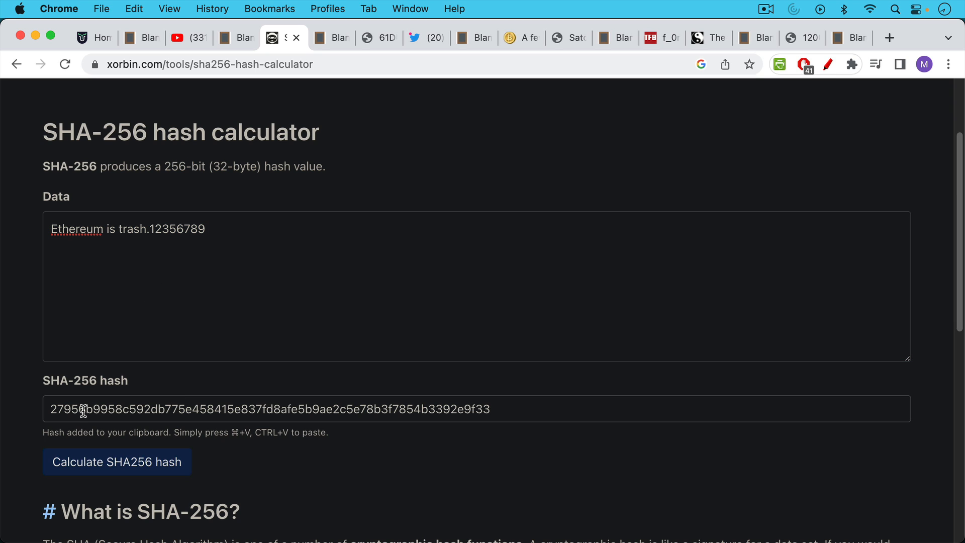
{"action": "mouse_move", "coordinate": [100, 405]}
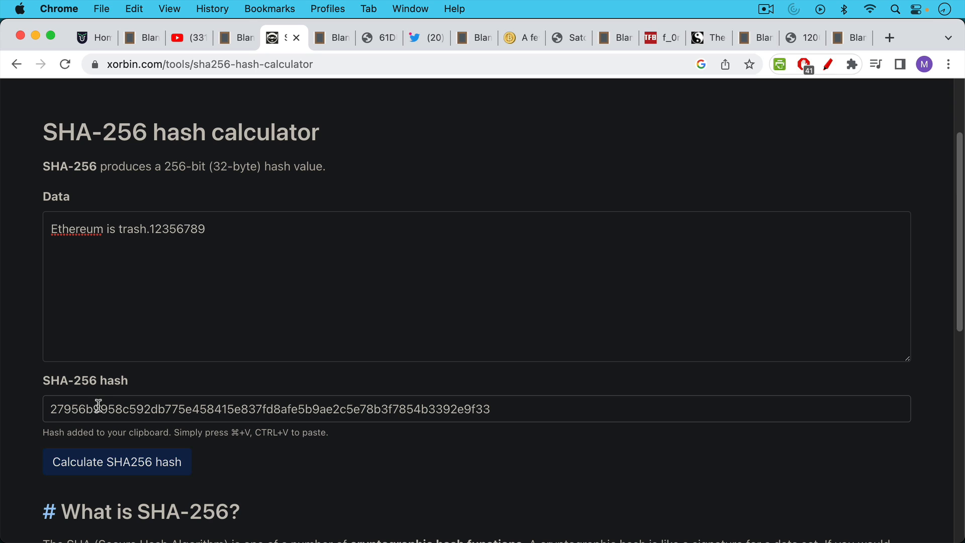
{"action": "mouse_move", "coordinate": [98, 400]}
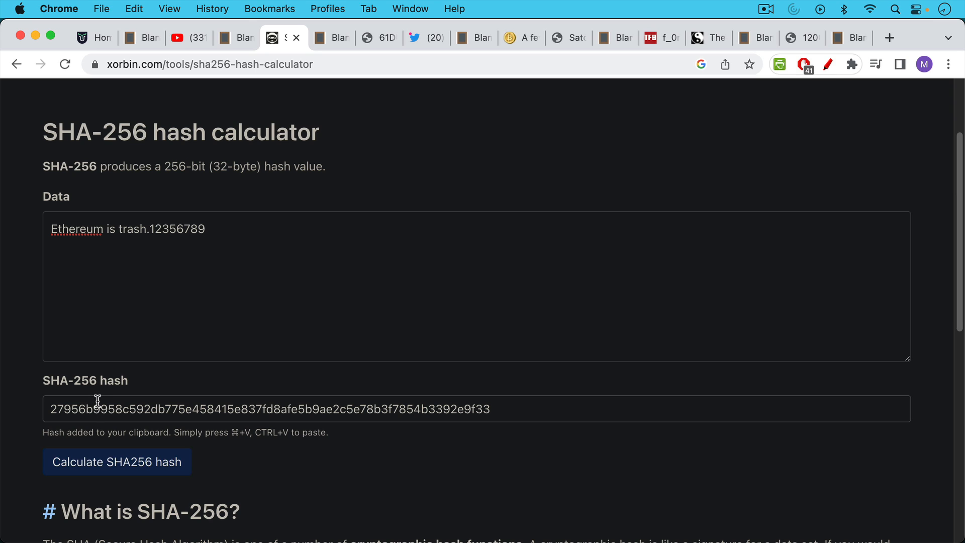
{"action": "mouse_move", "coordinate": [156, 285]}
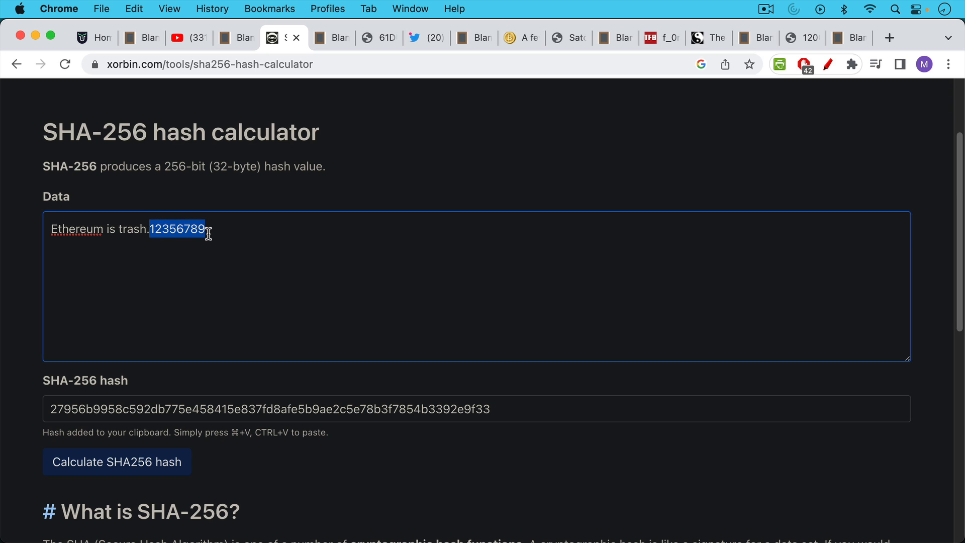
{"action": "mouse_move", "coordinate": [166, 456]}
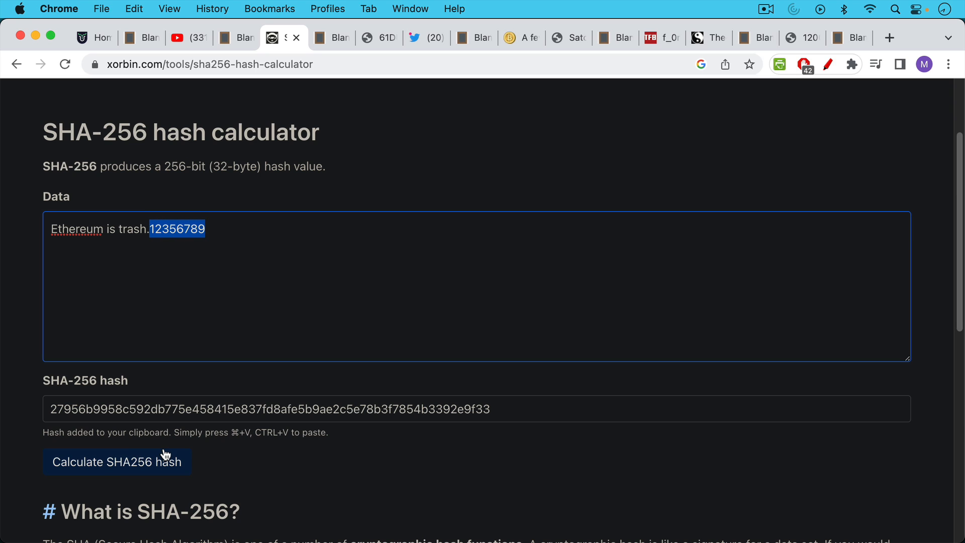
{"action": "mouse_move", "coordinate": [167, 233]}
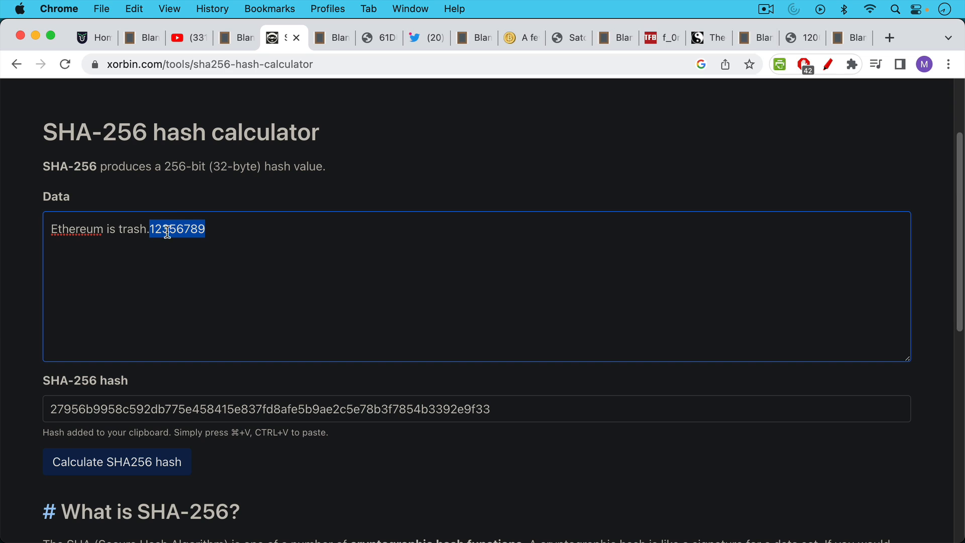
{"action": "left_click", "coordinate": [329, 37]}
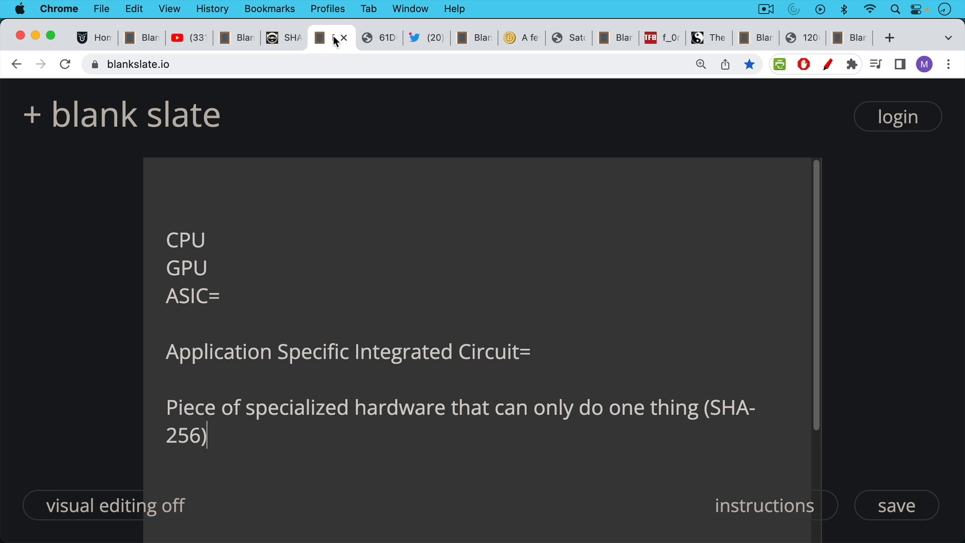
{"action": "left_click", "coordinate": [281, 38]}
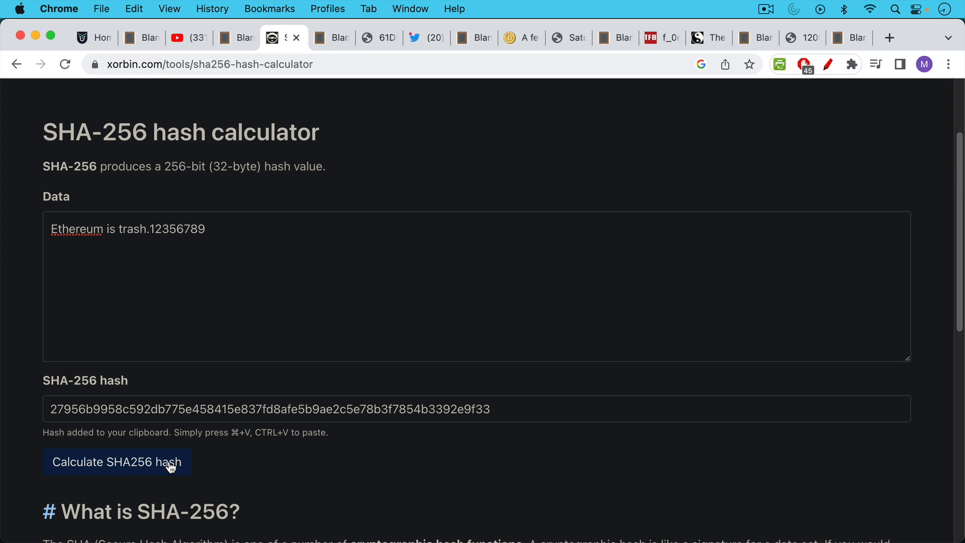
{"action": "mouse_move", "coordinate": [334, 96]}
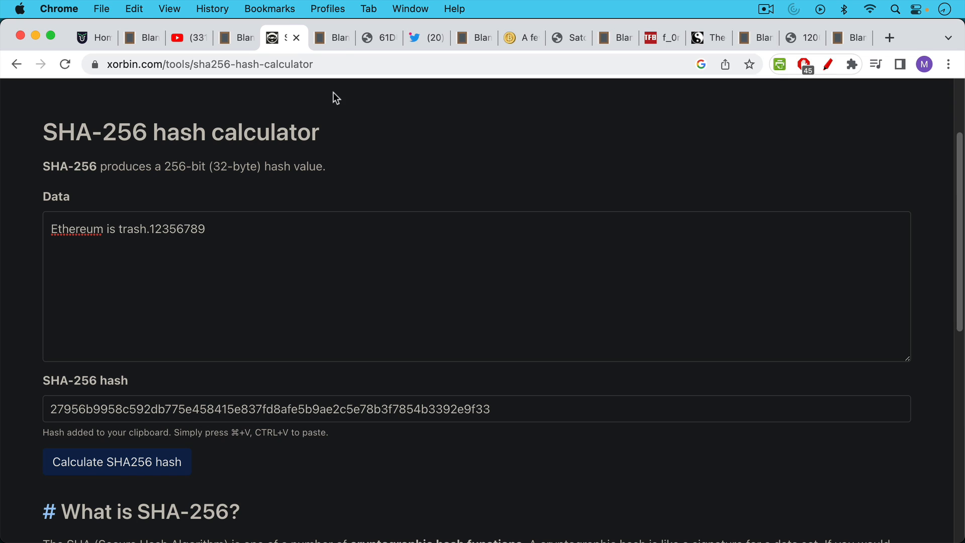
{"action": "left_click", "coordinate": [334, 38]}
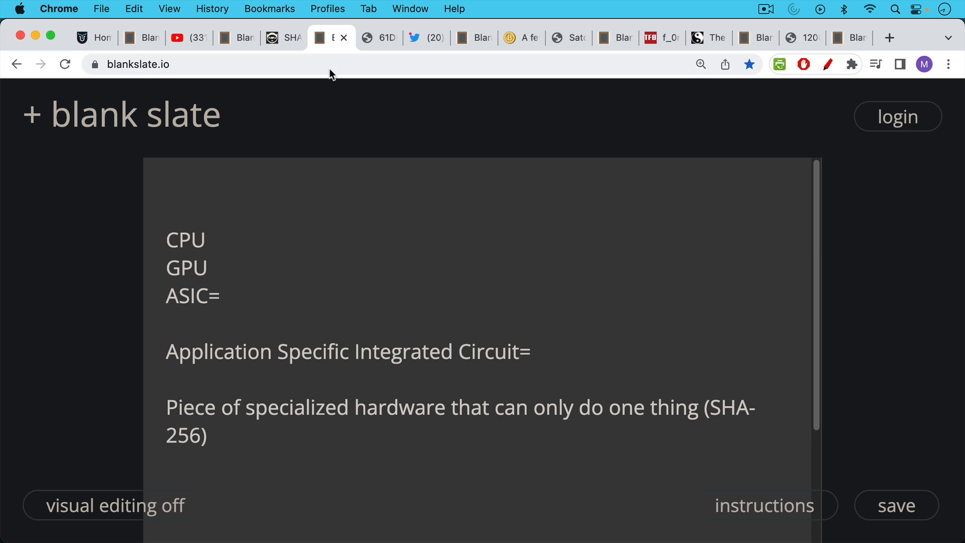
{"action": "mouse_move", "coordinate": [164, 238]}
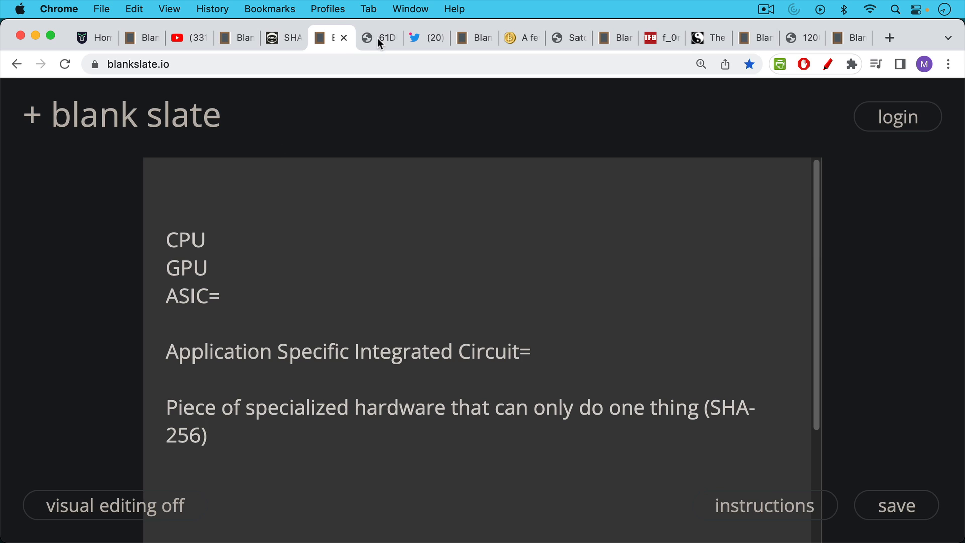
Step: View the Bitmain ASIC miner photo, briefly glancing at Satoshi's CPU-mining tweet
{"action": "left_click", "coordinate": [385, 38]}
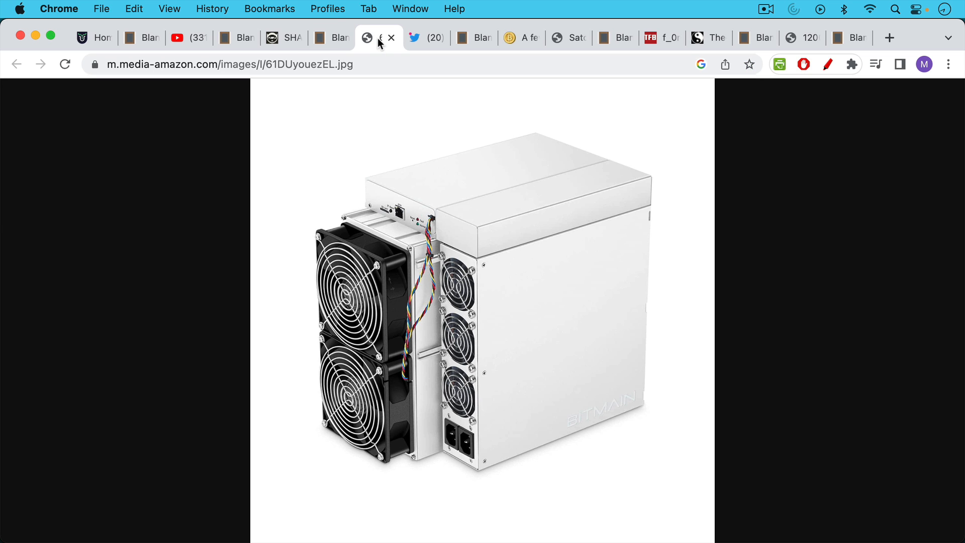
{"action": "mouse_move", "coordinate": [358, 43]}
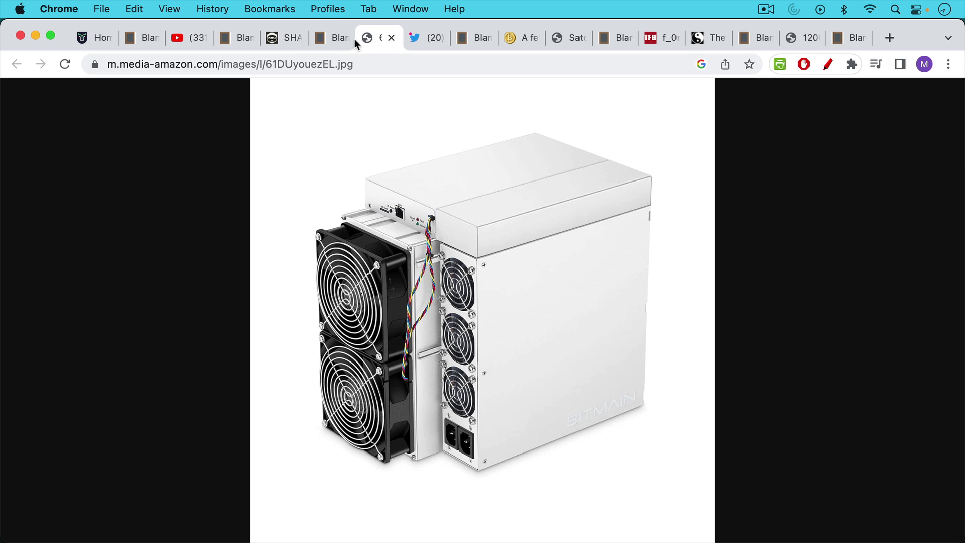
{"action": "mouse_move", "coordinate": [436, 39]}
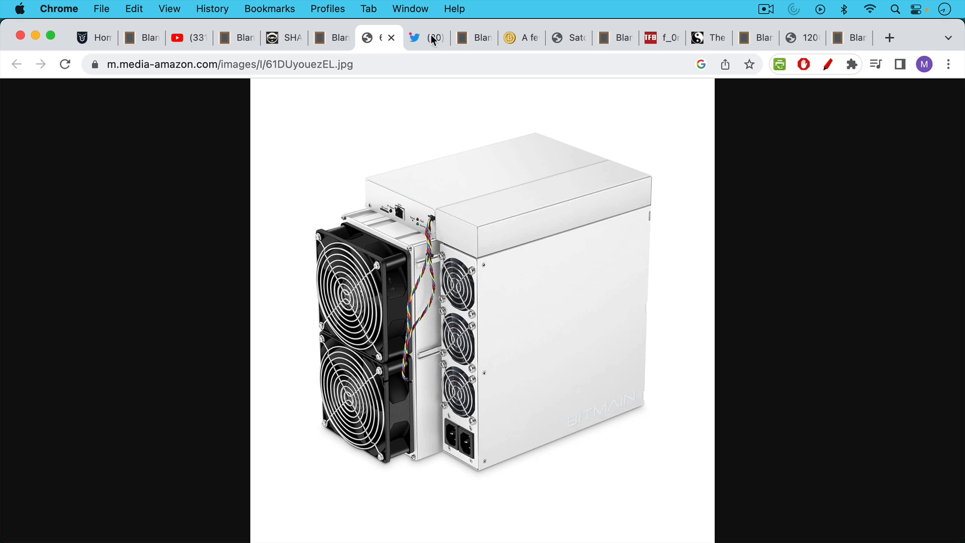
{"action": "left_click", "coordinate": [432, 37]}
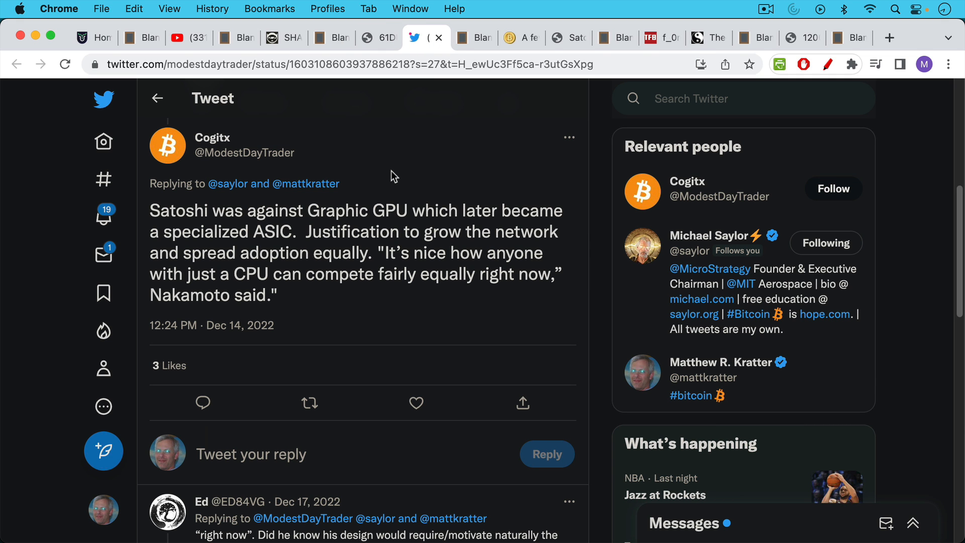
{"action": "left_click", "coordinate": [375, 37]}
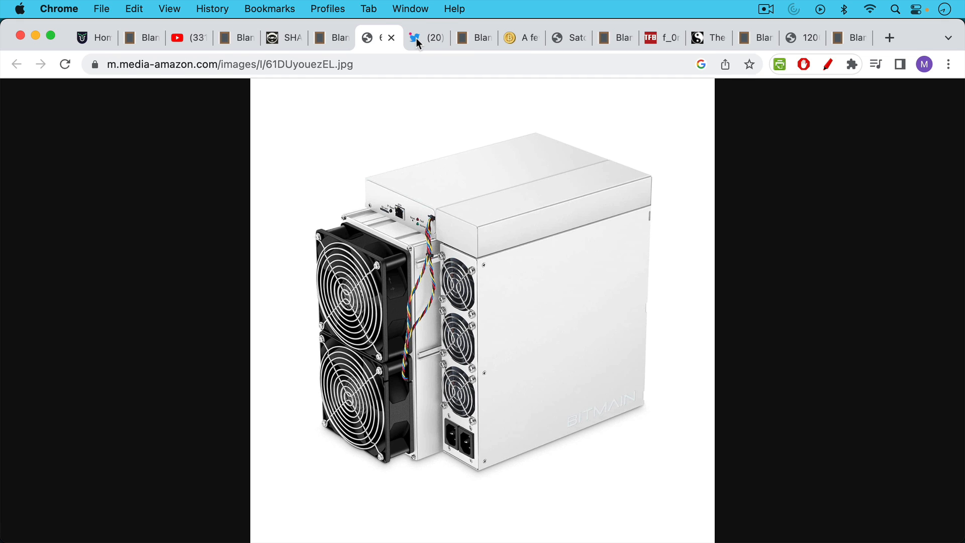
Step: Scroll below Saylor's Proof of Work tweet to the Nakamoto reply about CPU-only fair competition
{"action": "left_click", "coordinate": [424, 38]}
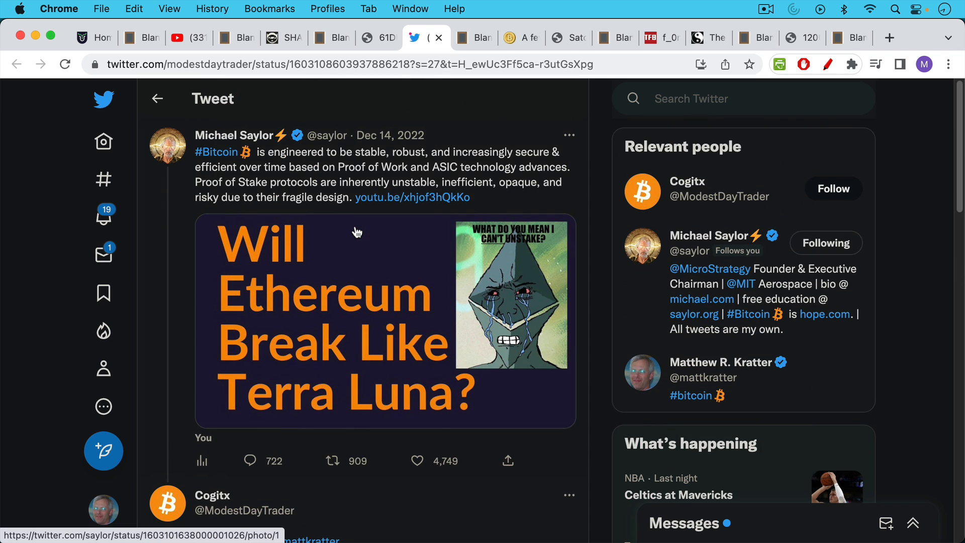
{"action": "scroll", "scroll_direction": "down", "scroll_amount": 3}
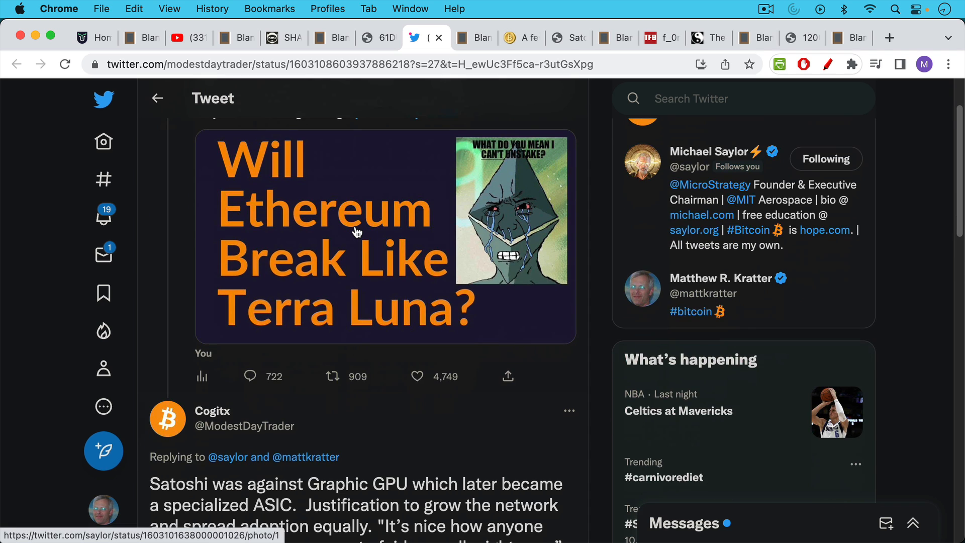
{"action": "scroll", "scroll_direction": "down", "scroll_amount": 3}
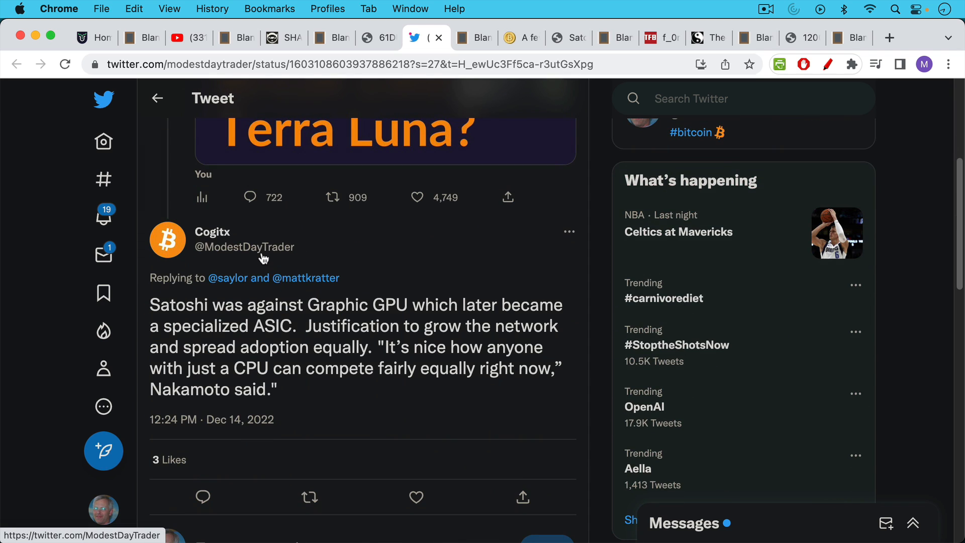
{"action": "mouse_move", "coordinate": [529, 223]}
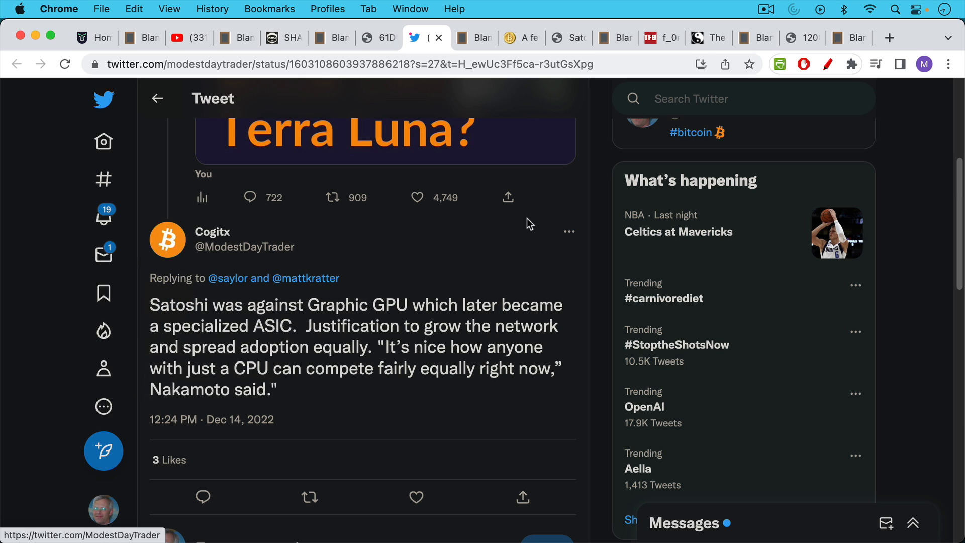
{"action": "mouse_move", "coordinate": [513, 259]}
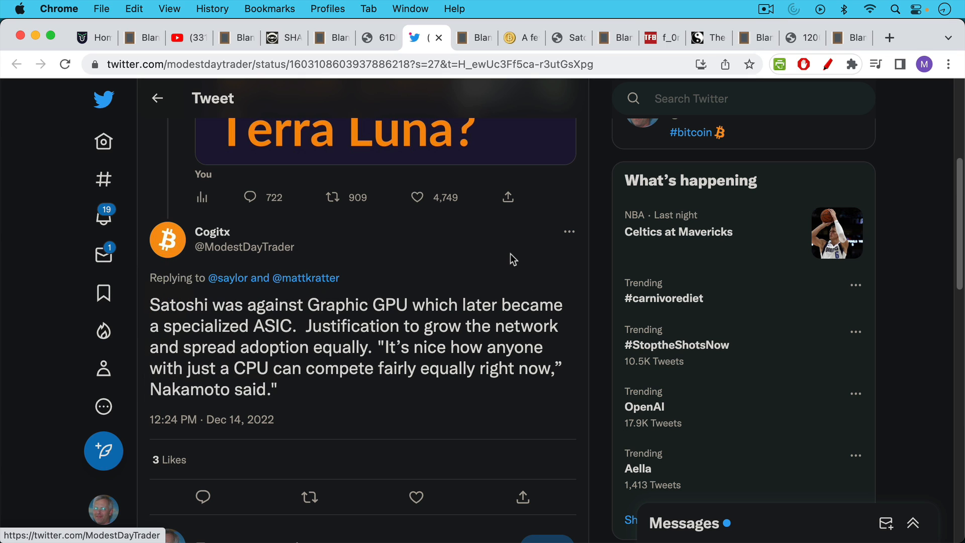
{"action": "mouse_move", "coordinate": [512, 263]}
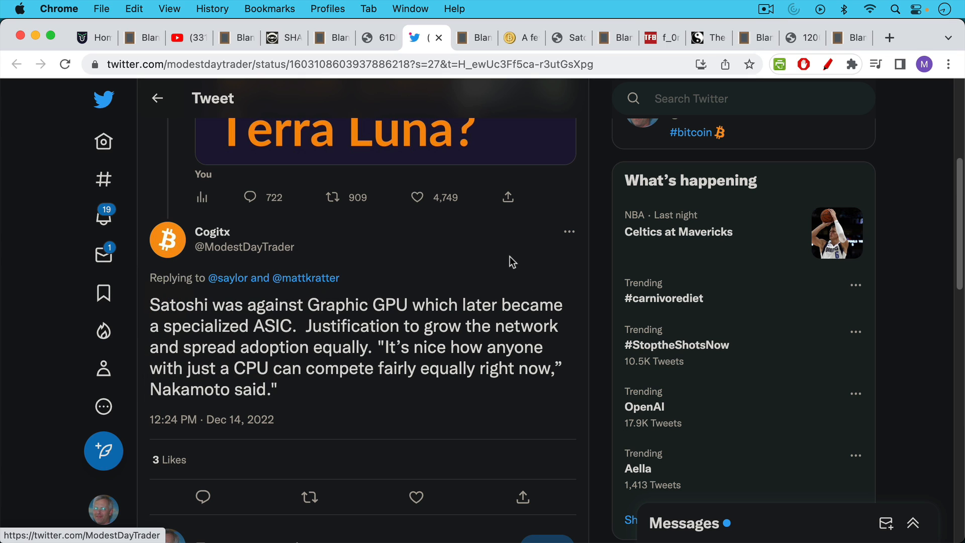
{"action": "mouse_move", "coordinate": [498, 247]}
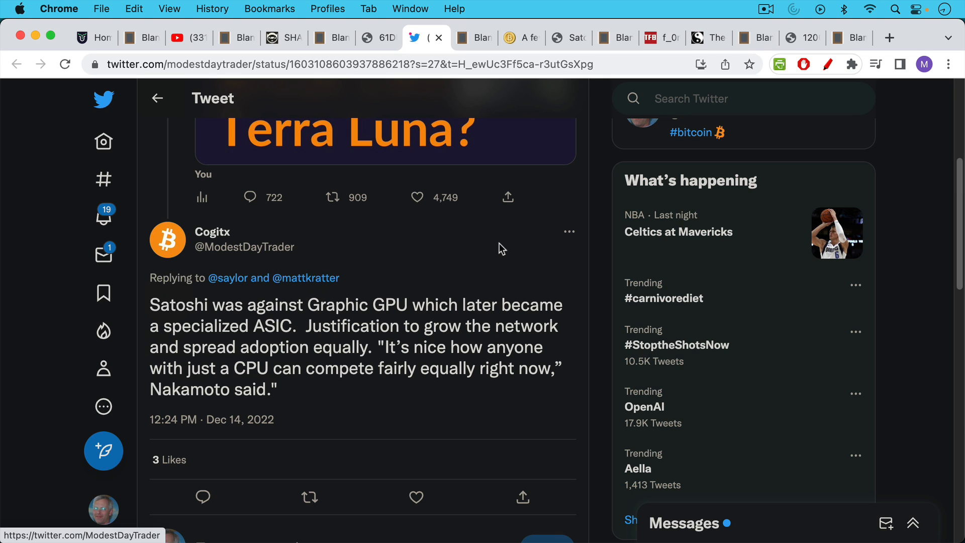
{"action": "mouse_move", "coordinate": [500, 254]}
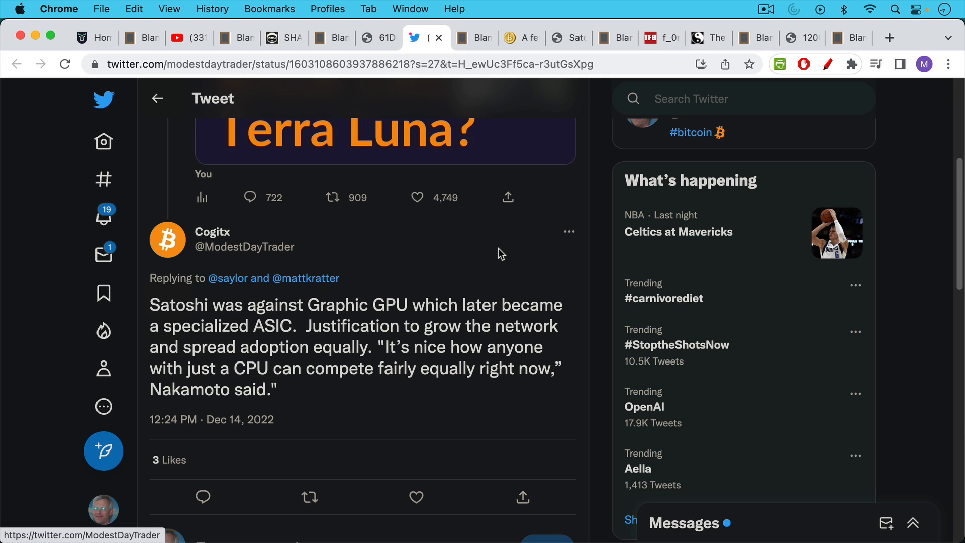
{"action": "mouse_move", "coordinate": [495, 264]}
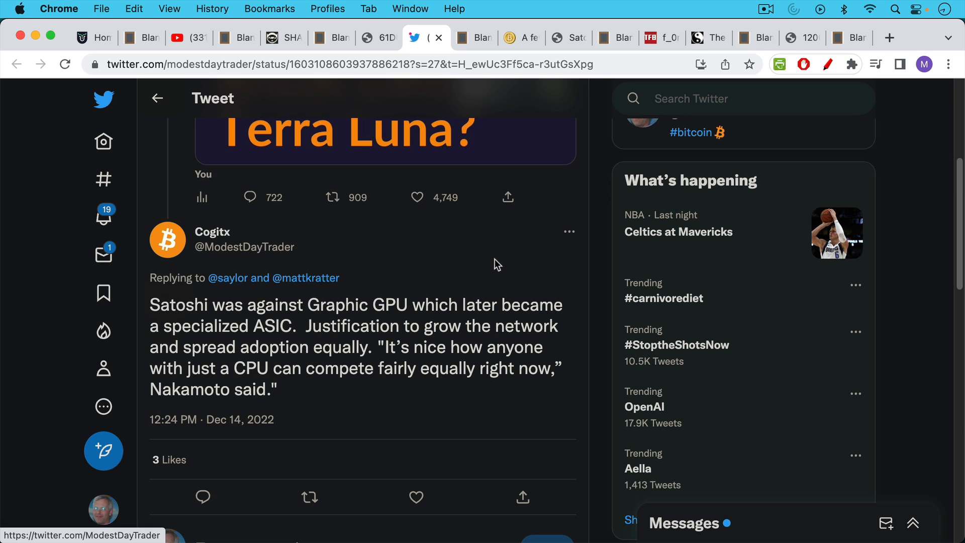
{"action": "mouse_move", "coordinate": [497, 276]}
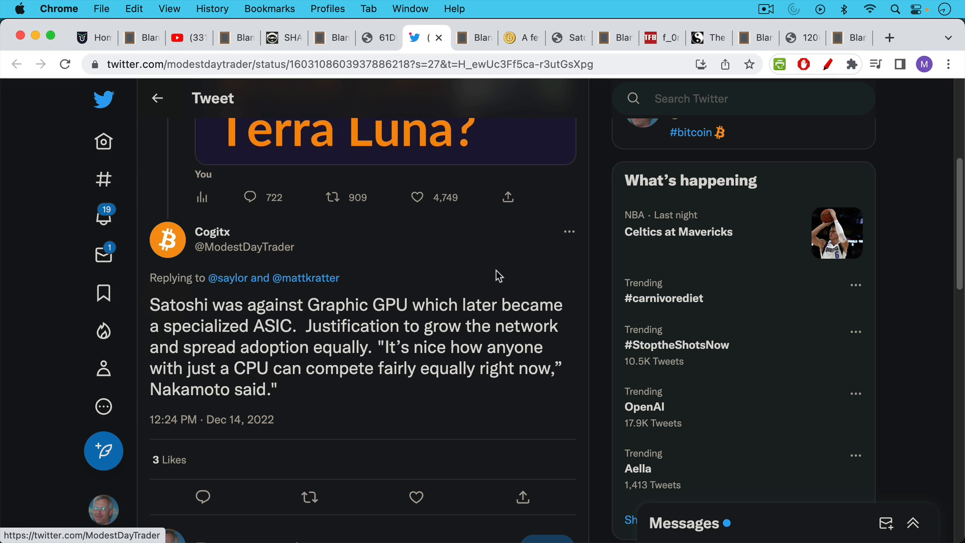
{"action": "mouse_move", "coordinate": [476, 52]}
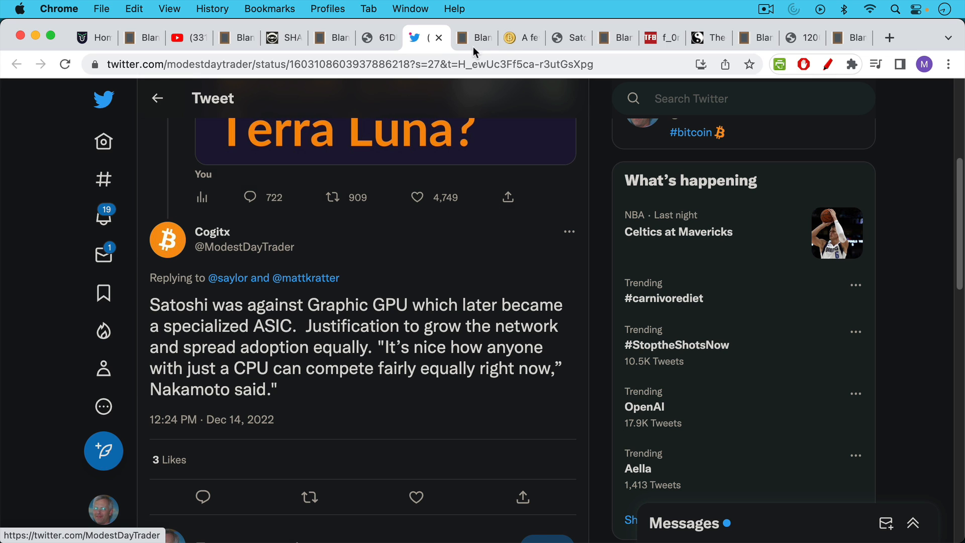
Step: Scroll the Bitcoin note past the Satoshi and Hal Finney centralization lines to the hash arms race
{"action": "left_click", "coordinate": [474, 37]}
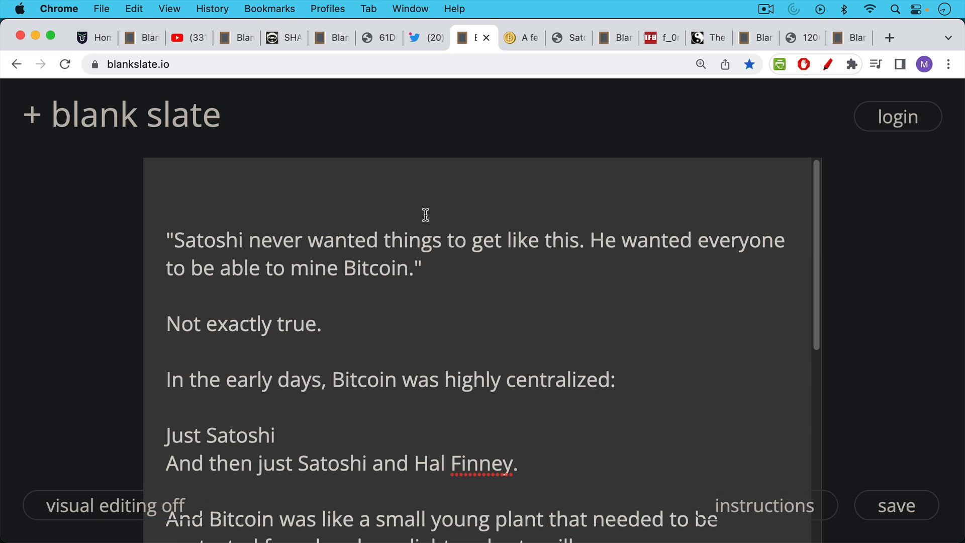
{"action": "scroll", "scroll_direction": "down", "scroll_amount": 3}
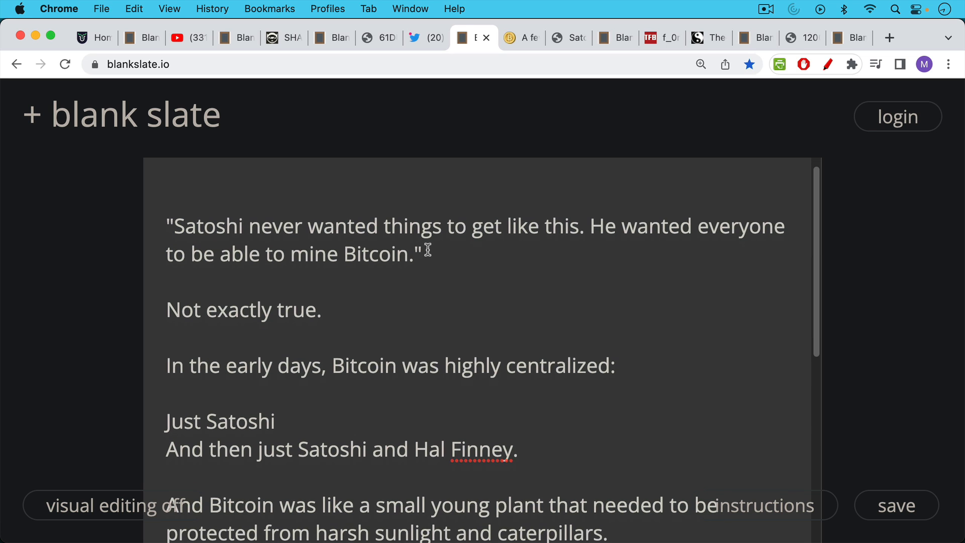
{"action": "scroll", "scroll_direction": "down", "scroll_amount": 3}
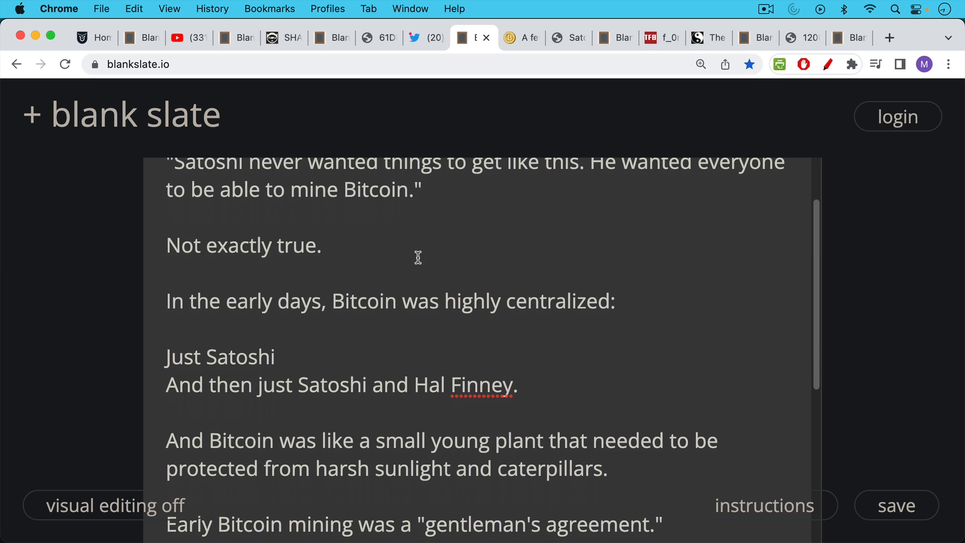
{"action": "mouse_move", "coordinate": [416, 250]}
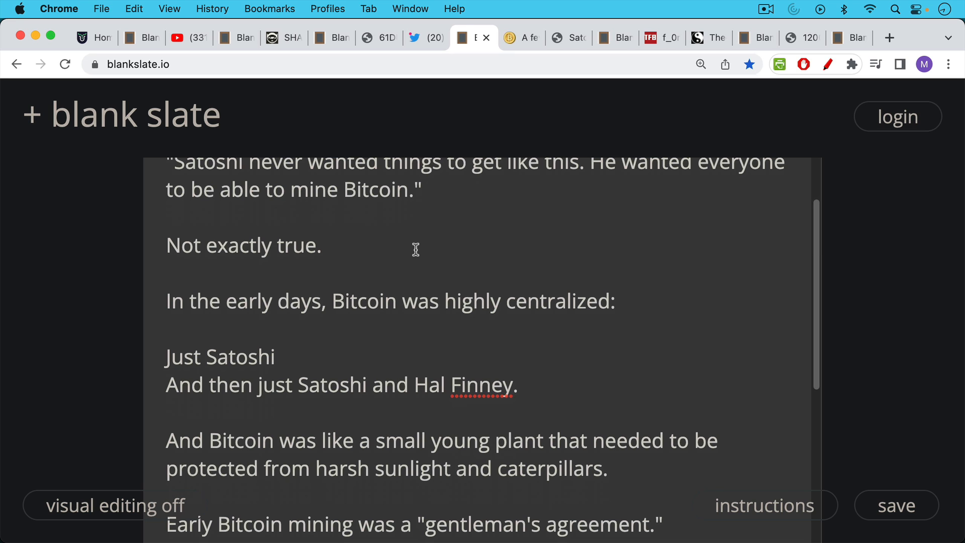
{"action": "mouse_move", "coordinate": [410, 282]}
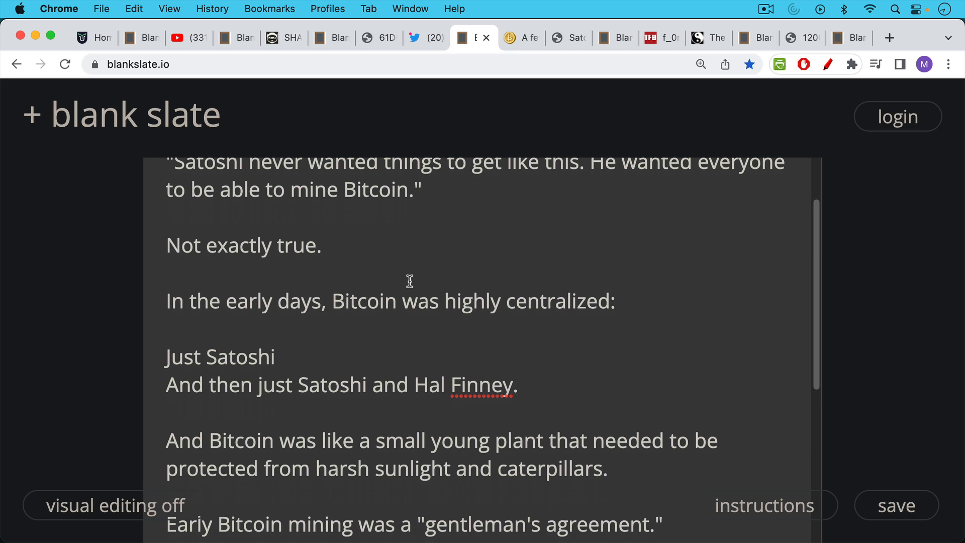
{"action": "scroll", "scroll_direction": "down", "scroll_amount": 3}
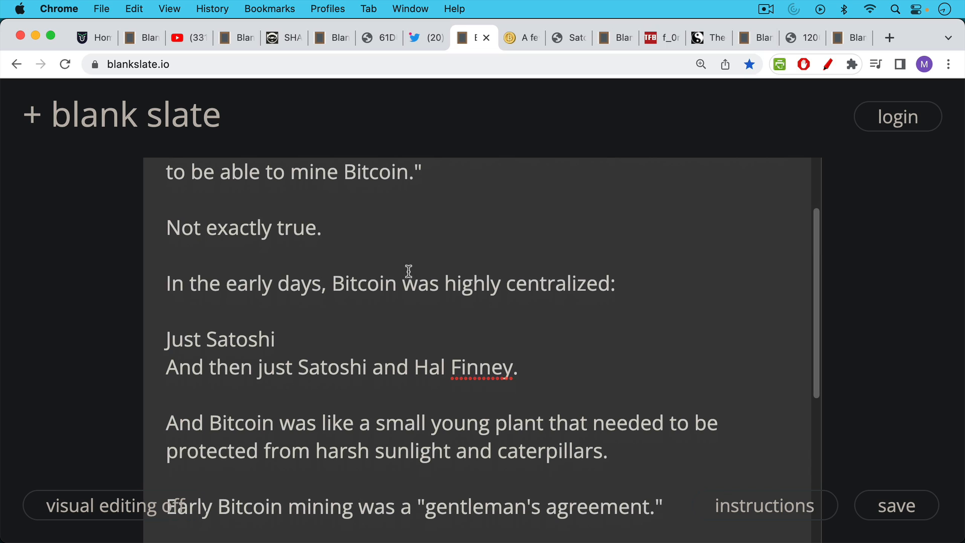
{"action": "mouse_move", "coordinate": [402, 305]}
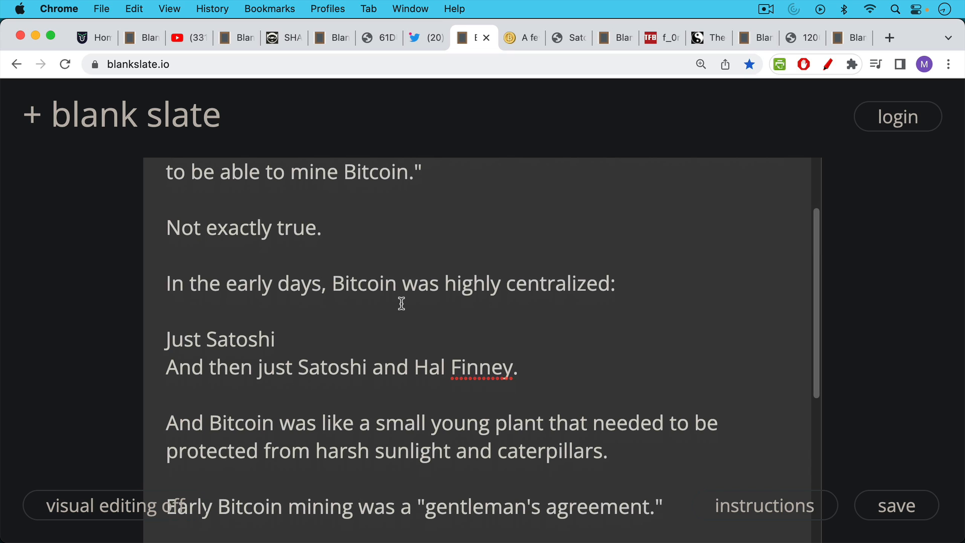
{"action": "mouse_move", "coordinate": [400, 305]}
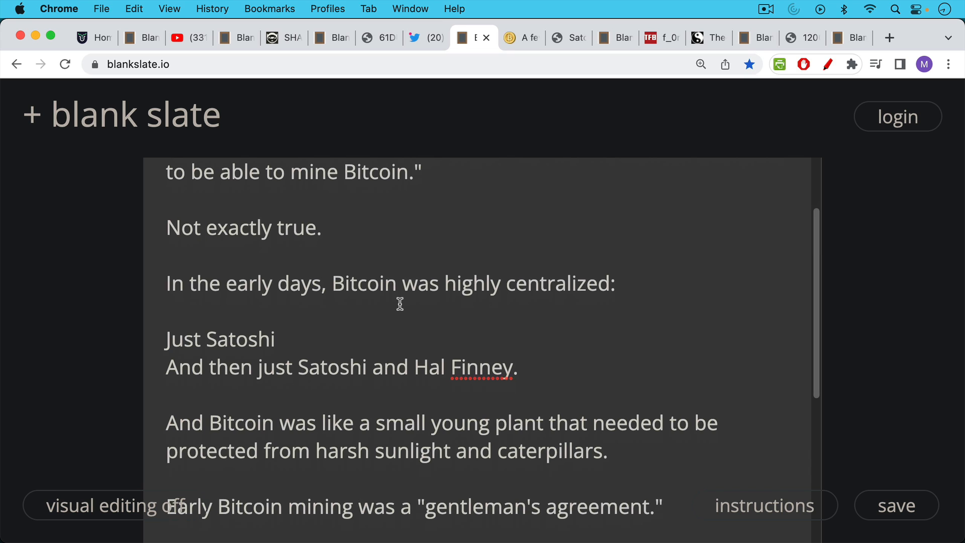
{"action": "scroll", "scroll_direction": "down", "scroll_amount": 3}
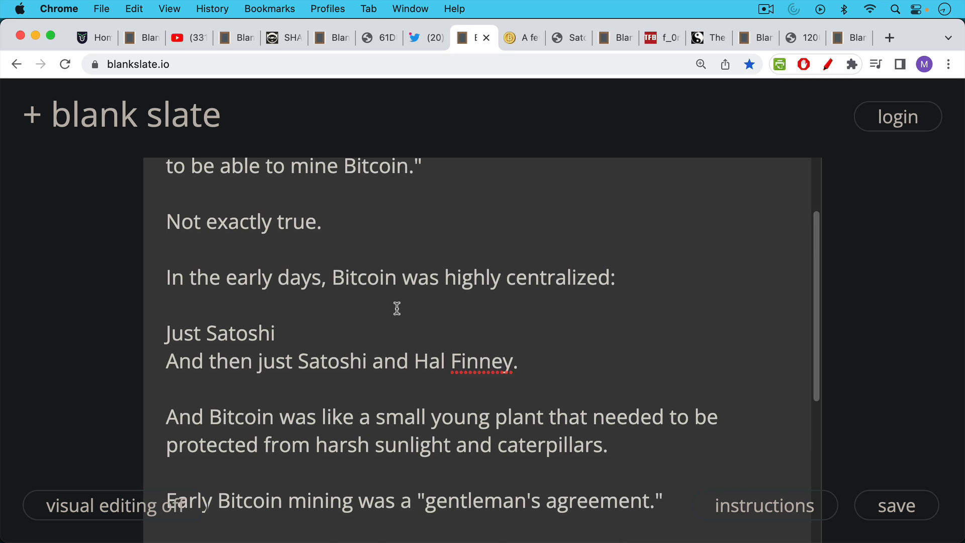
{"action": "scroll", "scroll_direction": "down", "scroll_amount": 3}
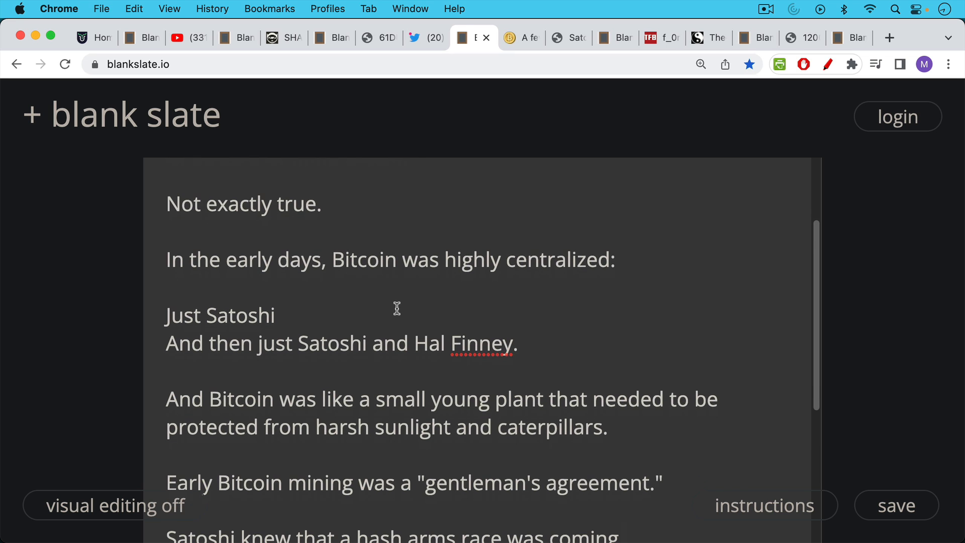
{"action": "mouse_move", "coordinate": [398, 287]}
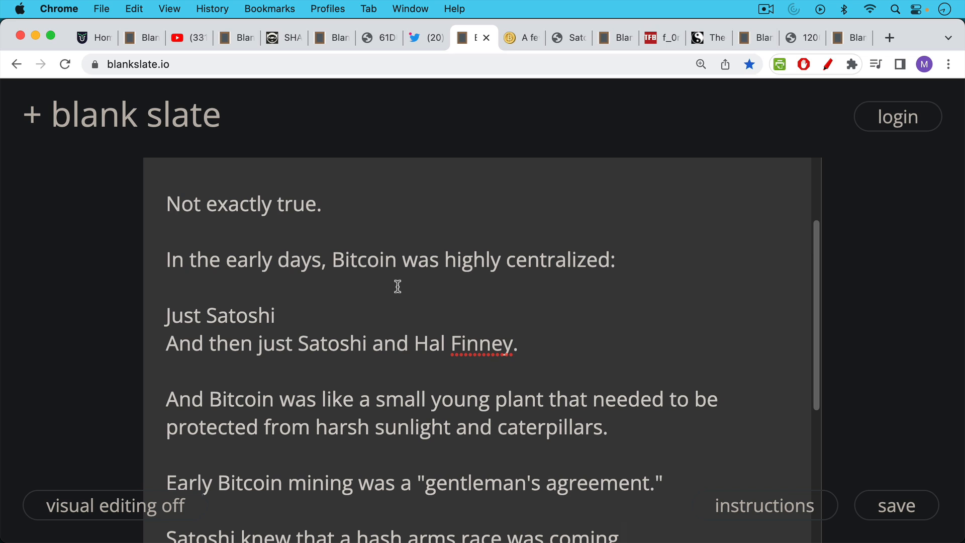
{"action": "scroll", "scroll_direction": "down", "scroll_amount": 3}
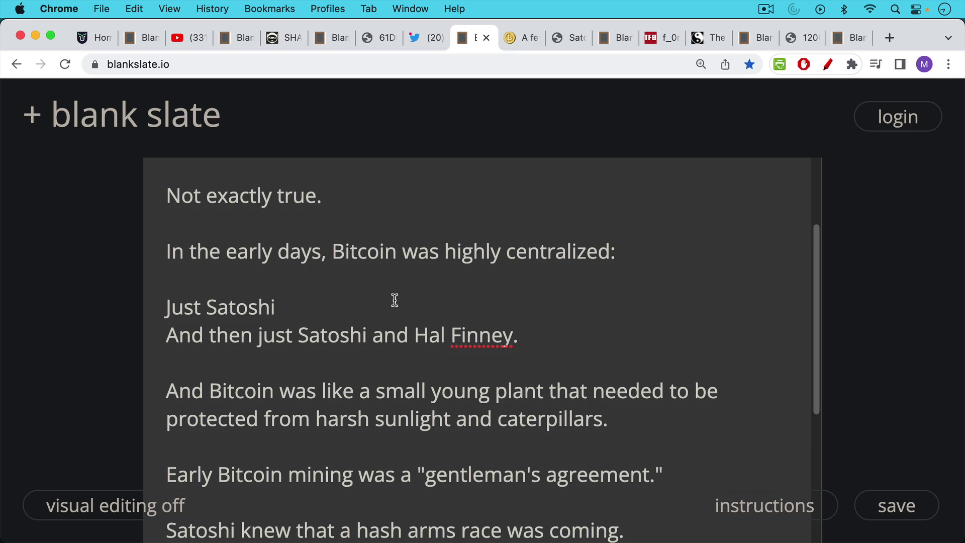
{"action": "scroll", "scroll_direction": "down", "scroll_amount": 3}
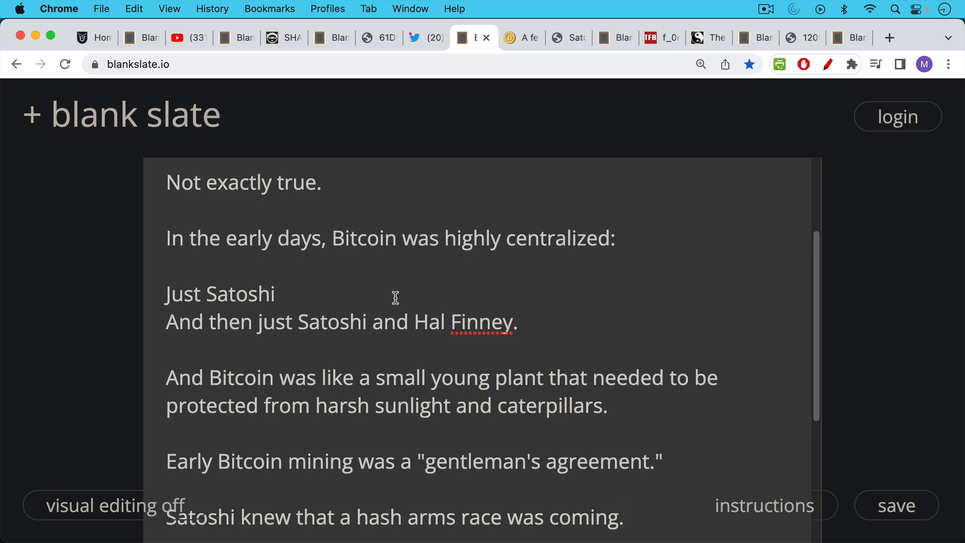
{"action": "mouse_move", "coordinate": [397, 279]}
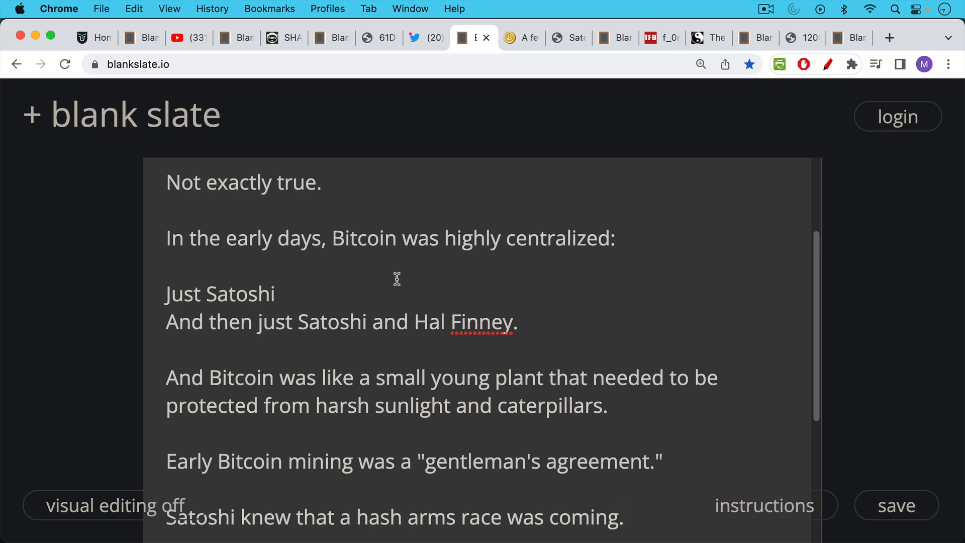
{"action": "mouse_move", "coordinate": [391, 293]}
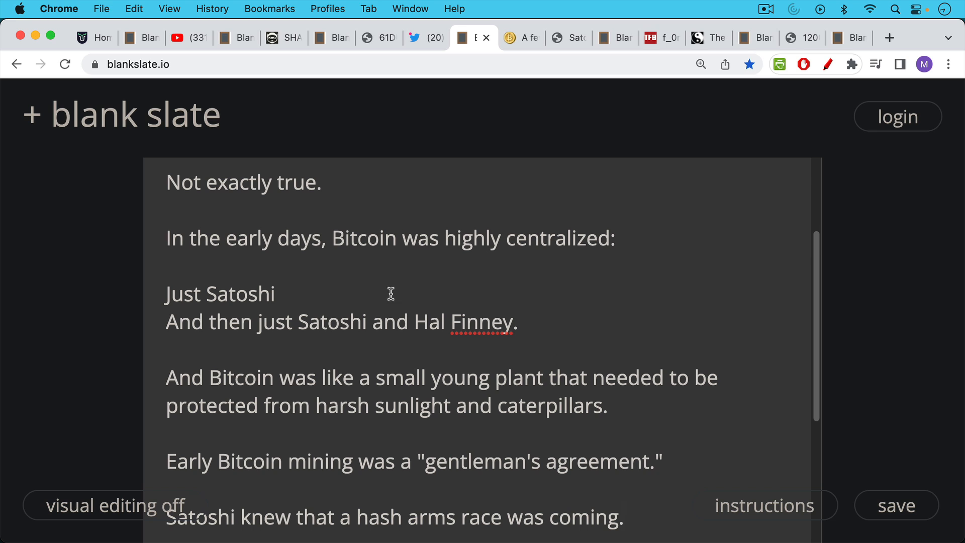
{"action": "scroll", "scroll_direction": "down", "scroll_amount": 3}
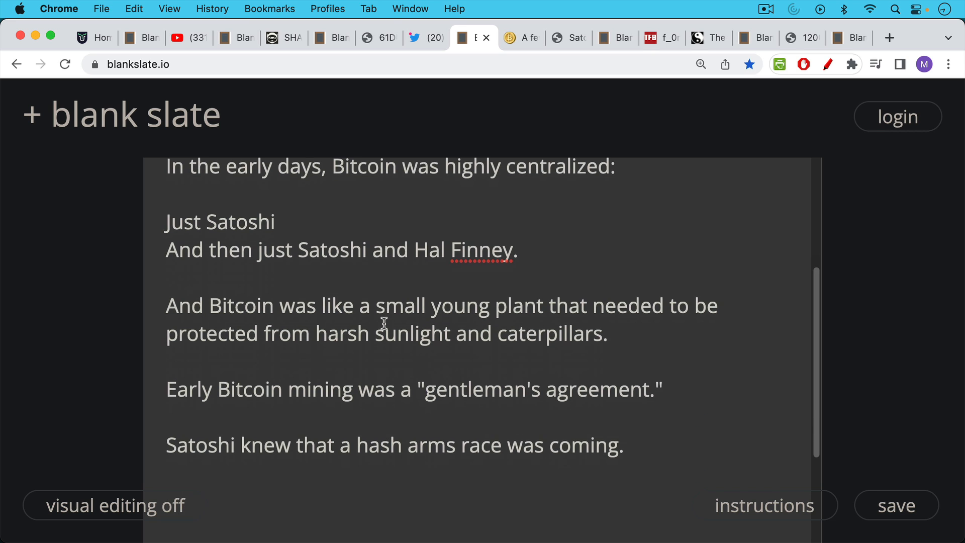
{"action": "mouse_move", "coordinate": [383, 295]}
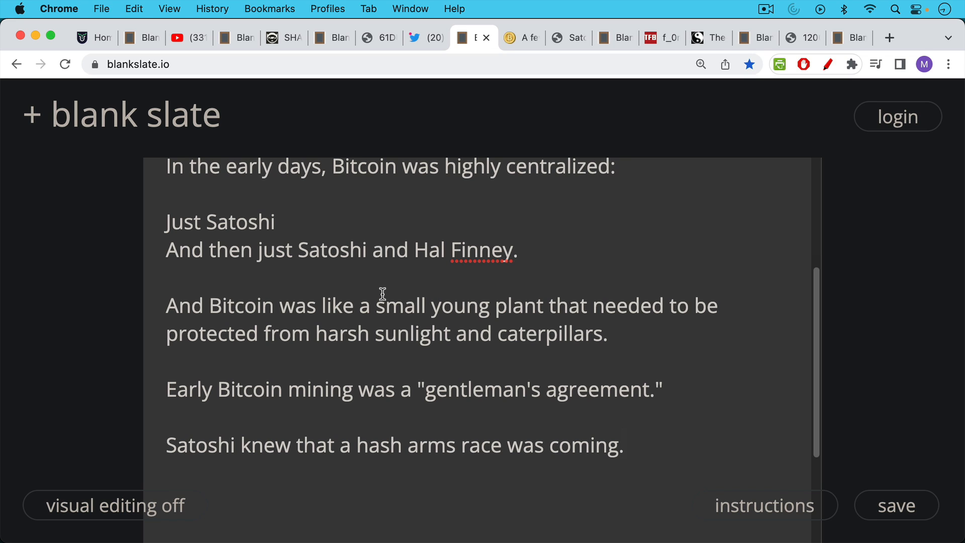
{"action": "mouse_move", "coordinate": [385, 358]}
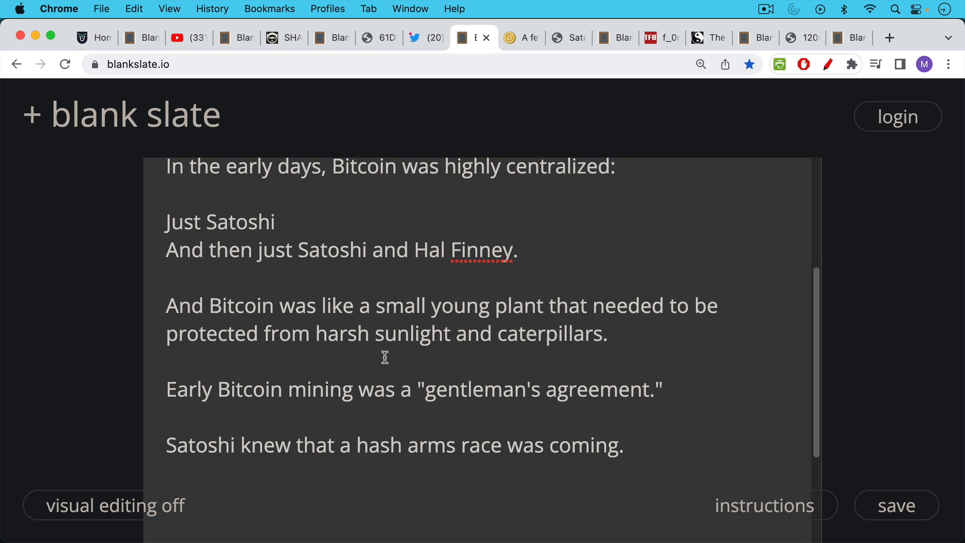
{"action": "mouse_move", "coordinate": [378, 305]}
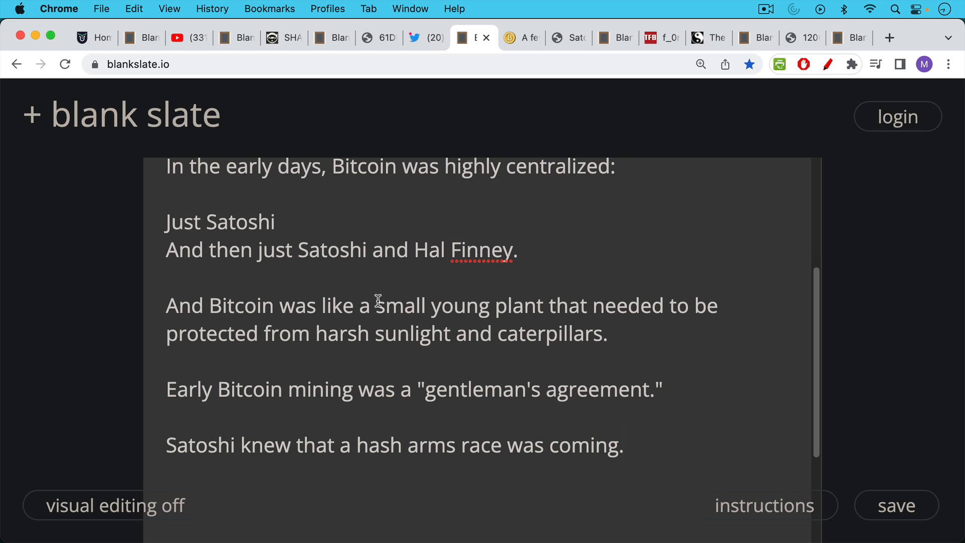
{"action": "mouse_move", "coordinate": [379, 349]}
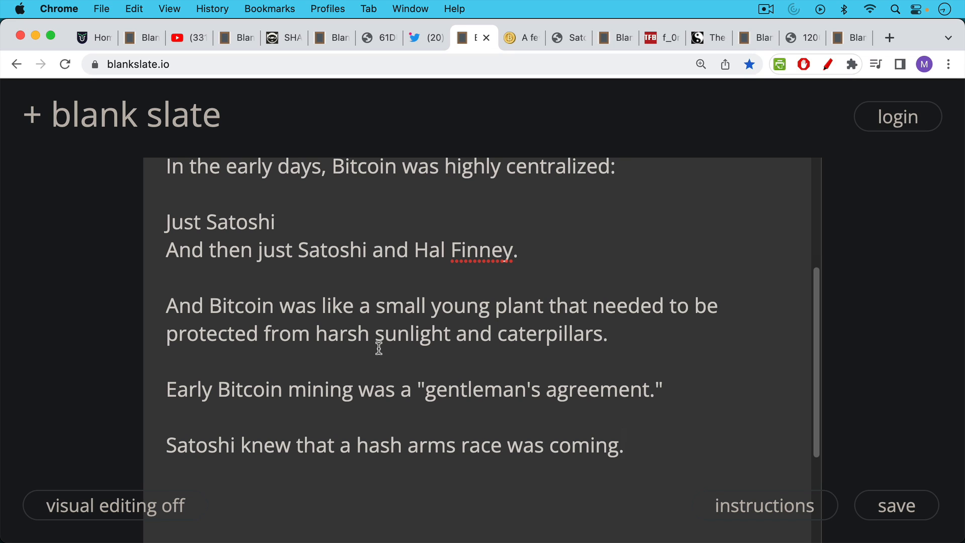
{"action": "mouse_move", "coordinate": [416, 191]}
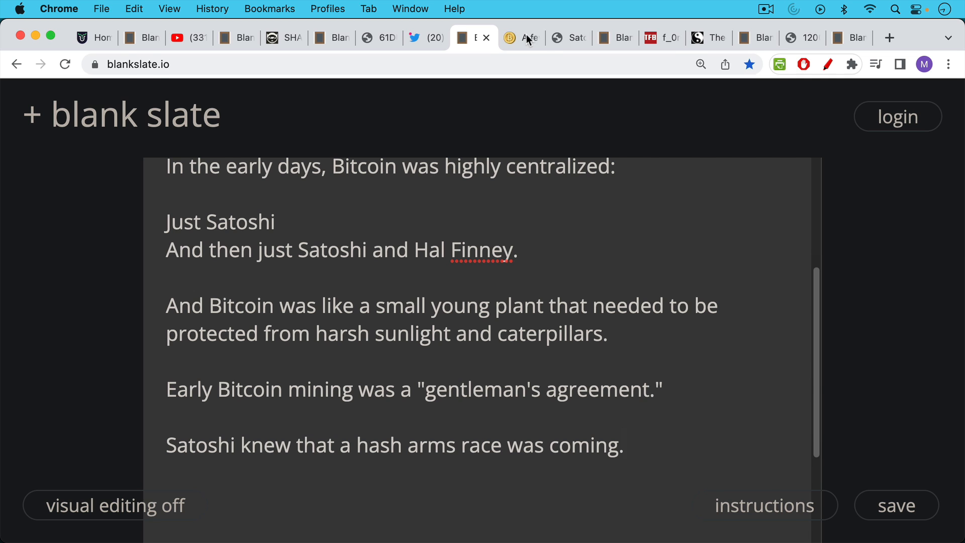
{"action": "left_click", "coordinate": [524, 38]}
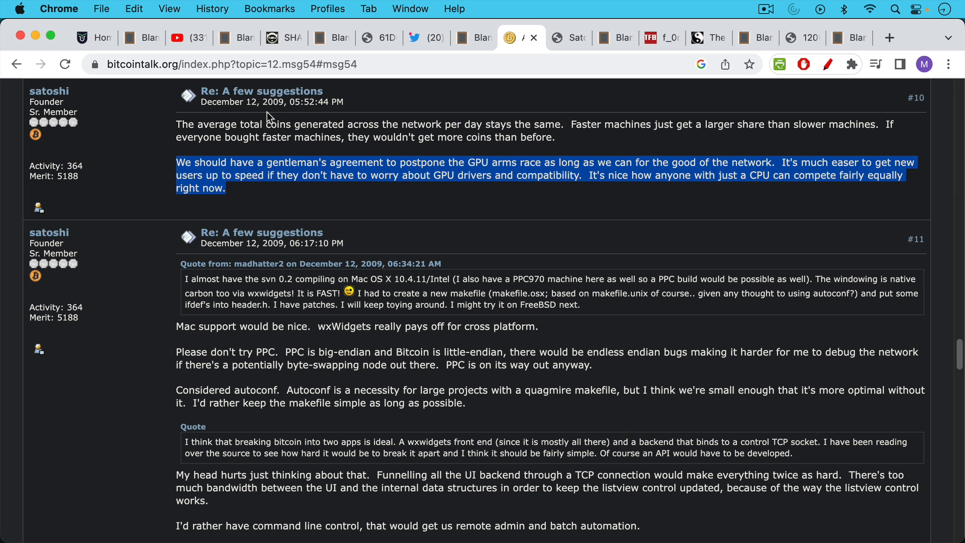
{"action": "mouse_move", "coordinate": [276, 155]}
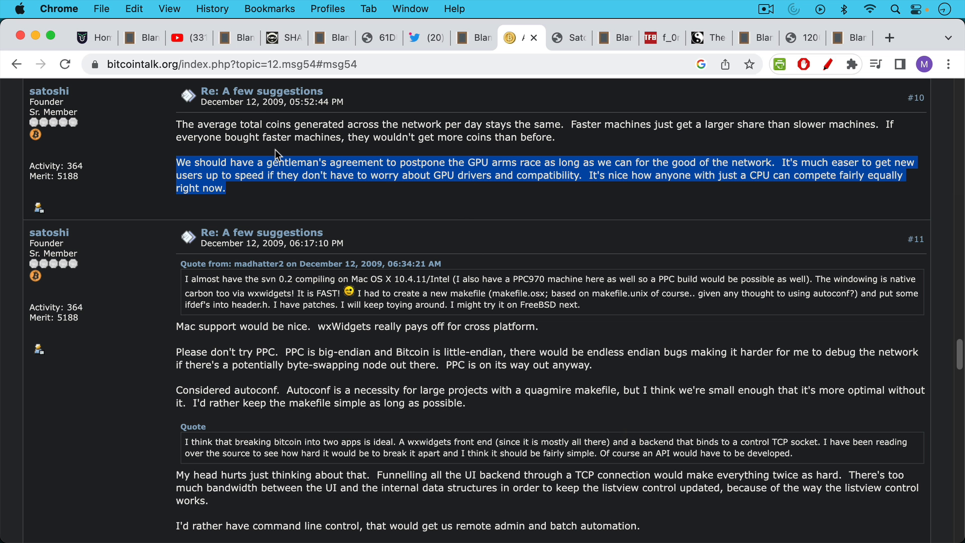
{"action": "mouse_move", "coordinate": [260, 114]}
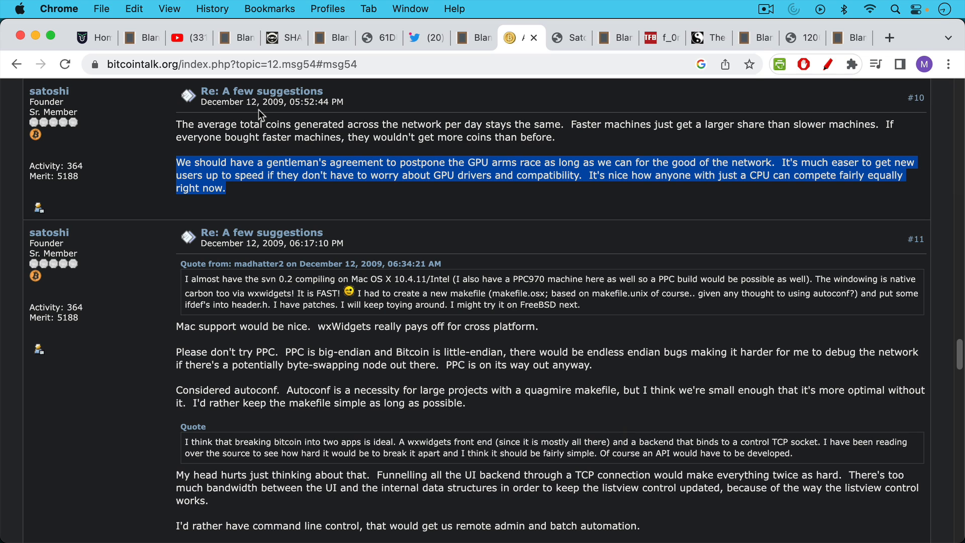
{"action": "mouse_move", "coordinate": [276, 117]}
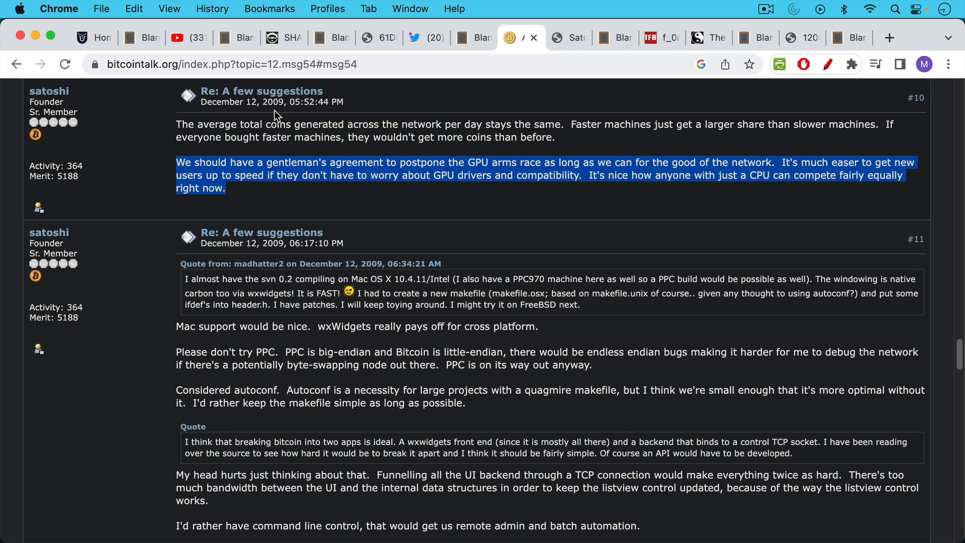
{"action": "mouse_move", "coordinate": [278, 210]}
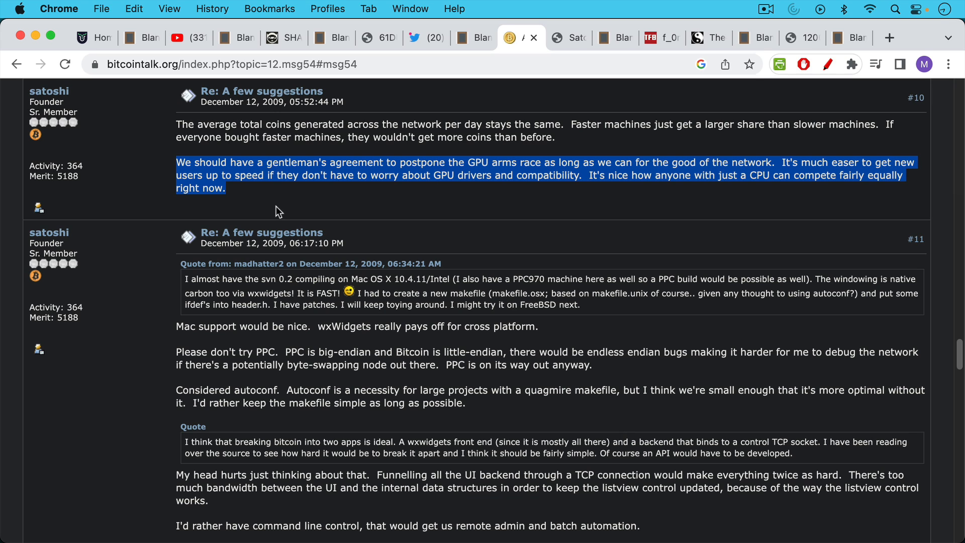
{"action": "mouse_move", "coordinate": [279, 180]}
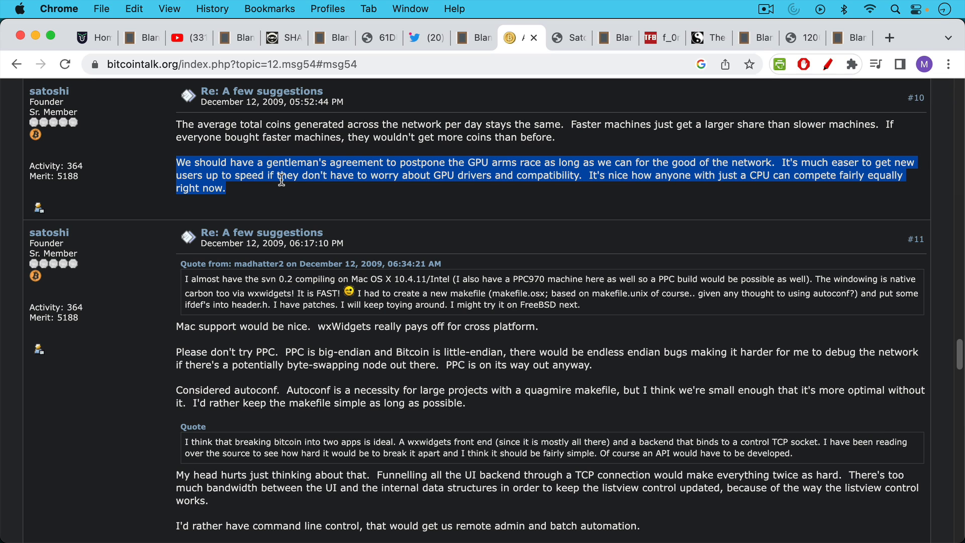
{"action": "mouse_move", "coordinate": [286, 191]}
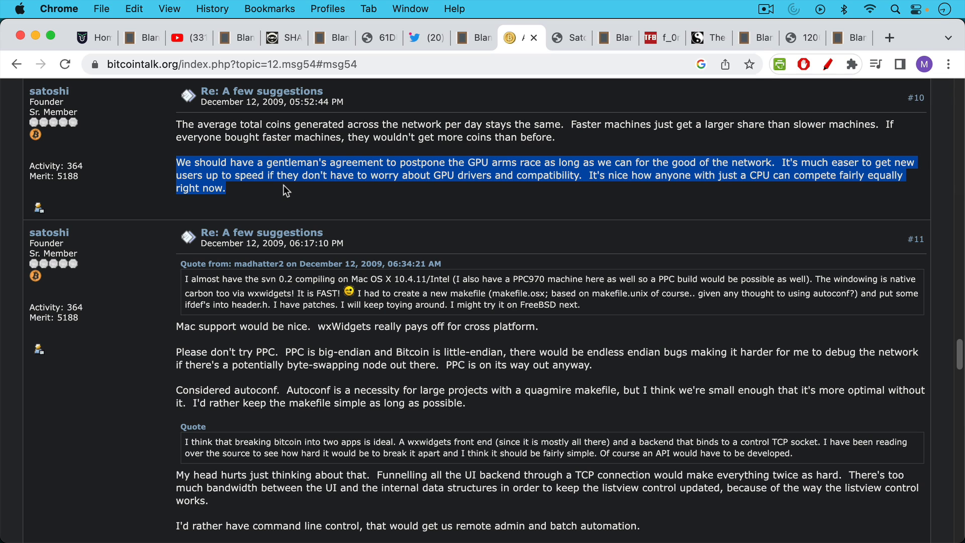
{"action": "mouse_move", "coordinate": [280, 187]}
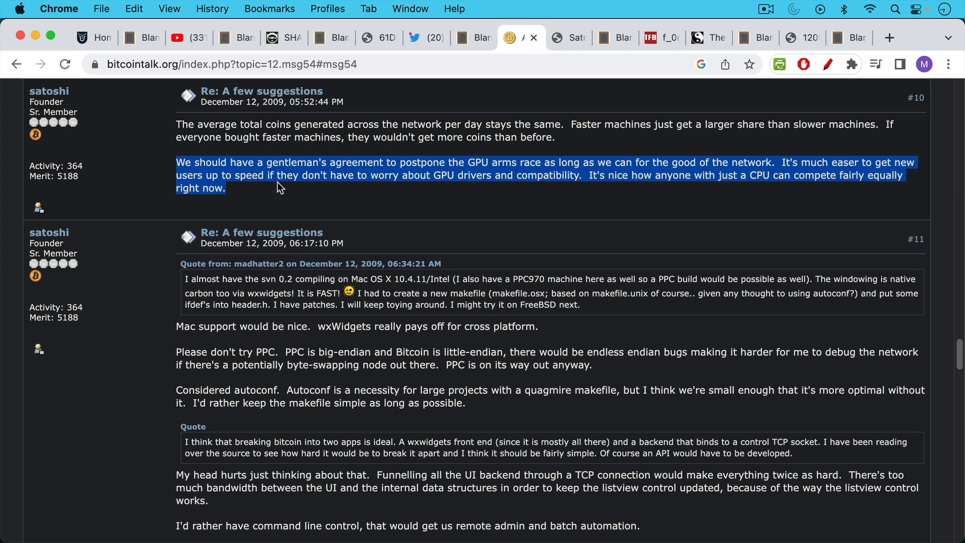
{"action": "mouse_move", "coordinate": [282, 196]}
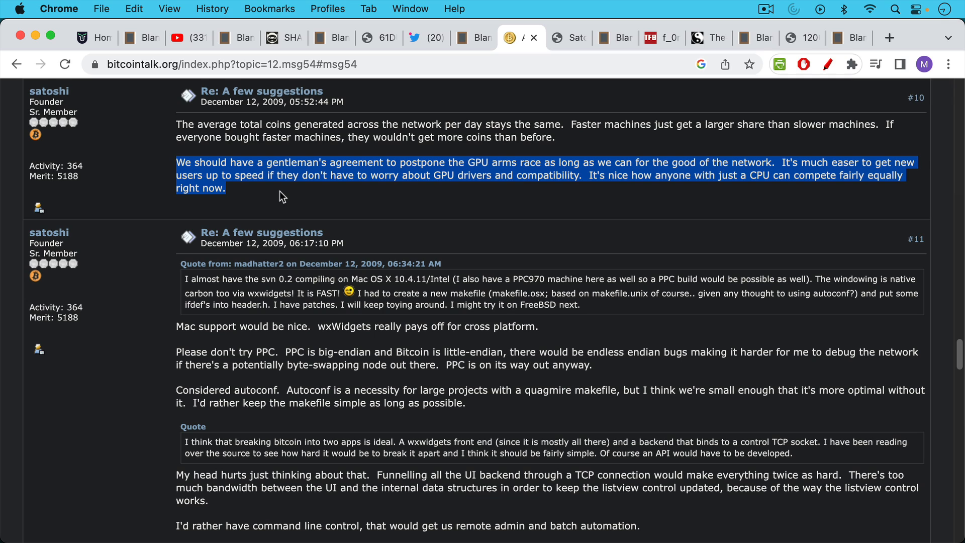
{"action": "mouse_move", "coordinate": [280, 188]}
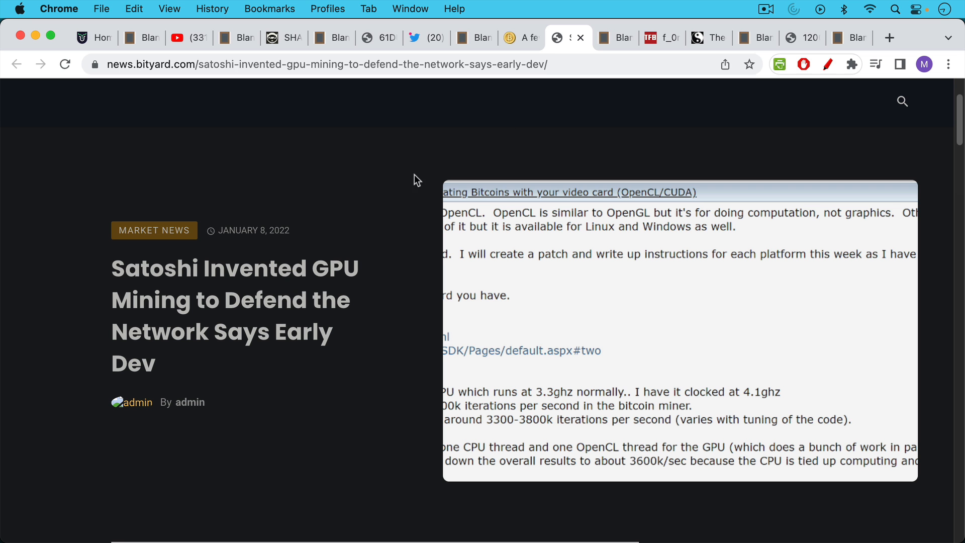
{"action": "mouse_move", "coordinate": [401, 184]}
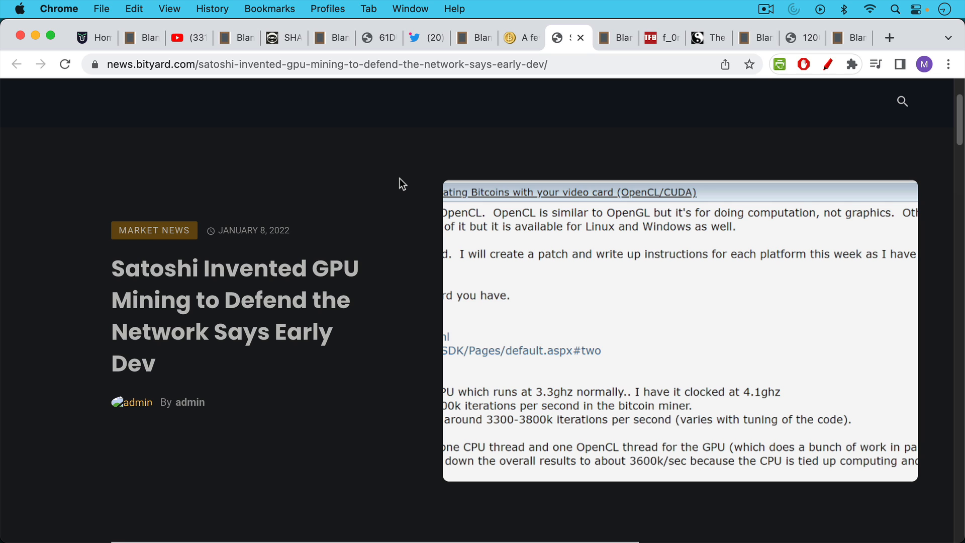
Step: Scroll past Laszlo Hanyecz's Bitcointalk screenshots to the paragraph on who invented GPU mining
{"action": "scroll", "scroll_direction": "down", "scroll_amount": 3}
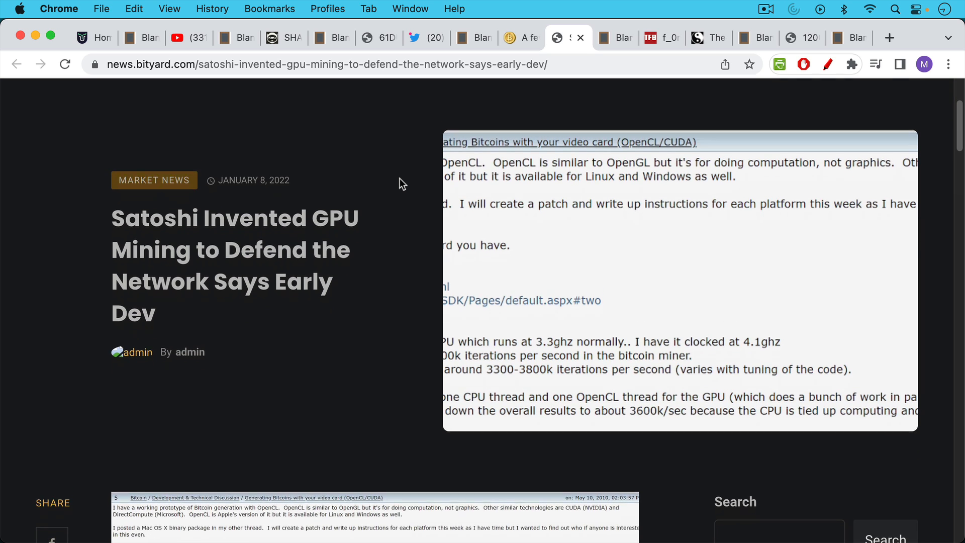
{"action": "scroll", "scroll_direction": "down", "scroll_amount": 3}
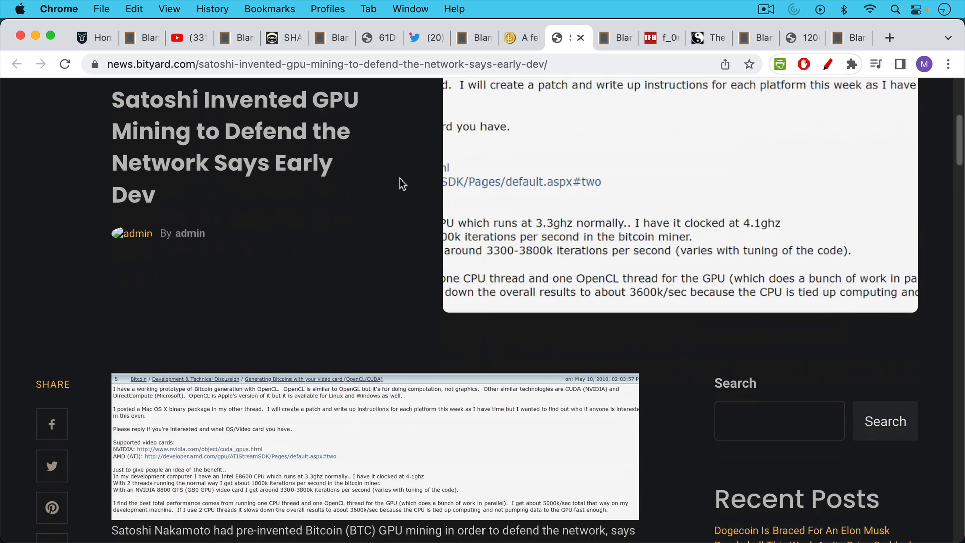
{"action": "scroll", "scroll_direction": "down", "scroll_amount": 3}
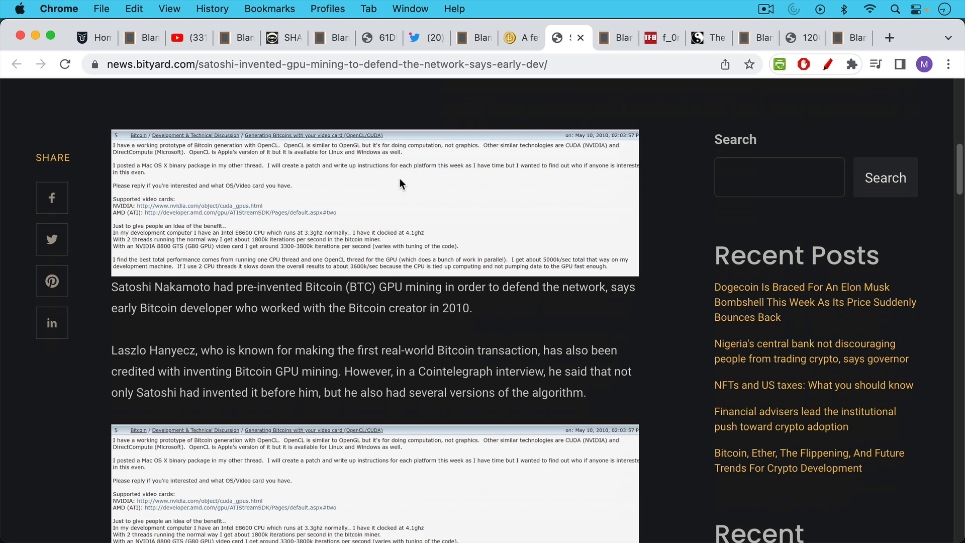
{"action": "scroll", "scroll_direction": "down", "scroll_amount": 3}
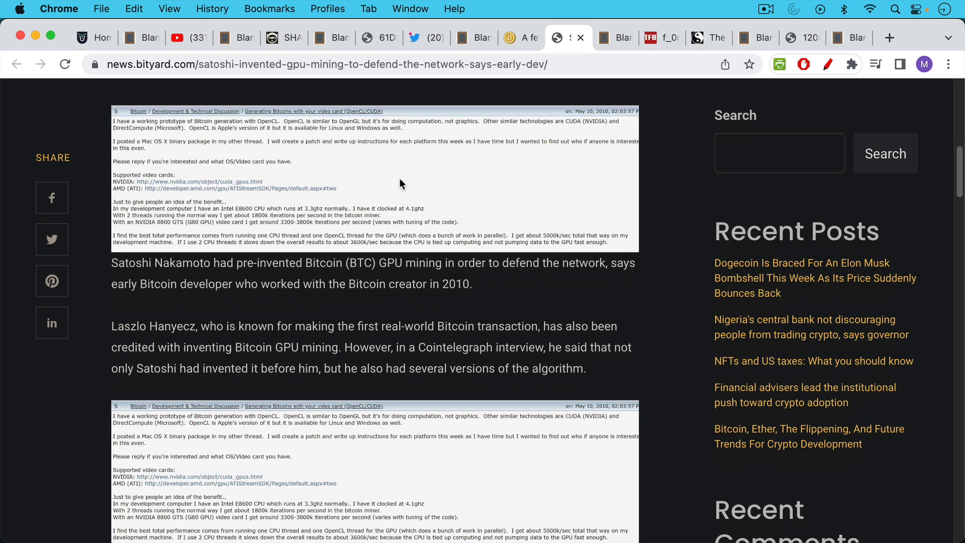
{"action": "mouse_move", "coordinate": [223, 324]}
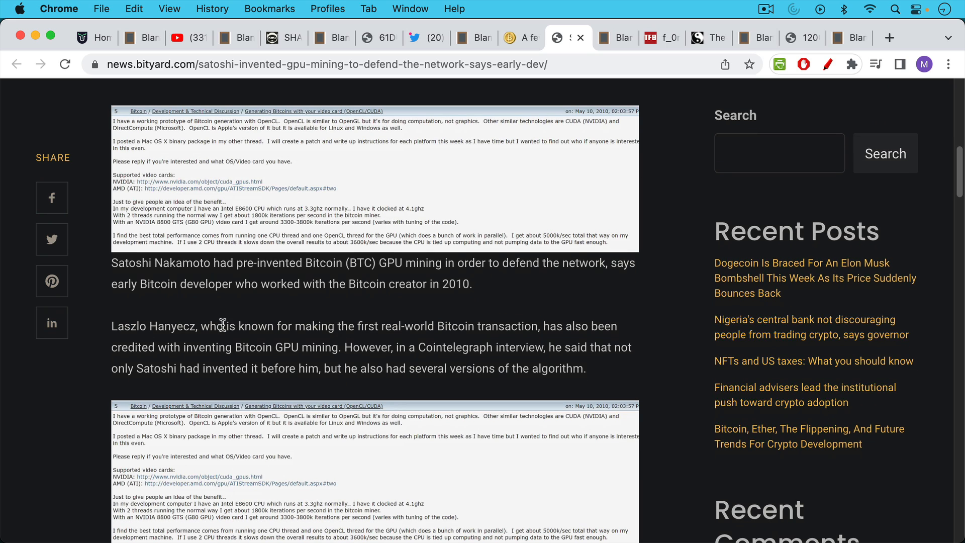
{"action": "mouse_move", "coordinate": [206, 316]}
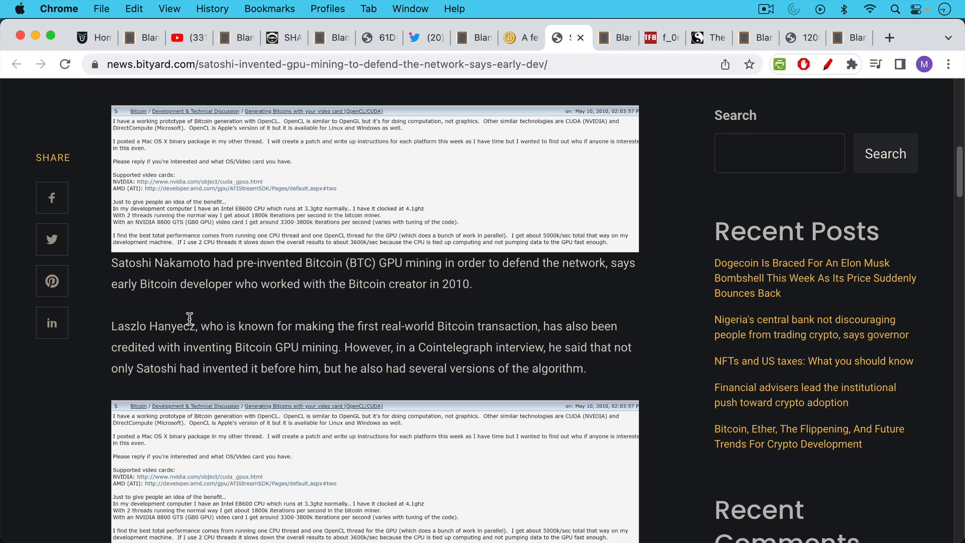
{"action": "mouse_move", "coordinate": [196, 331]}
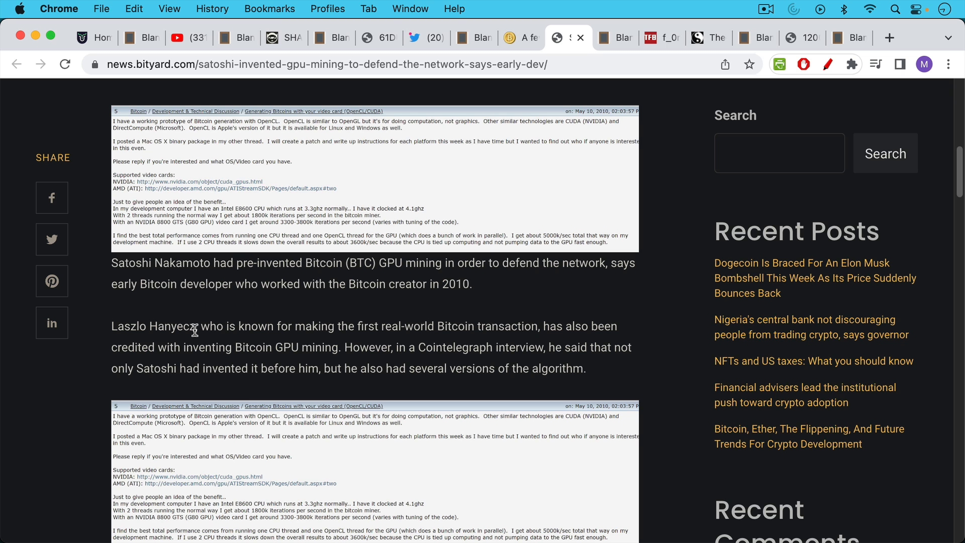
{"action": "scroll", "scroll_direction": "down", "scroll_amount": 3}
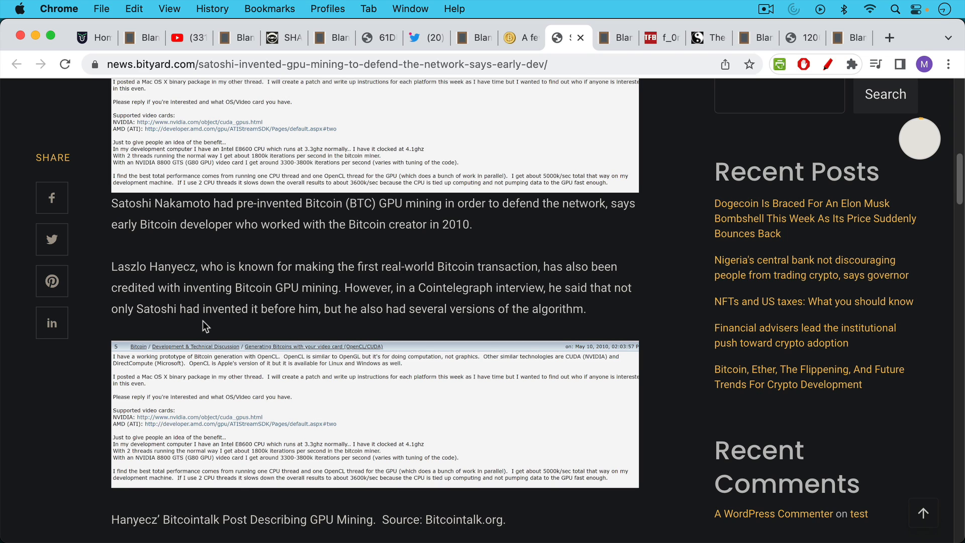
{"action": "mouse_move", "coordinate": [211, 303]}
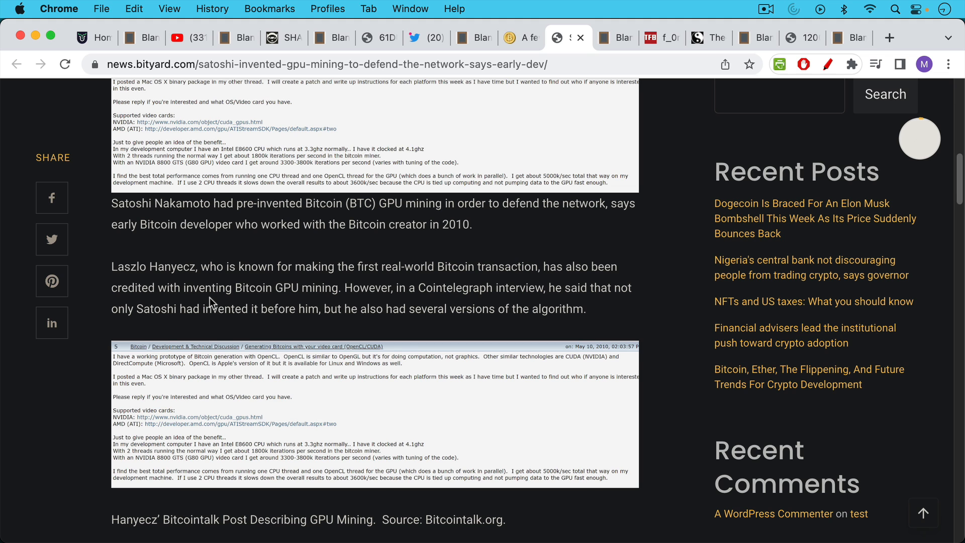
Step: Scroll the article and select Satoshi's quoted 'go slow with this' email
{"action": "scroll", "scroll_direction": "down", "scroll_amount": 3}
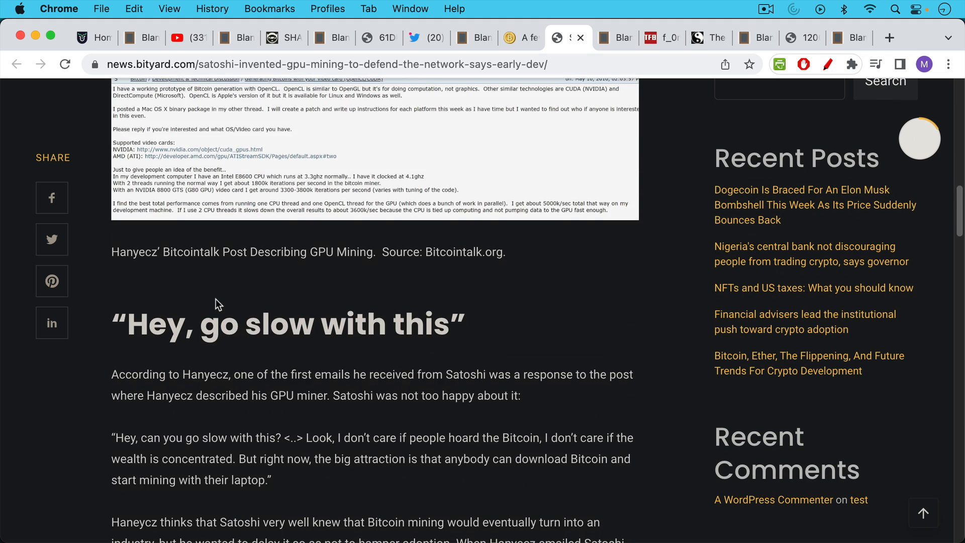
{"action": "scroll", "scroll_direction": "down", "scroll_amount": 3}
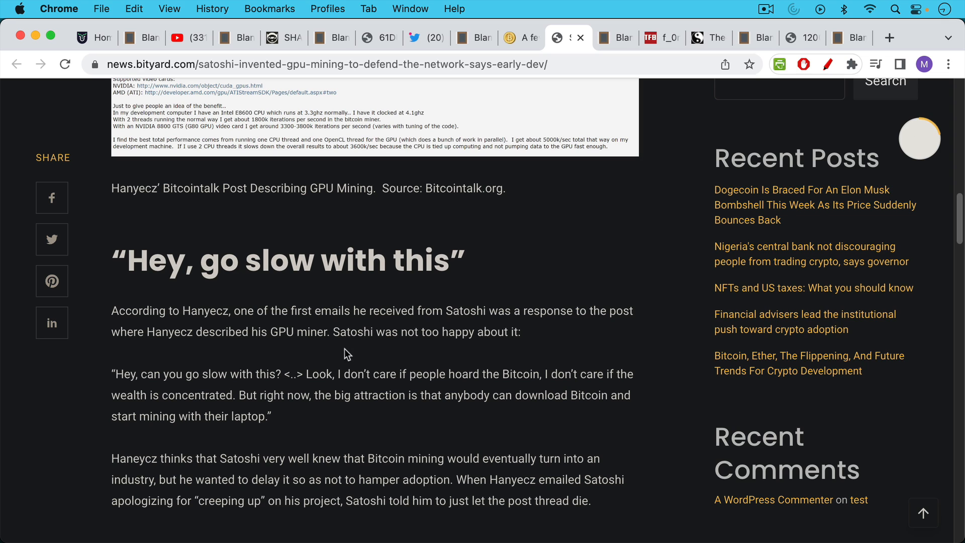
{"action": "mouse_move", "coordinate": [555, 352]}
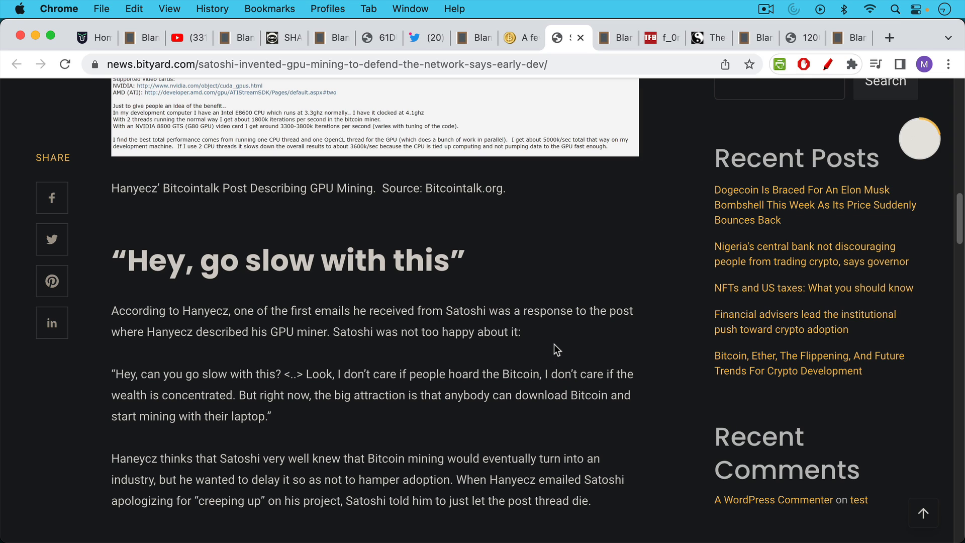
{"action": "mouse_move", "coordinate": [550, 354]}
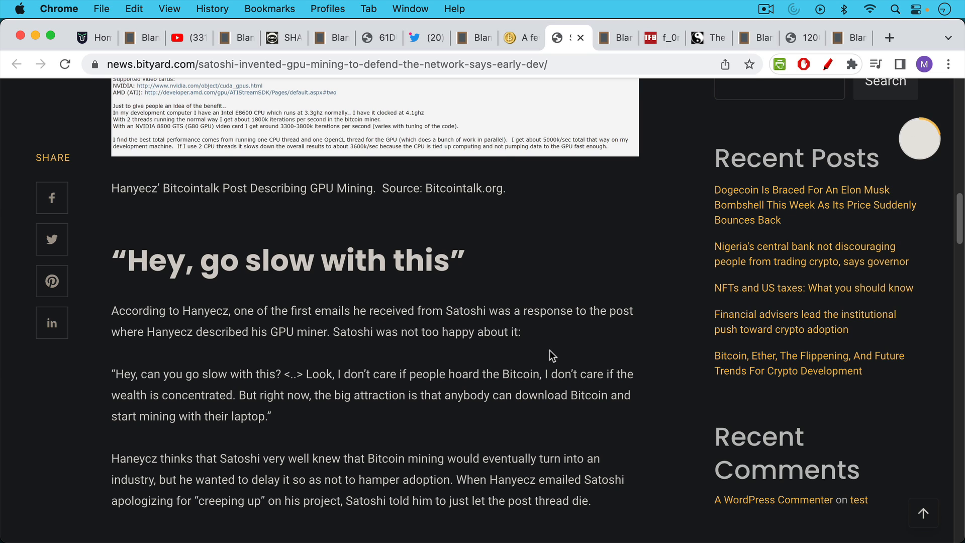
{"action": "scroll", "scroll_direction": "down", "scroll_amount": 3}
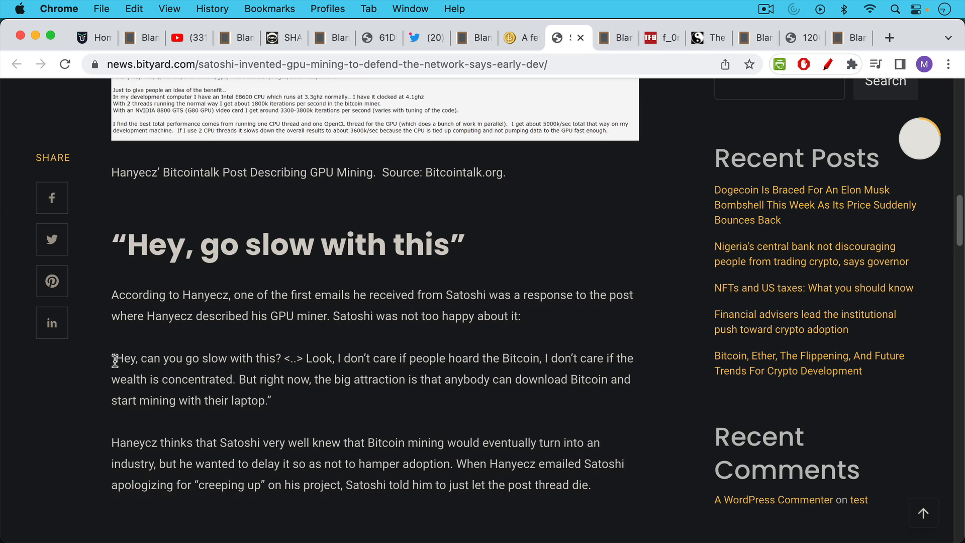
{"action": "left_click_drag", "start_coordinate": [113, 358], "coordinate": [269, 401]}
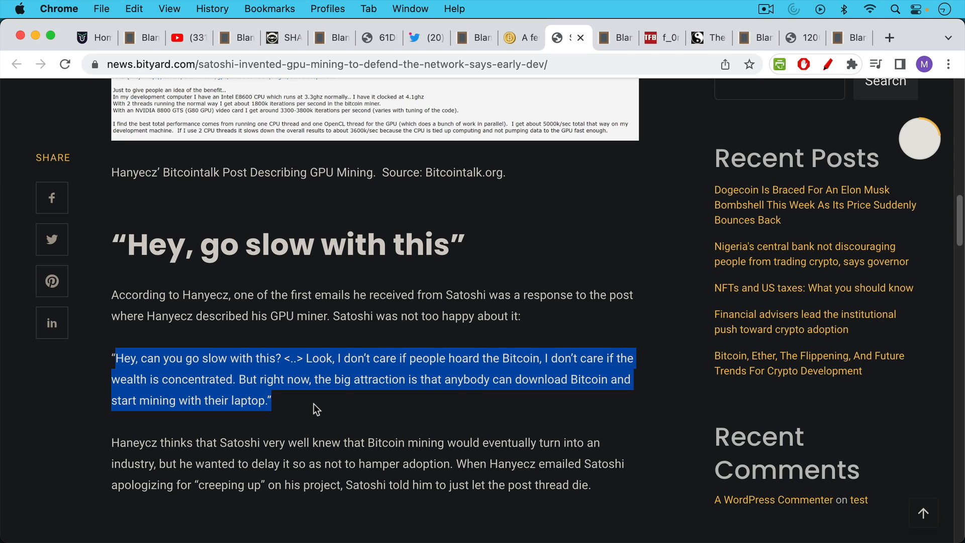
{"action": "mouse_move", "coordinate": [387, 373]}
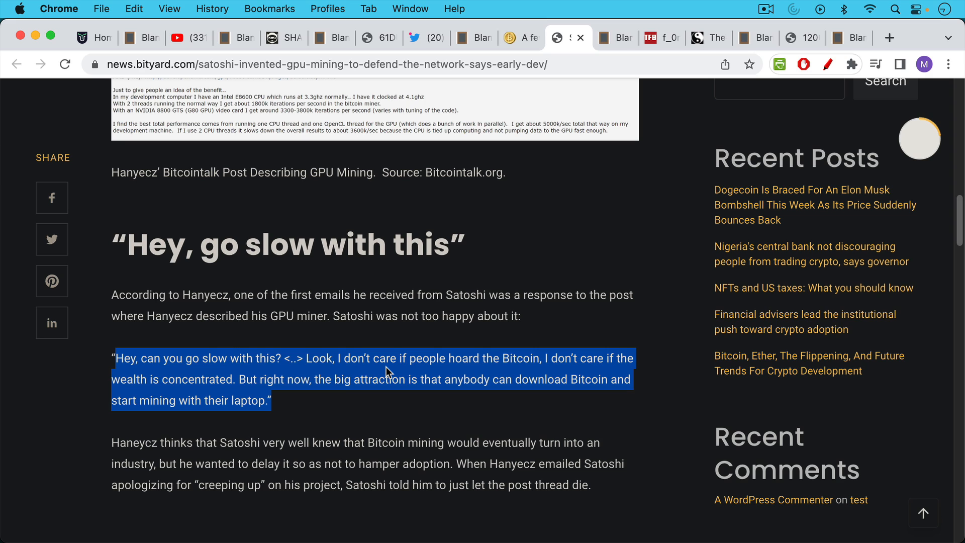
{"action": "mouse_move", "coordinate": [379, 398]}
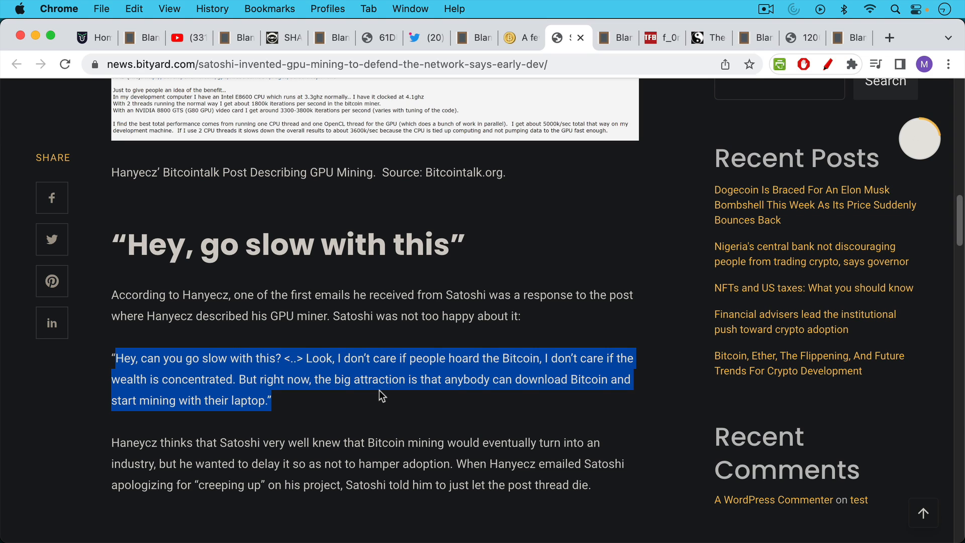
{"action": "mouse_move", "coordinate": [371, 405]}
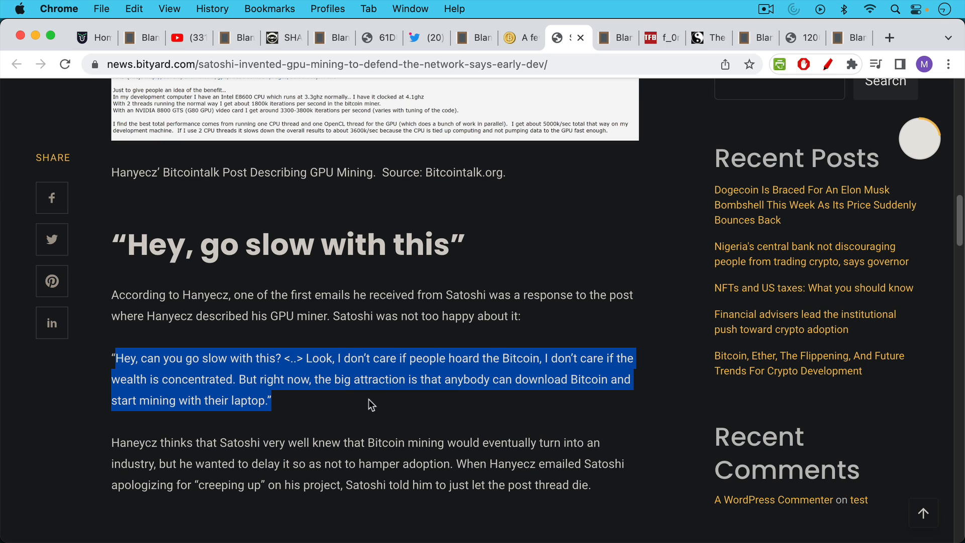
Step: Check Satoshi's GPU arms race forum post, then return to the 51% attack section
{"action": "scroll", "scroll_direction": "down", "scroll_amount": 3}
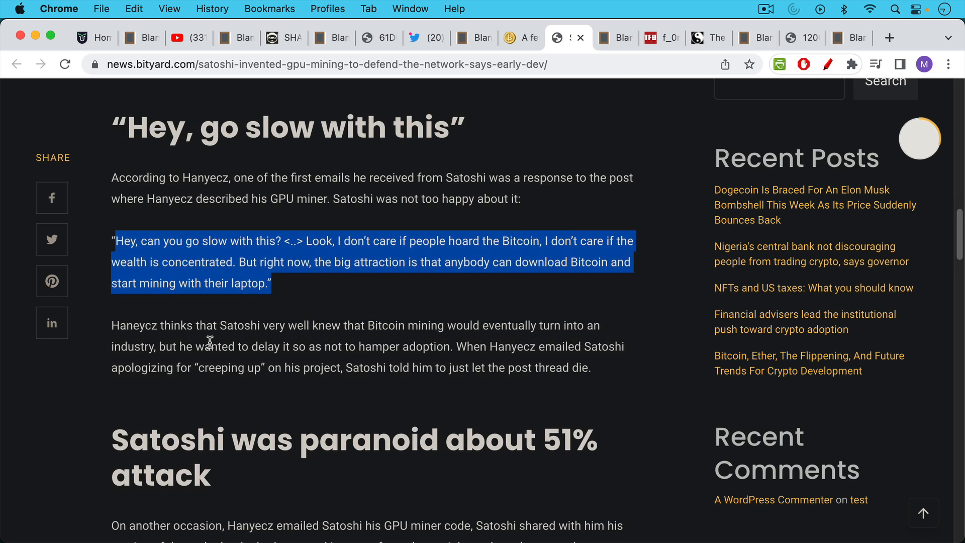
{"action": "mouse_move", "coordinate": [214, 340]}
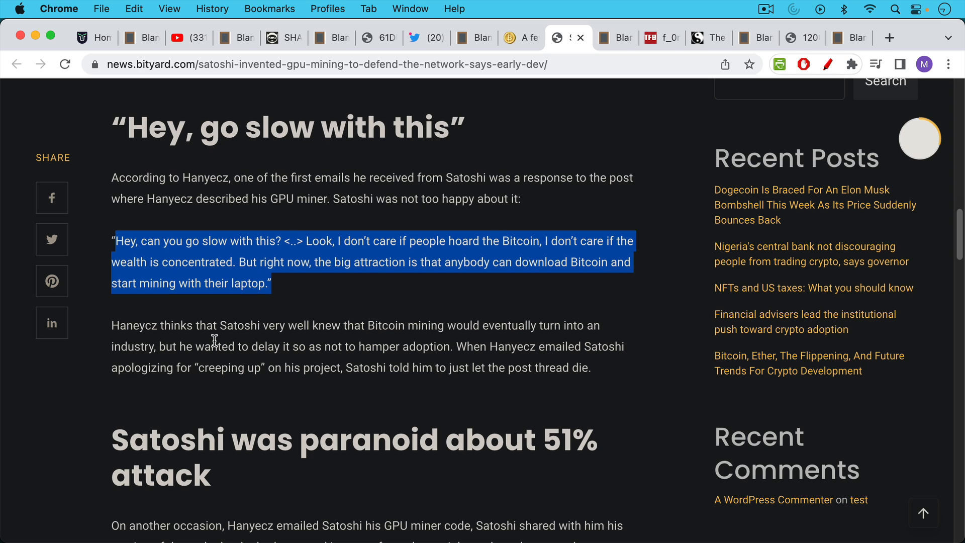
{"action": "mouse_move", "coordinate": [214, 393]}
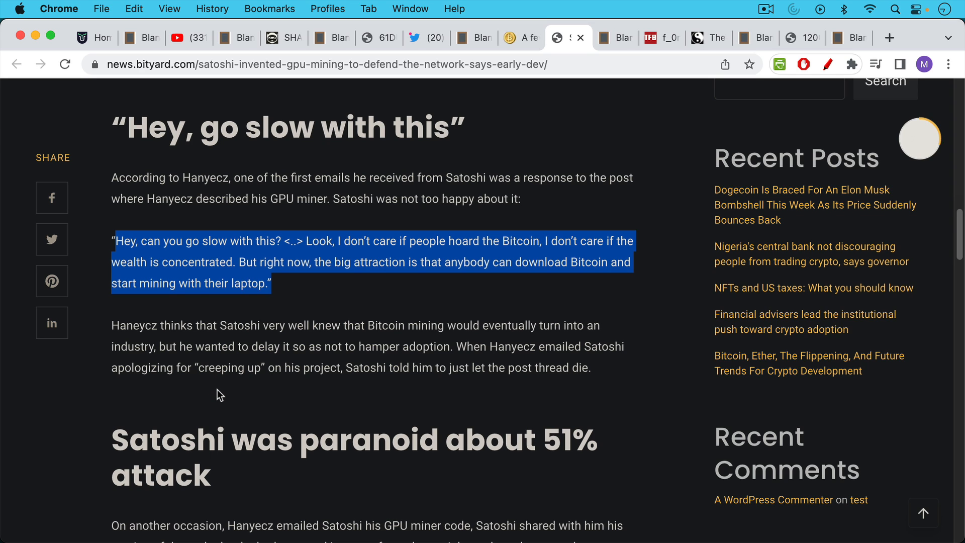
{"action": "mouse_move", "coordinate": [287, 325]}
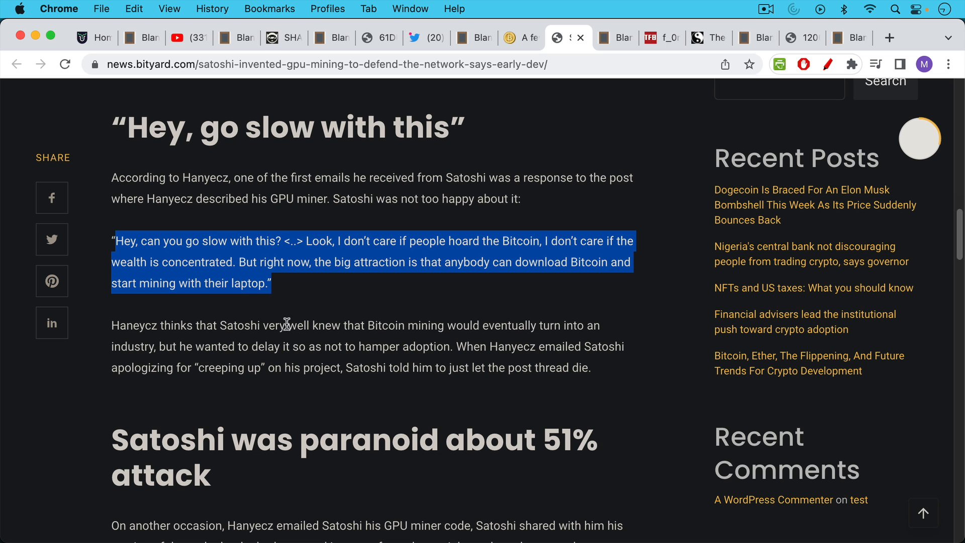
{"action": "mouse_move", "coordinate": [518, 46]}
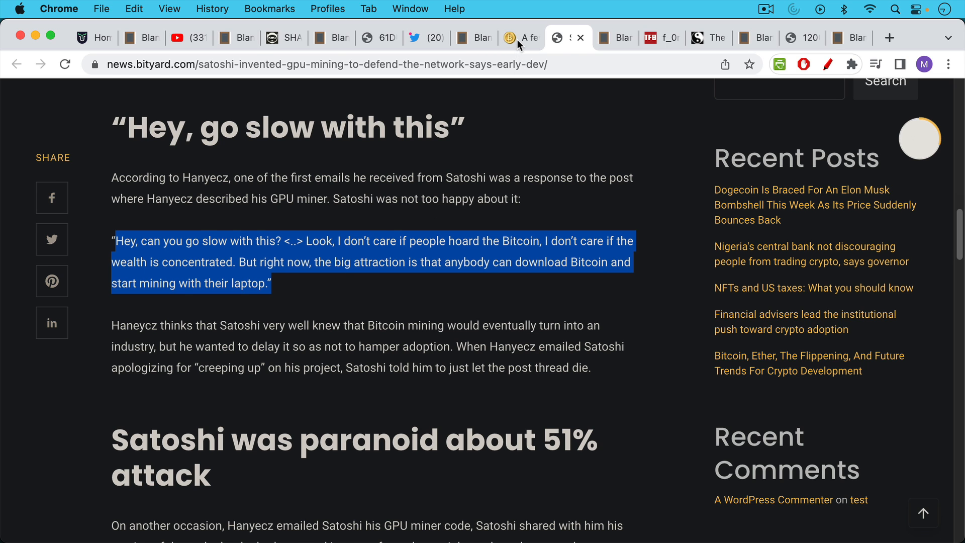
{"action": "left_click", "coordinate": [569, 37]}
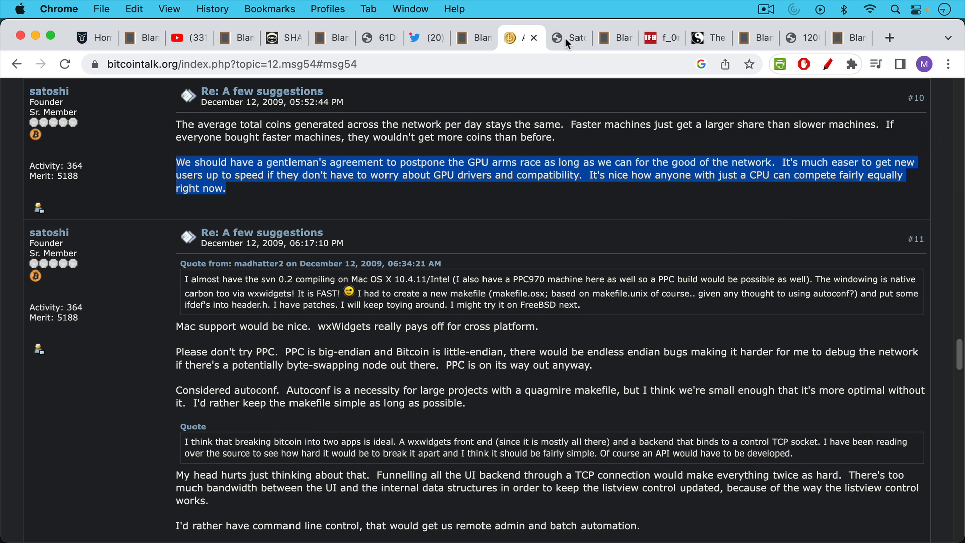
{"action": "left_click", "coordinate": [568, 38]}
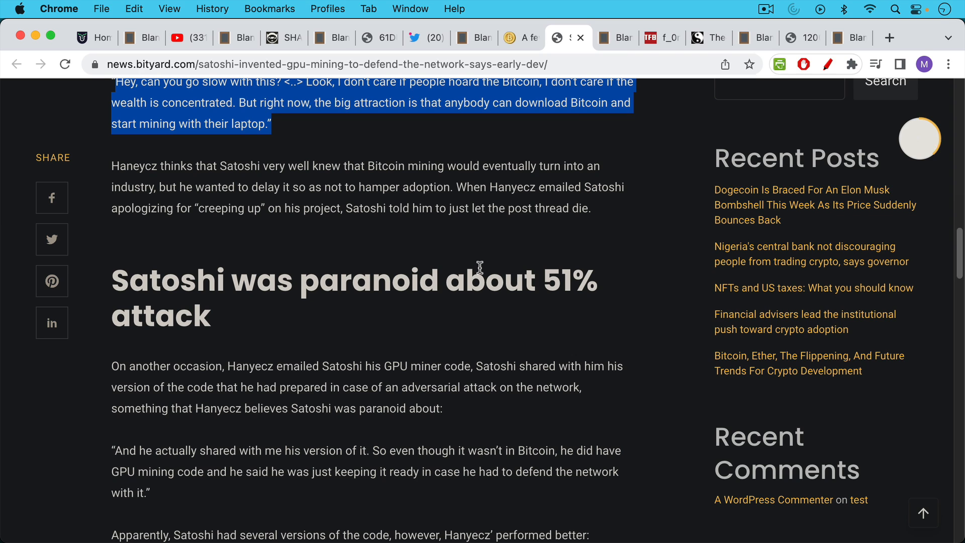
{"action": "mouse_move", "coordinate": [479, 260]}
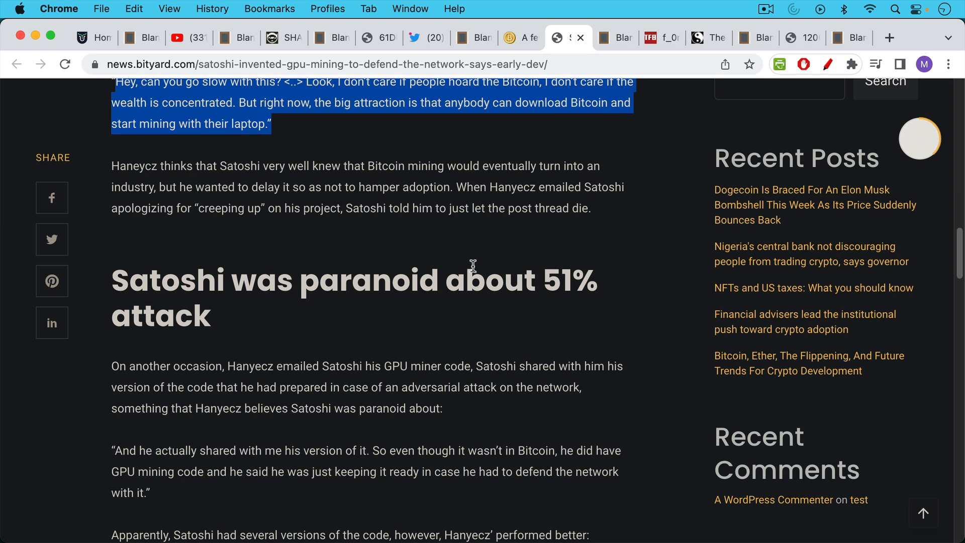
{"action": "mouse_move", "coordinate": [476, 259]}
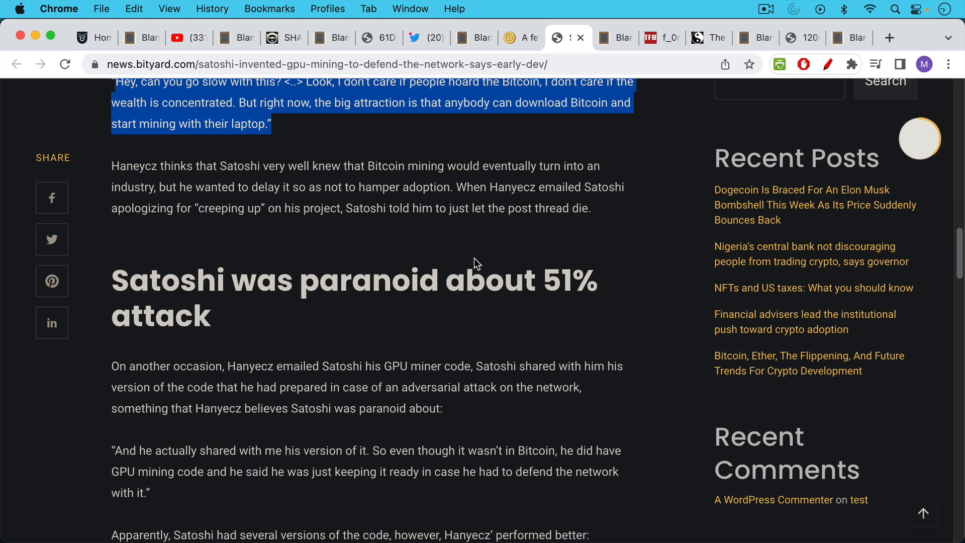
{"action": "mouse_move", "coordinate": [473, 277]}
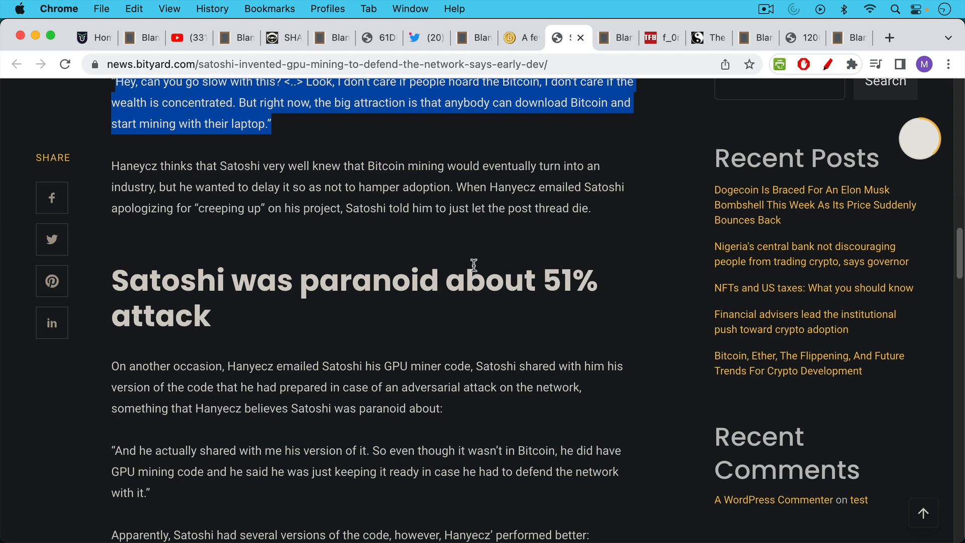
{"action": "mouse_move", "coordinate": [471, 253]}
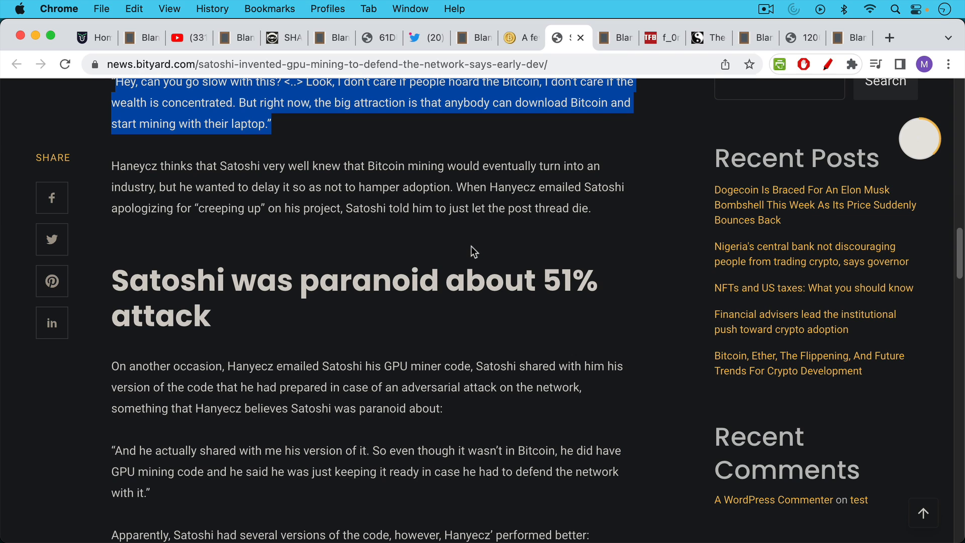
{"action": "mouse_move", "coordinate": [460, 187]}
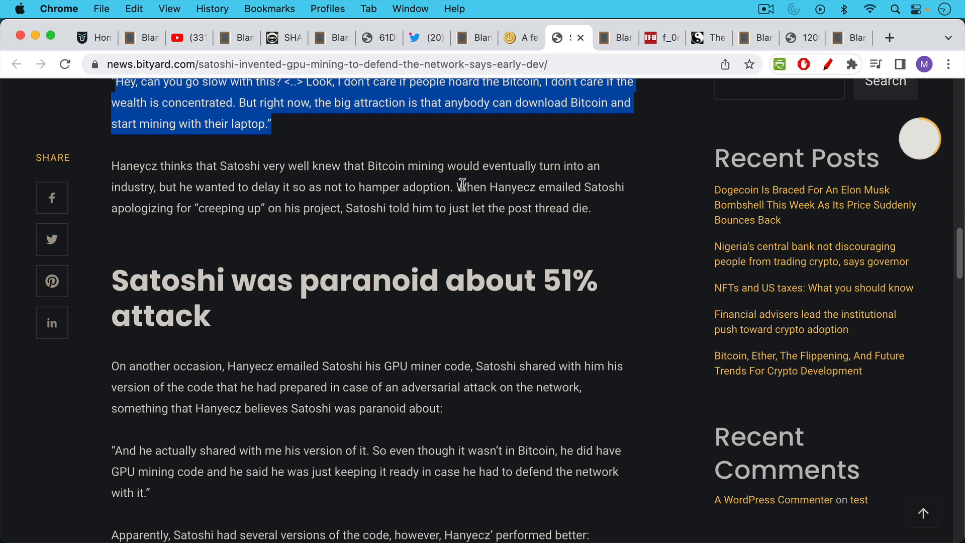
{"action": "mouse_move", "coordinate": [459, 164]}
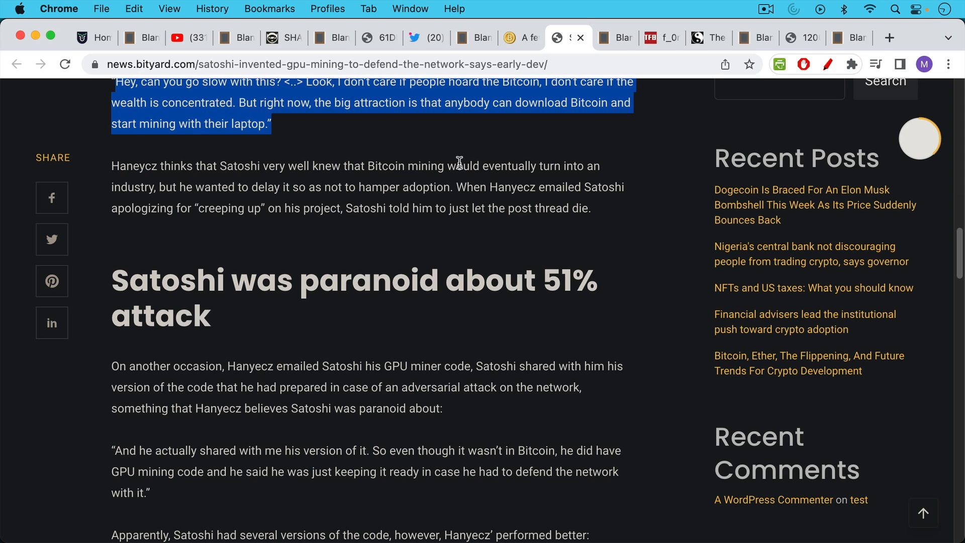
{"action": "mouse_move", "coordinate": [459, 156]}
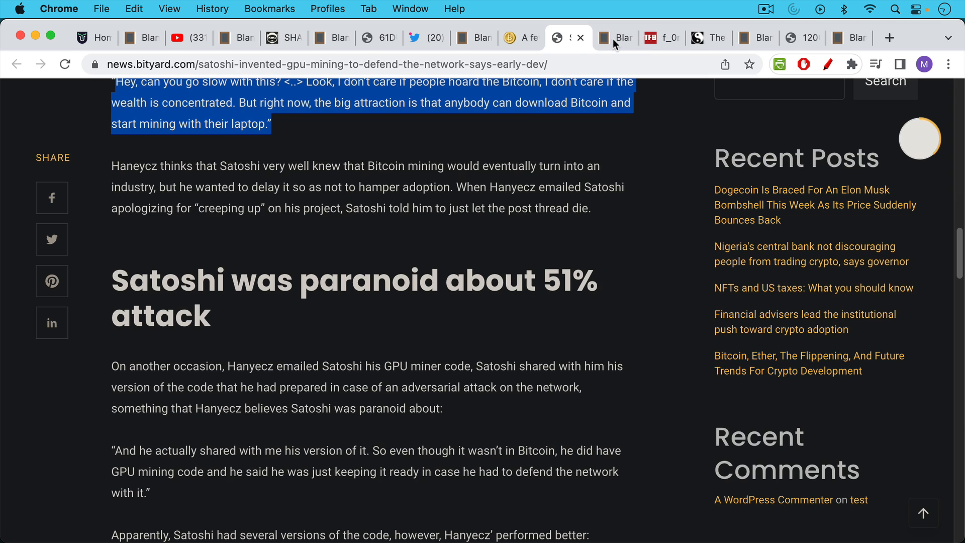
Step: Scroll the Satoshi notes to the knives-versus-machine-guns safe comparison and knife-to-a-gun-fight line
{"action": "left_click", "coordinate": [613, 37]}
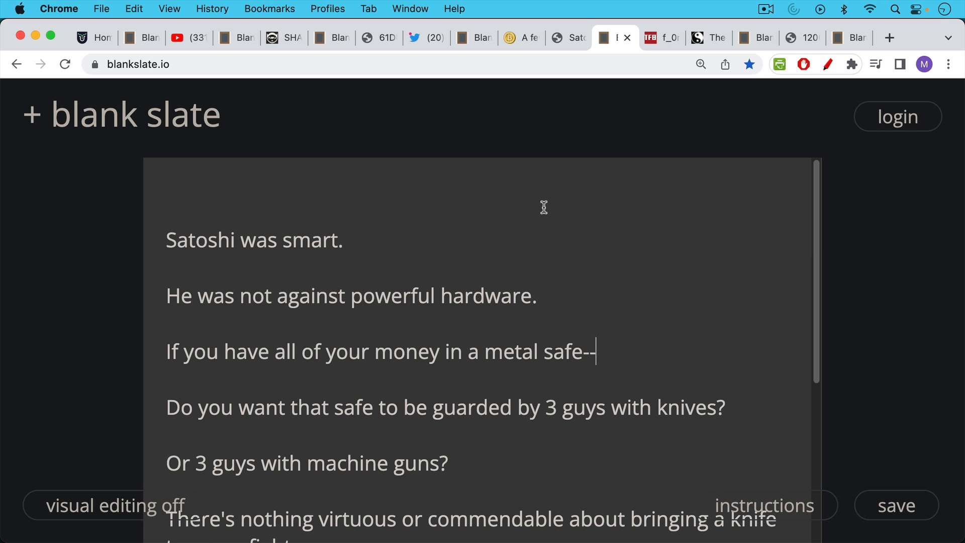
{"action": "scroll", "scroll_direction": "down", "scroll_amount": 3}
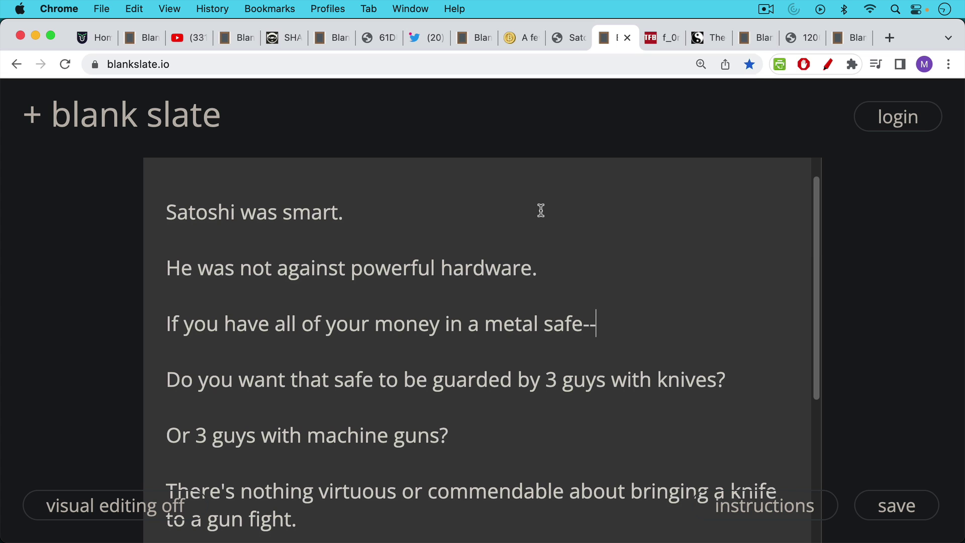
{"action": "scroll", "scroll_direction": "down", "scroll_amount": 3}
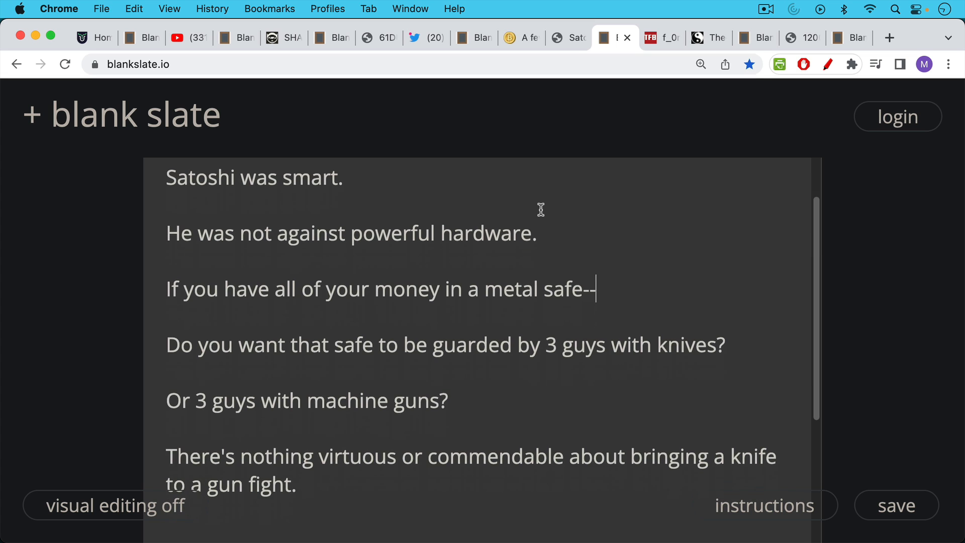
{"action": "scroll", "scroll_direction": "down", "scroll_amount": 3}
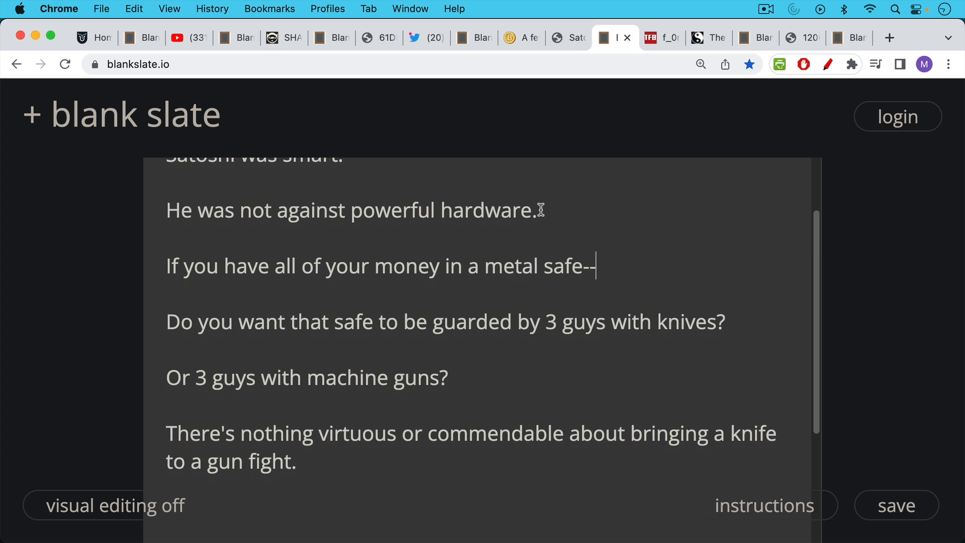
{"action": "scroll", "scroll_direction": "down", "scroll_amount": 3}
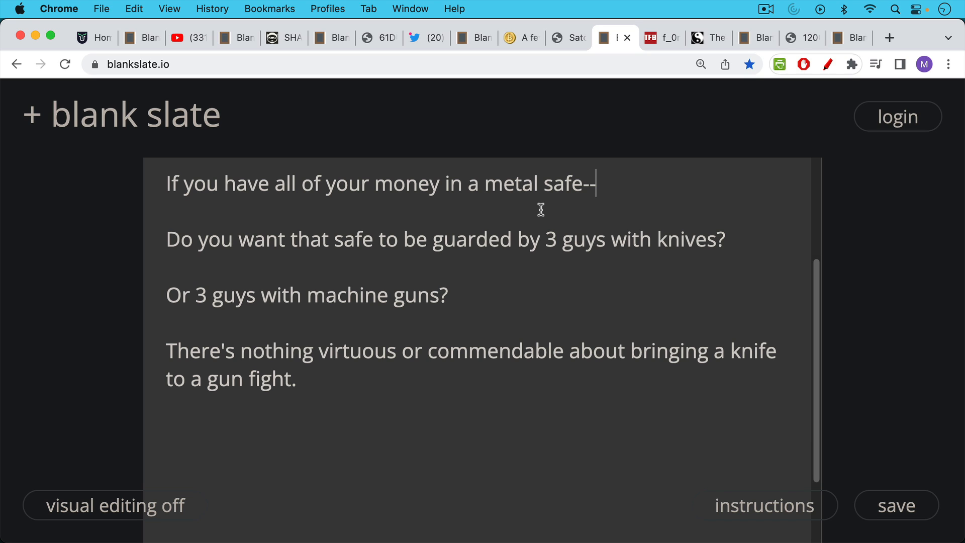
{"action": "mouse_move", "coordinate": [536, 220]}
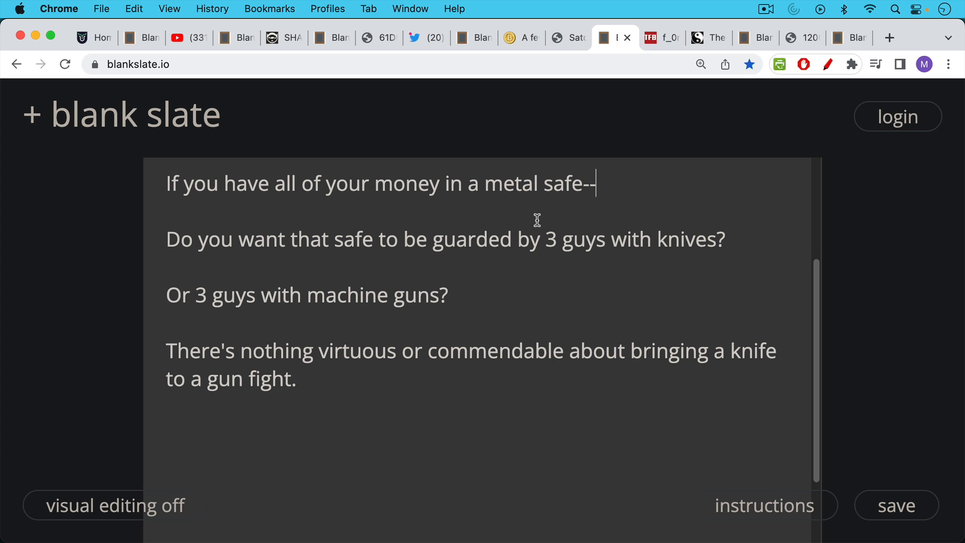
Step: View the firearm blog photo of riflemen, then the Last Samurai armoured warrior image
{"action": "left_click", "coordinate": [659, 37]}
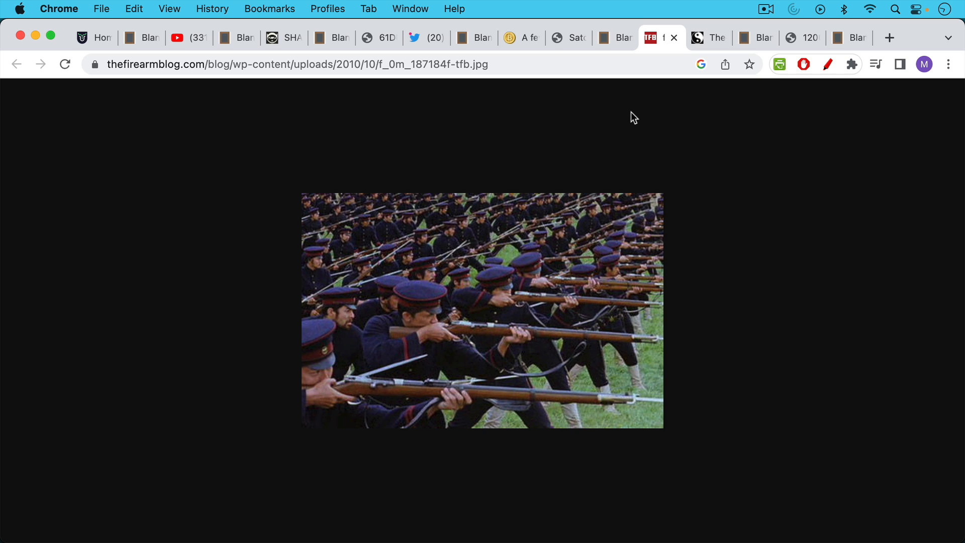
{"action": "mouse_move", "coordinate": [591, 209]}
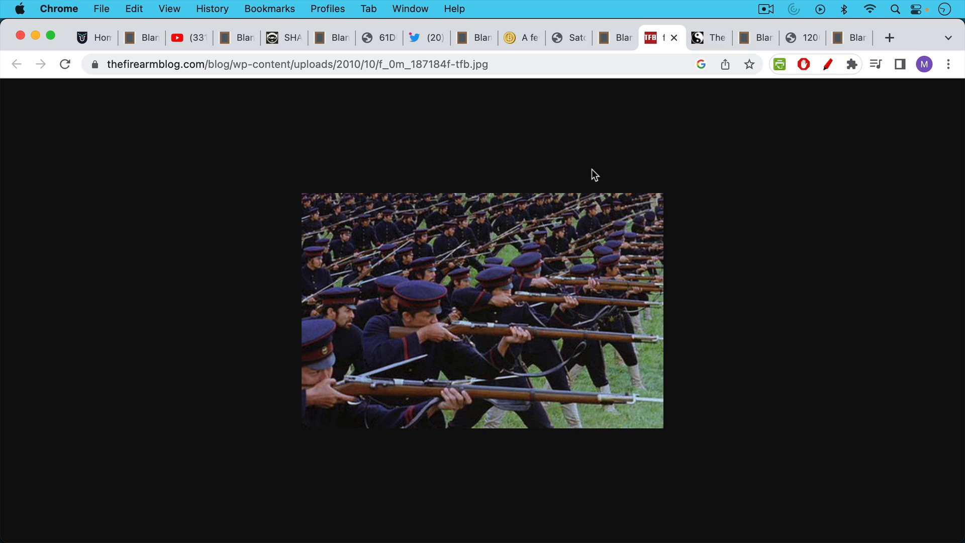
{"action": "mouse_move", "coordinate": [590, 183]}
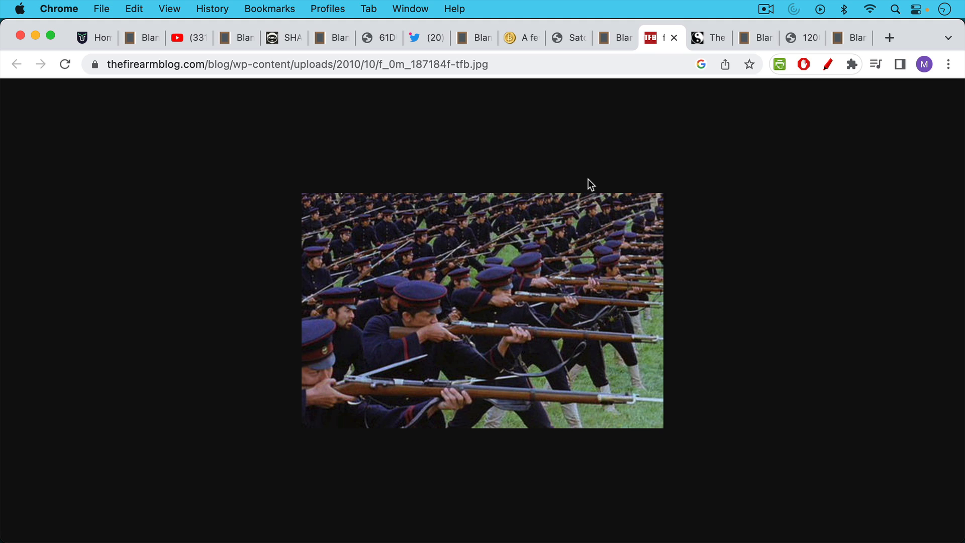
{"action": "mouse_move", "coordinate": [684, 95]}
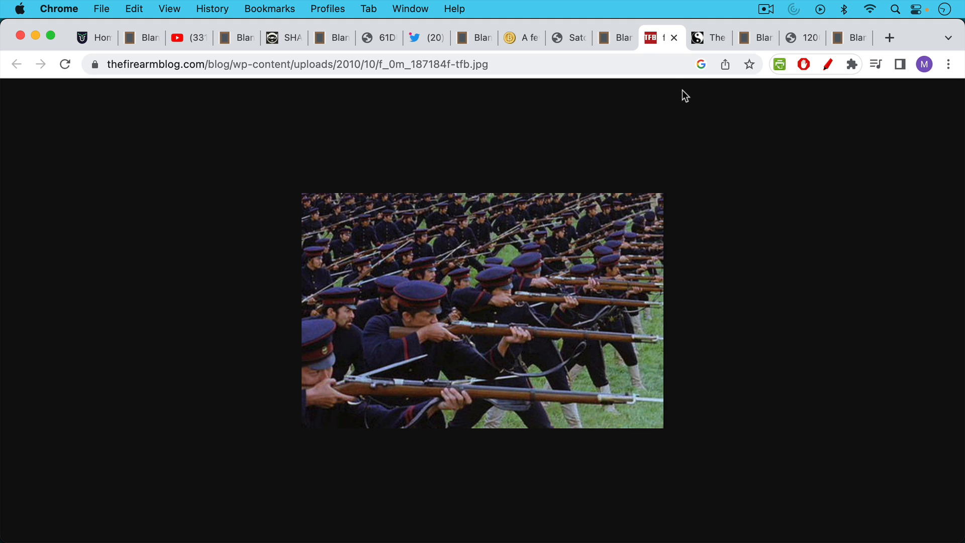
{"action": "left_click", "coordinate": [710, 37]}
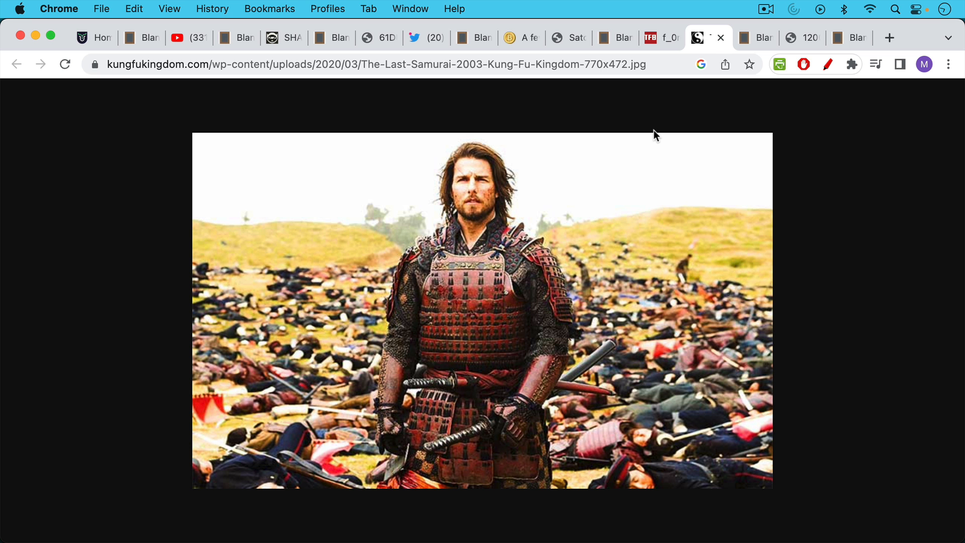
{"action": "mouse_move", "coordinate": [658, 268]}
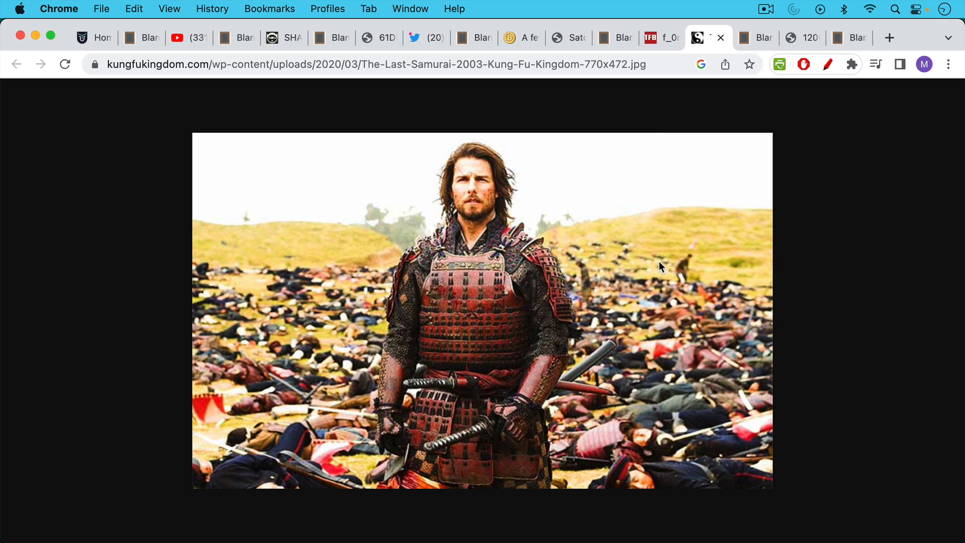
{"action": "mouse_move", "coordinate": [608, 336]}
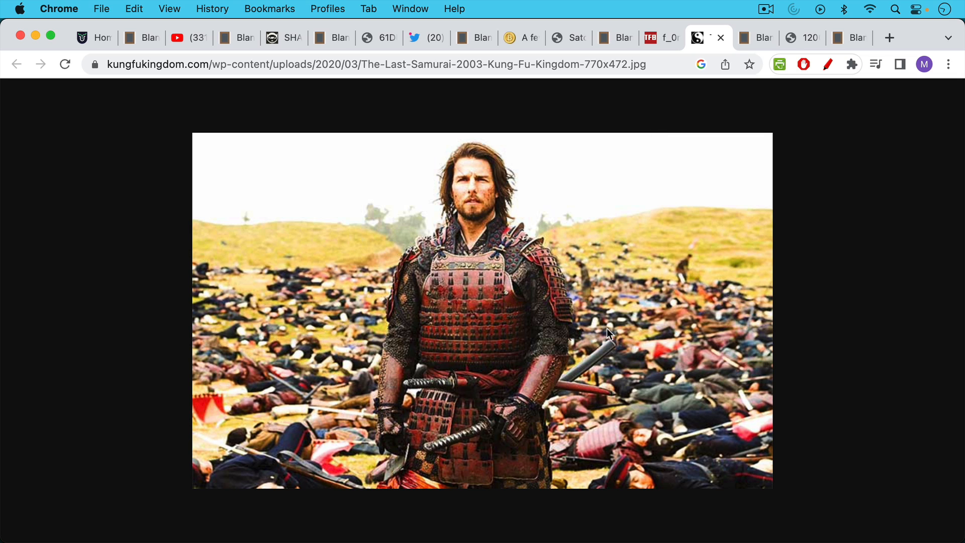
{"action": "mouse_move", "coordinate": [598, 363]}
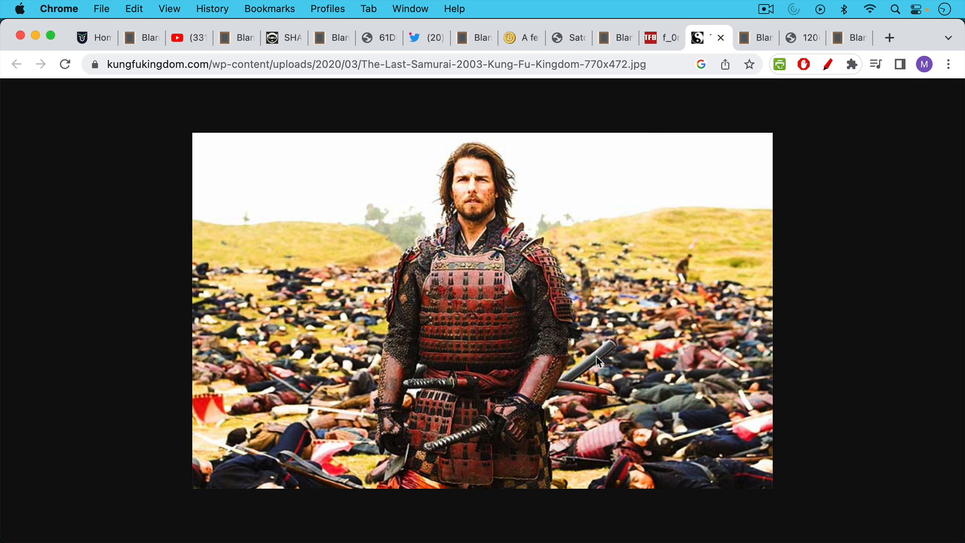
{"action": "mouse_move", "coordinate": [634, 215]}
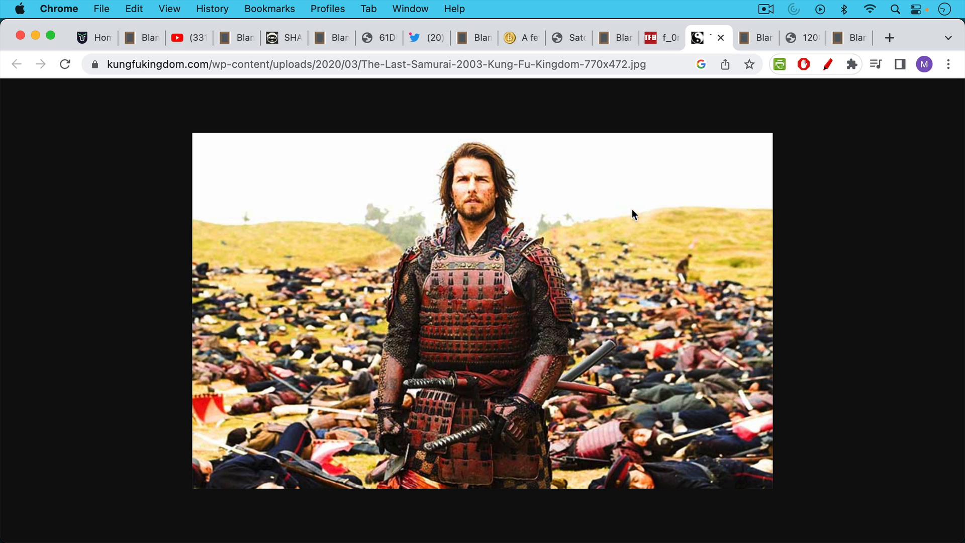
{"action": "mouse_move", "coordinate": [752, 42]}
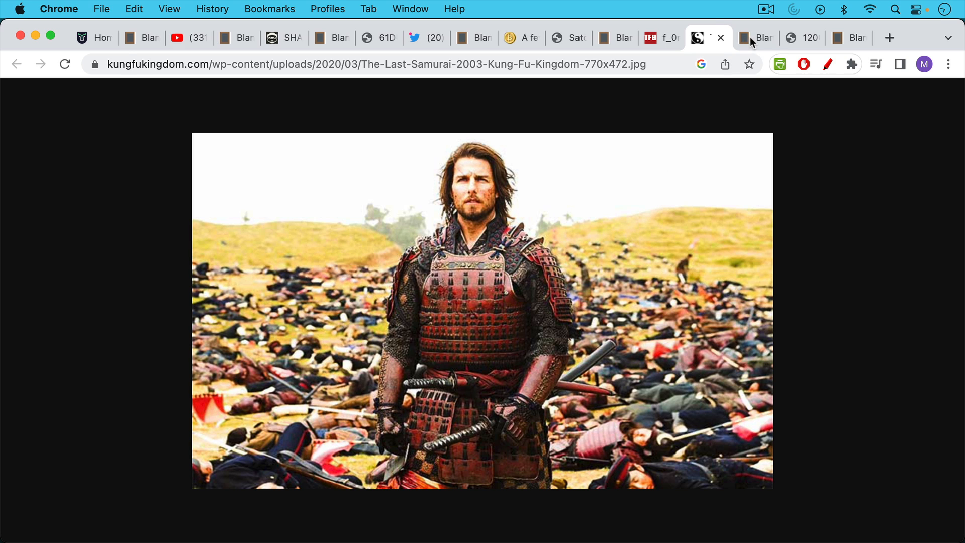
{"action": "left_click", "coordinate": [754, 38]}
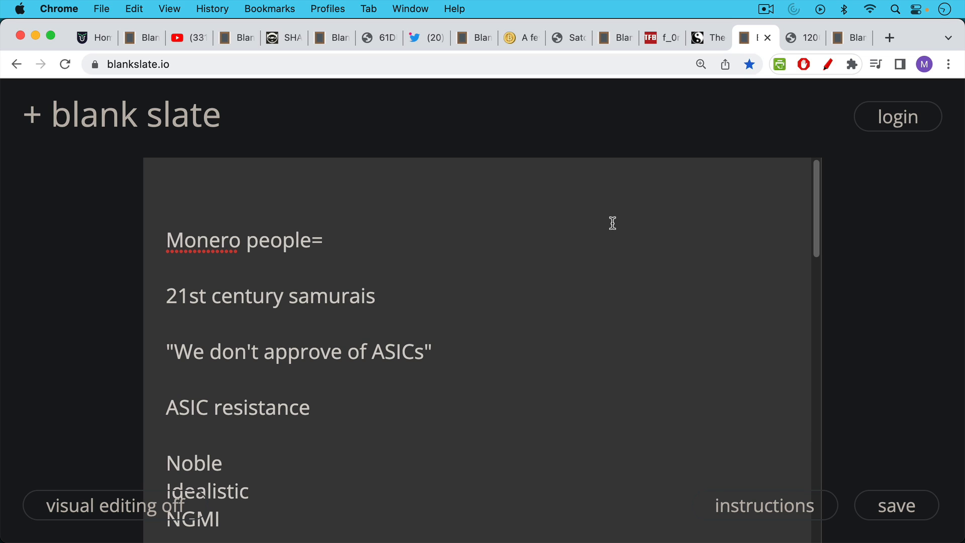
{"action": "mouse_move", "coordinate": [604, 229]}
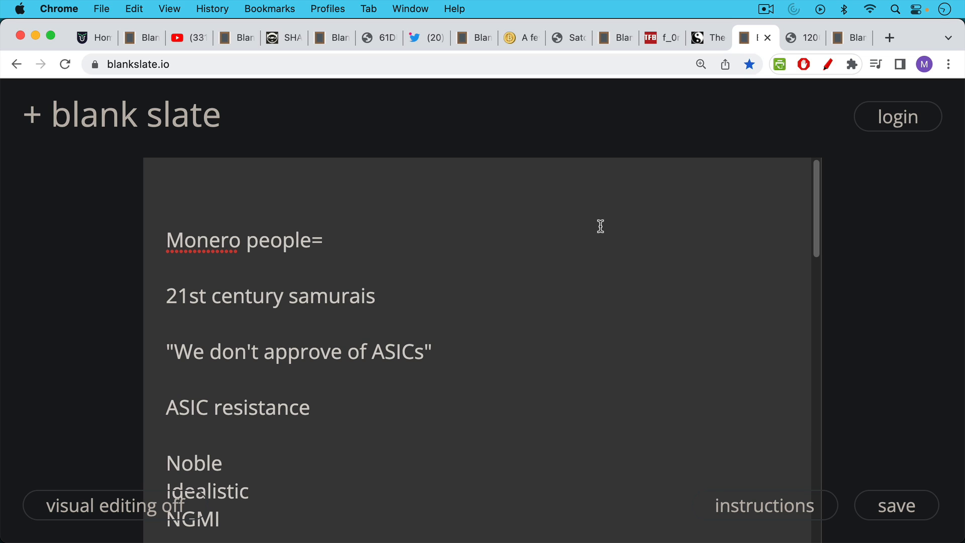
{"action": "mouse_move", "coordinate": [585, 258]}
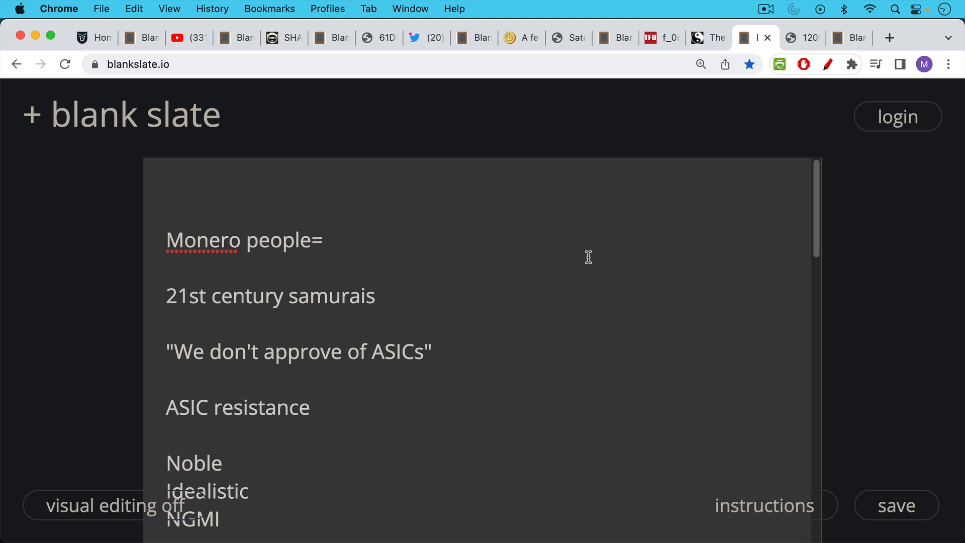
{"action": "scroll", "scroll_direction": "down", "scroll_amount": 3}
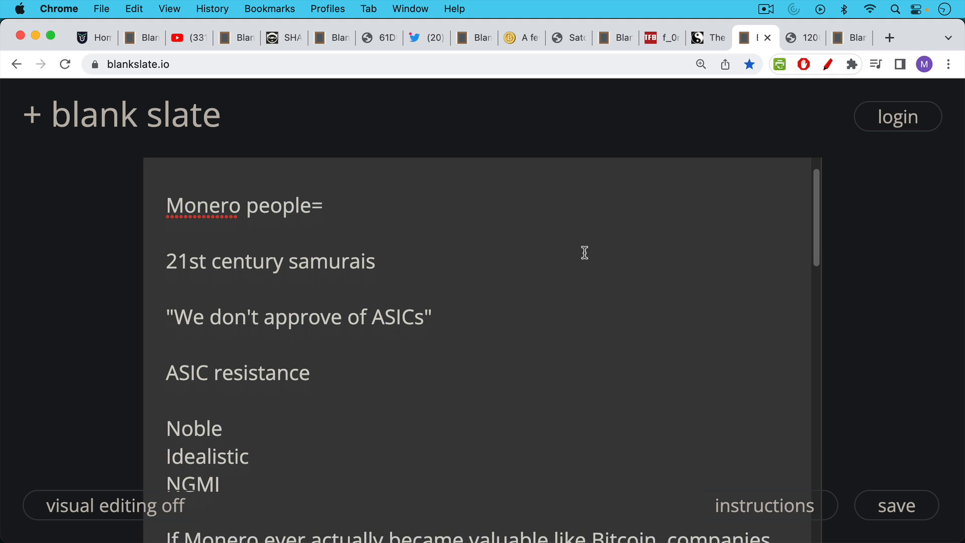
{"action": "scroll", "scroll_direction": "down", "scroll_amount": 3}
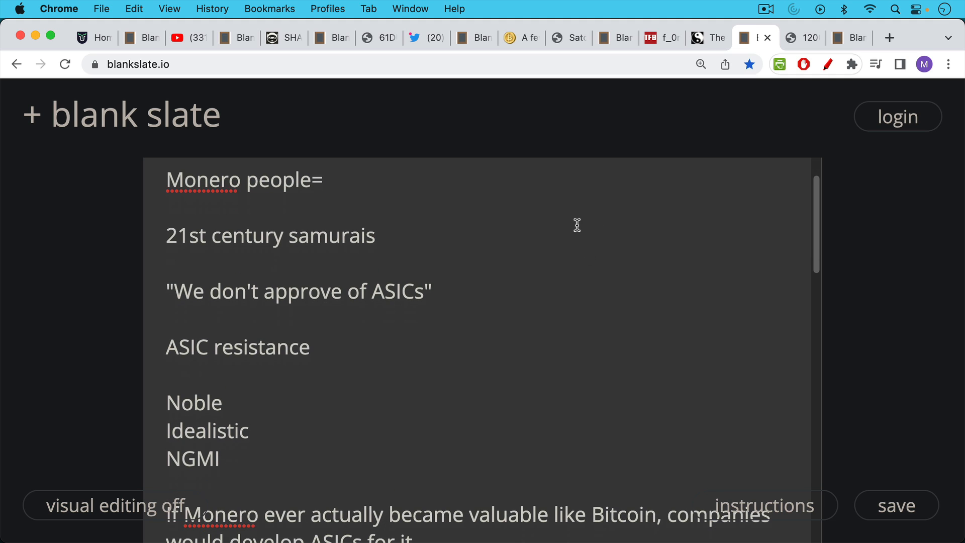
{"action": "mouse_move", "coordinate": [573, 228]}
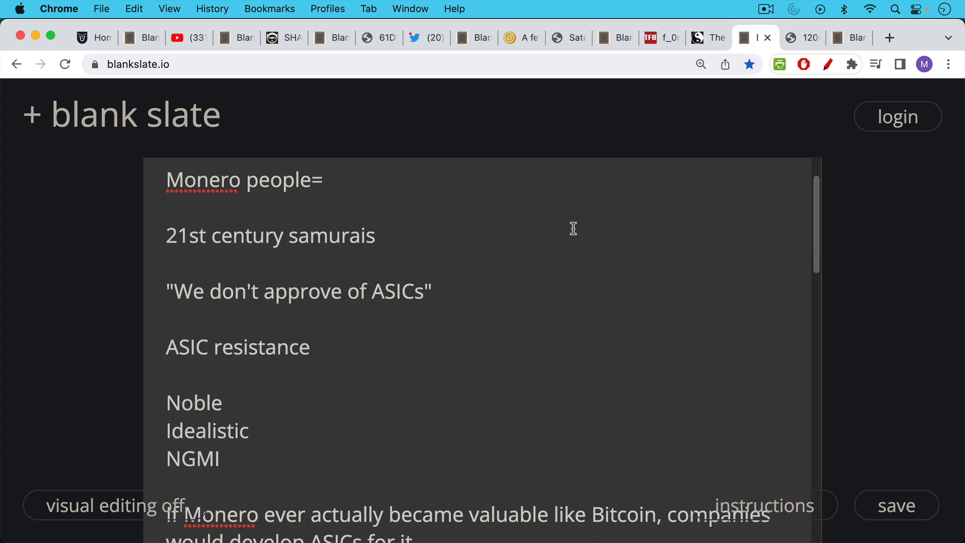
{"action": "mouse_move", "coordinate": [574, 267]}
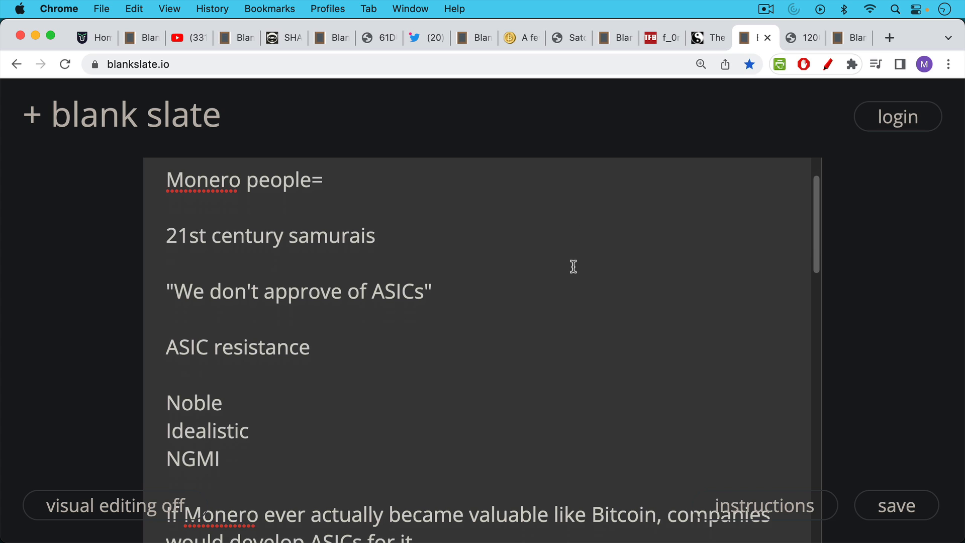
{"action": "scroll", "scroll_direction": "down", "scroll_amount": 3}
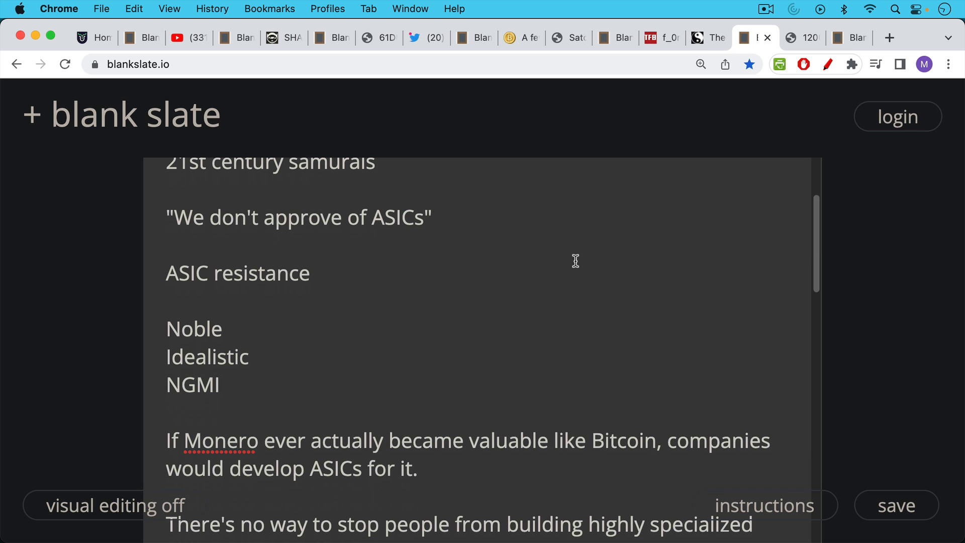
{"action": "scroll", "scroll_direction": "down", "scroll_amount": 3}
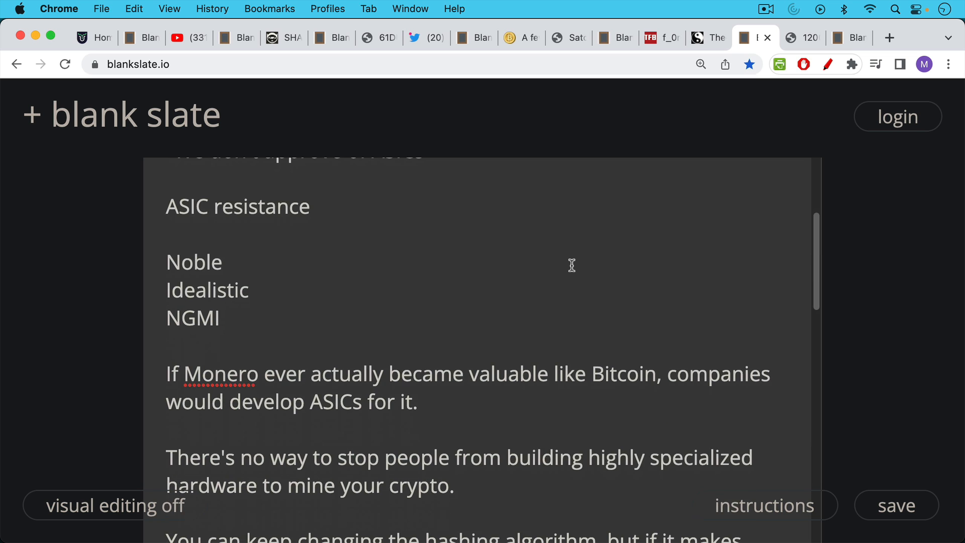
{"action": "scroll", "scroll_direction": "down", "scroll_amount": 3}
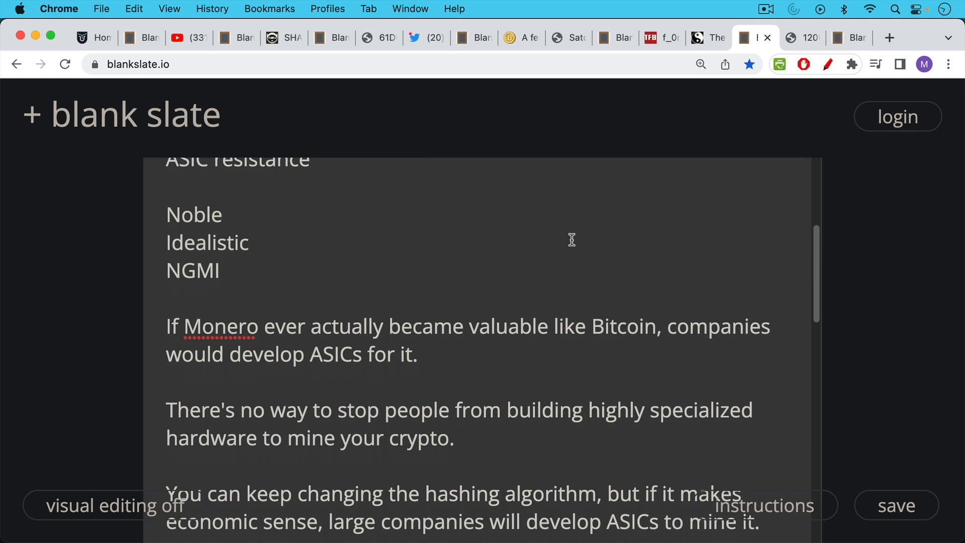
{"action": "mouse_move", "coordinate": [566, 207]}
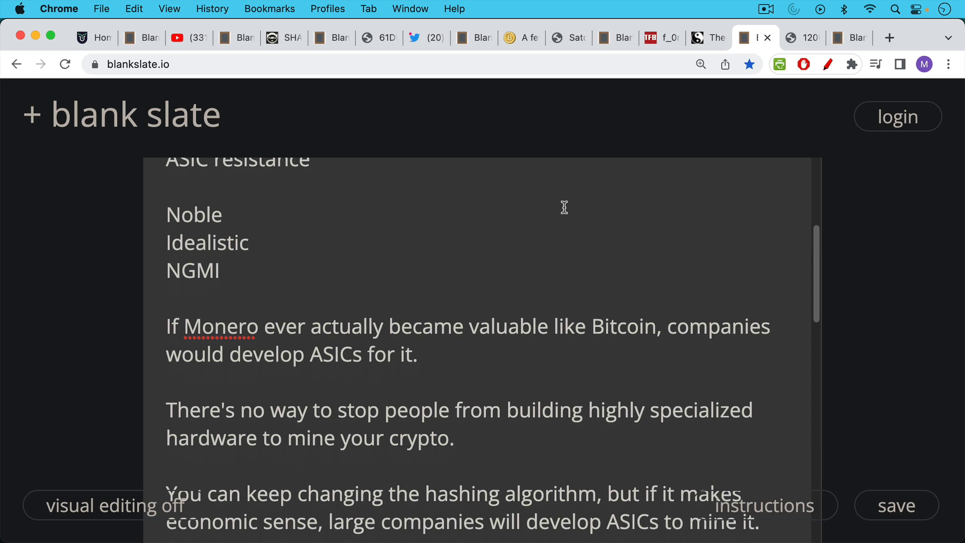
{"action": "mouse_move", "coordinate": [558, 251]}
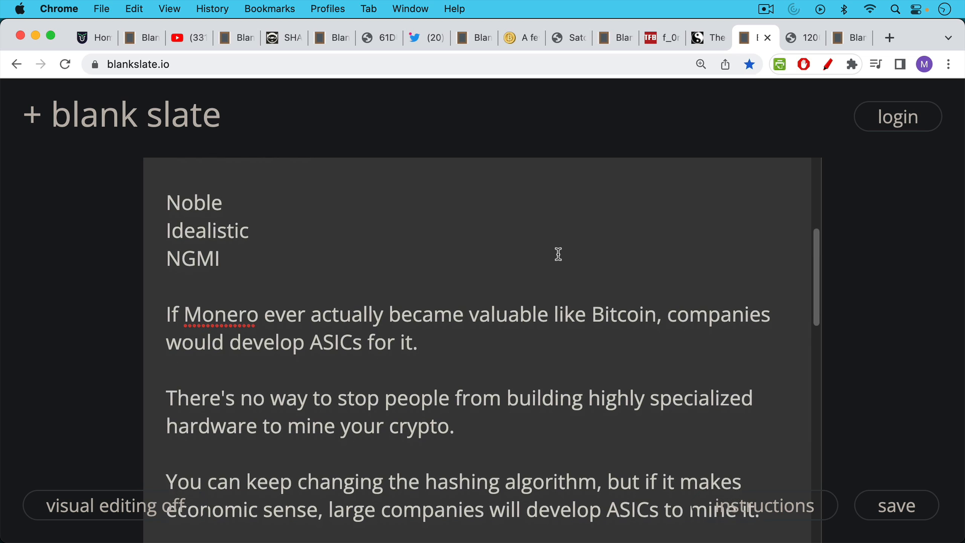
{"action": "scroll", "scroll_direction": "down", "scroll_amount": 3}
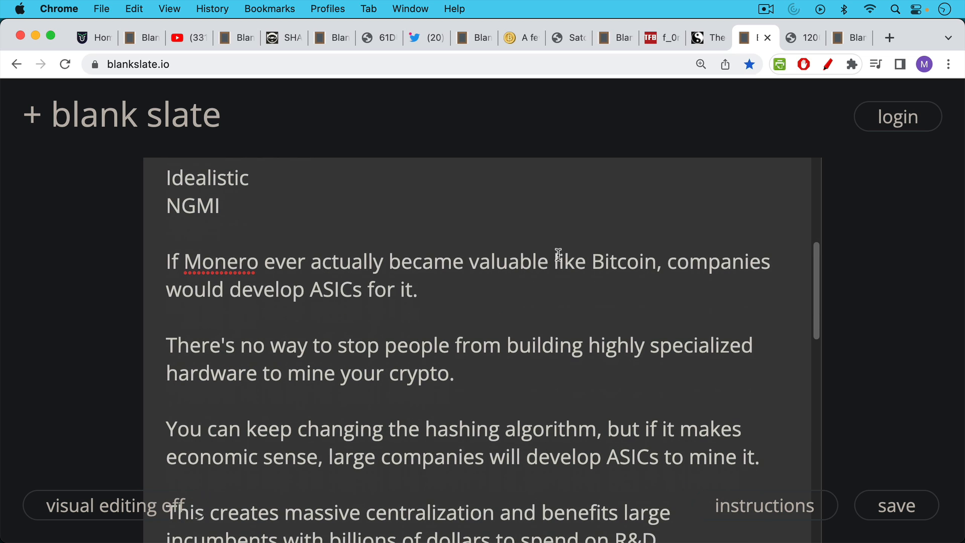
{"action": "scroll", "scroll_direction": "down", "scroll_amount": 3}
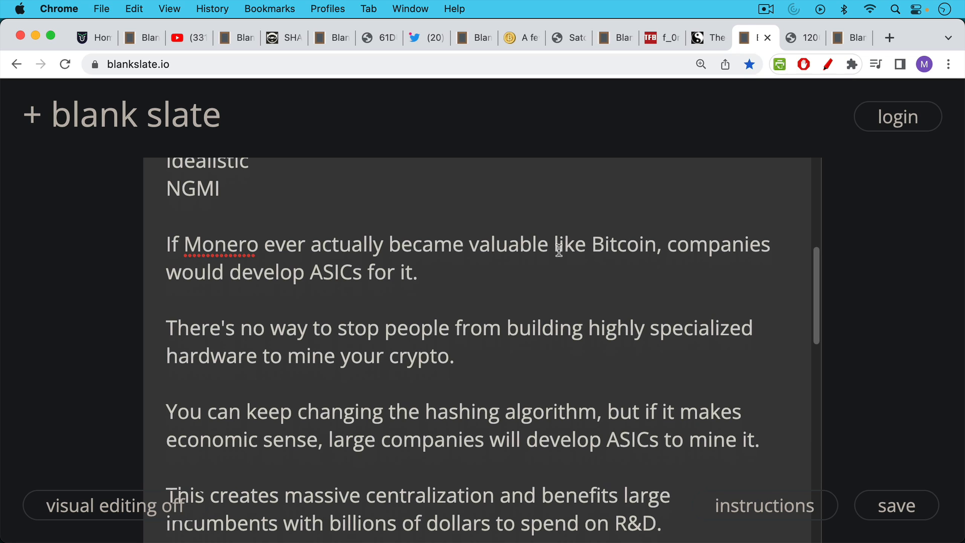
{"action": "mouse_move", "coordinate": [552, 257]}
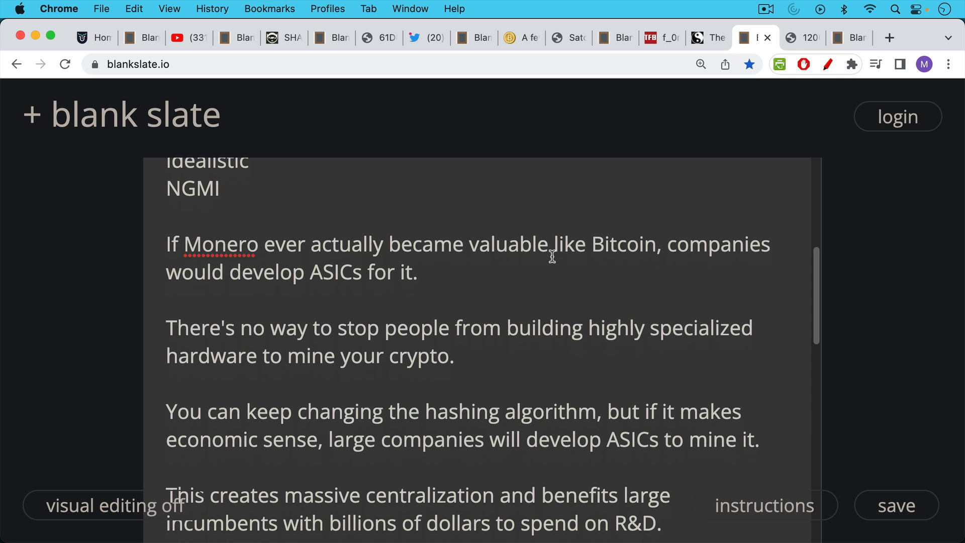
{"action": "scroll", "scroll_direction": "down", "scroll_amount": 3}
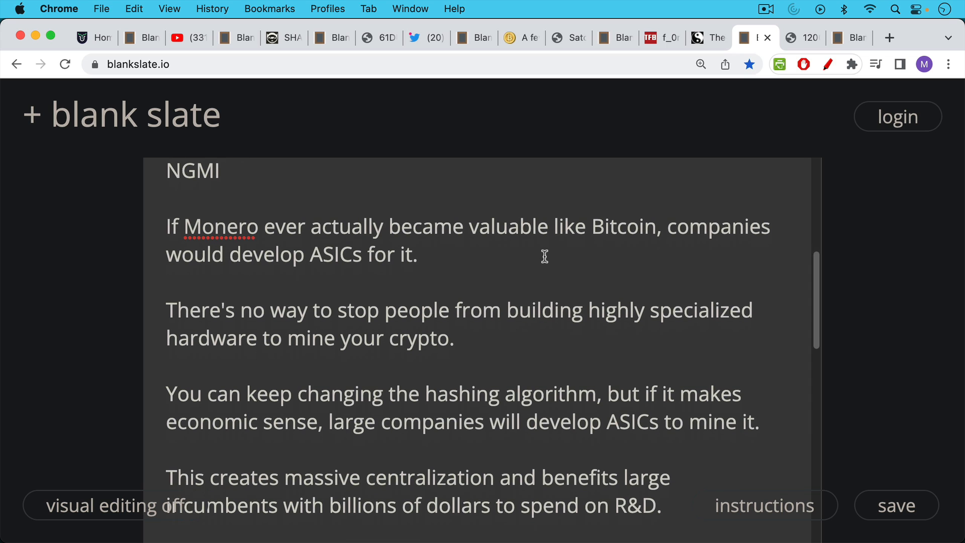
{"action": "scroll", "scroll_direction": "down", "scroll_amount": 3}
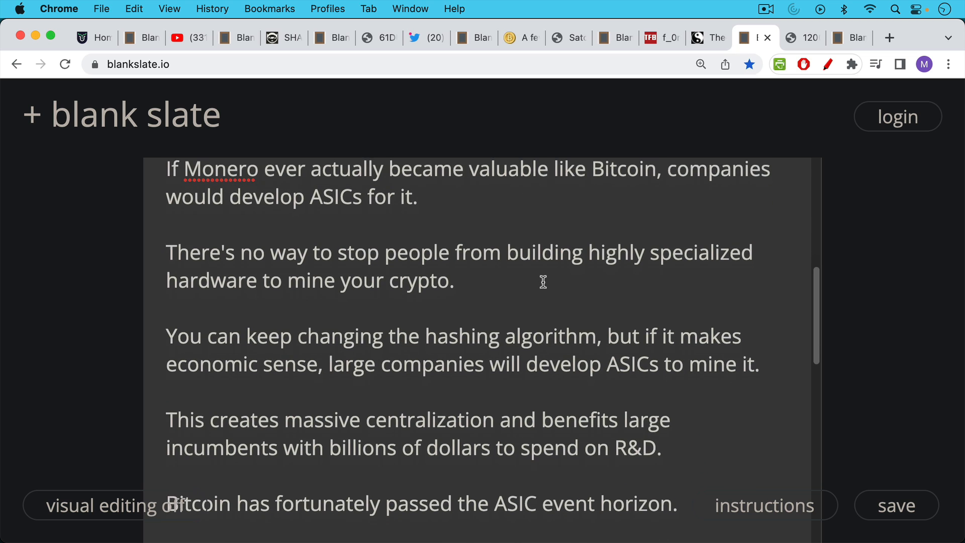
{"action": "scroll", "scroll_direction": "down", "scroll_amount": 3}
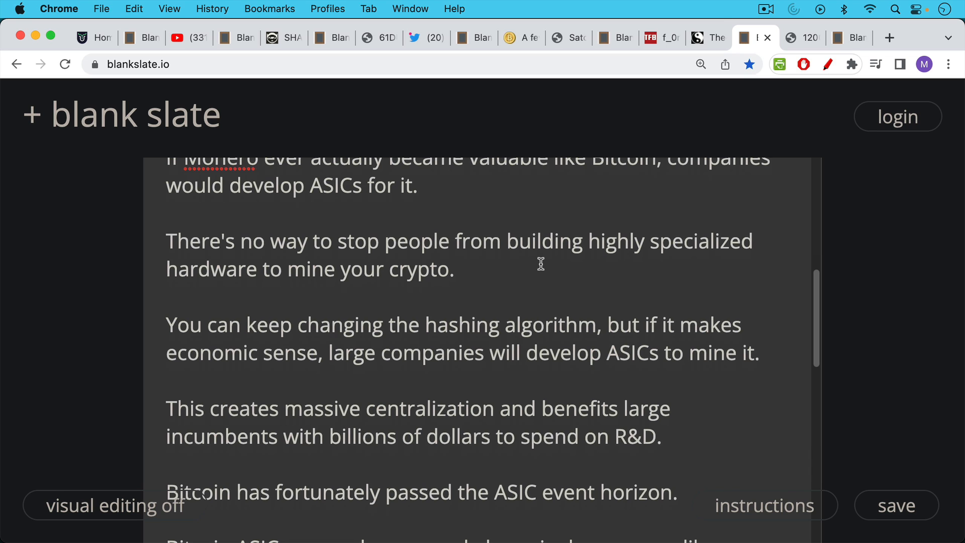
{"action": "scroll", "scroll_direction": "down", "scroll_amount": 3}
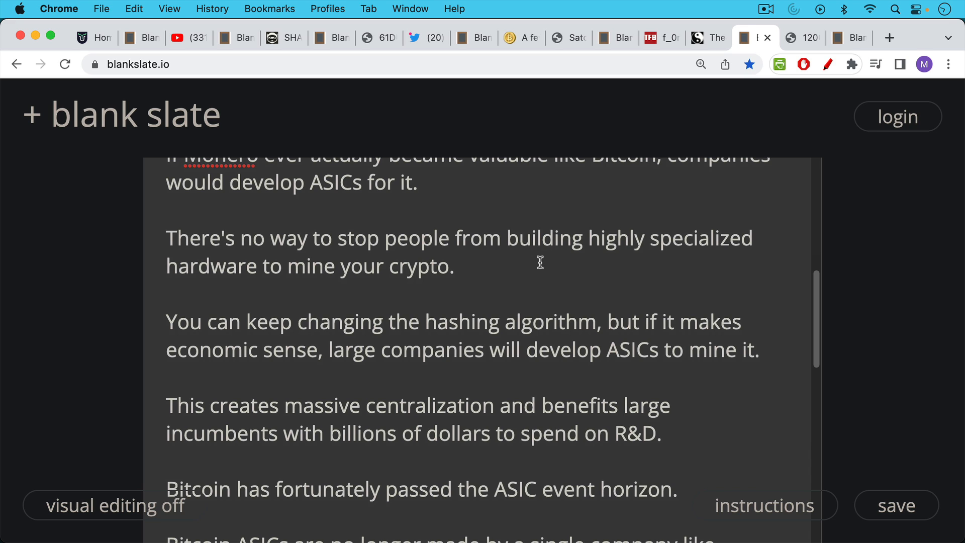
{"action": "scroll", "scroll_direction": "down", "scroll_amount": 3}
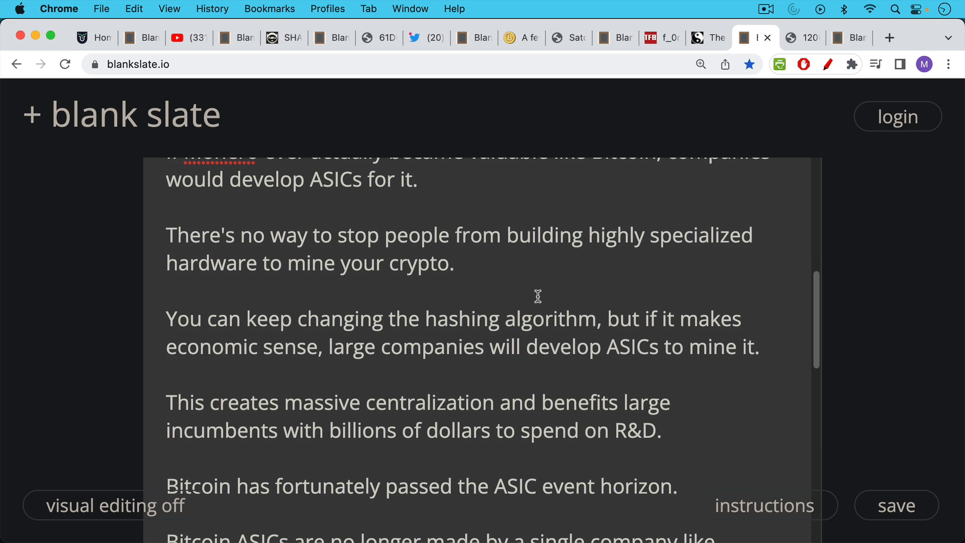
{"action": "mouse_move", "coordinate": [540, 265]}
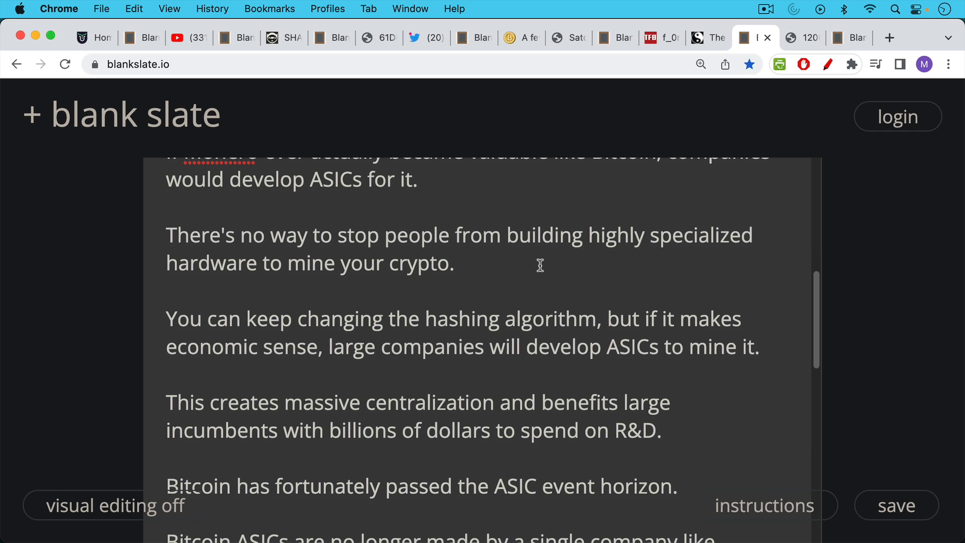
{"action": "mouse_move", "coordinate": [540, 296]}
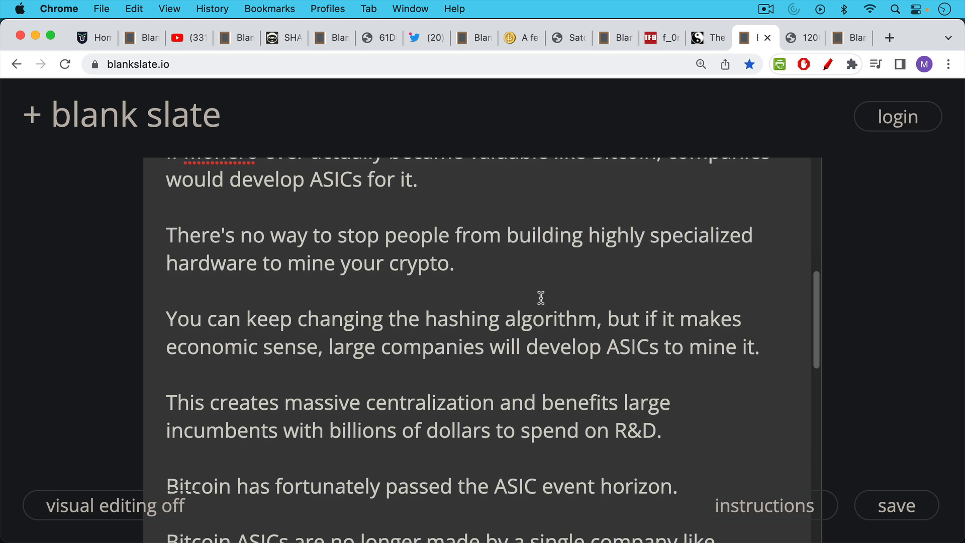
{"action": "mouse_move", "coordinate": [544, 298]}
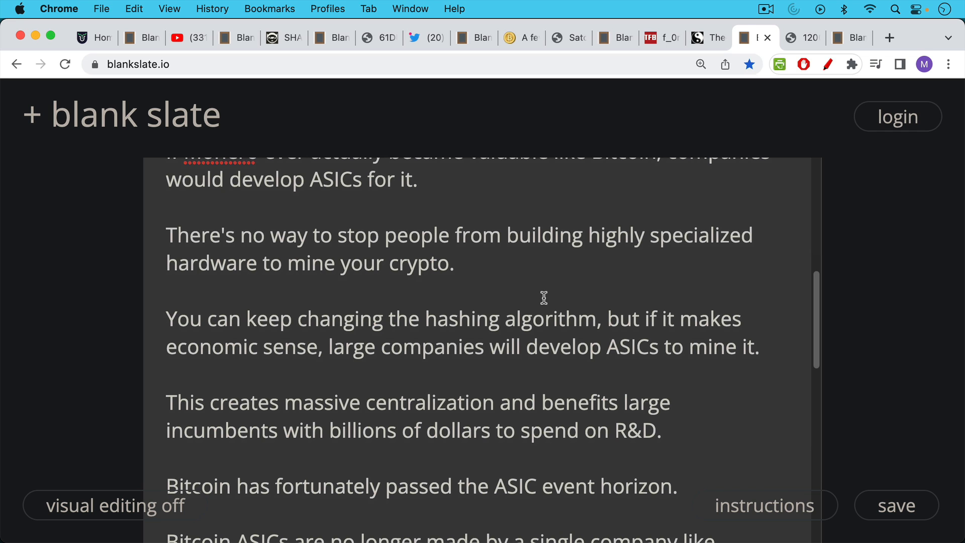
{"action": "scroll", "scroll_direction": "down", "scroll_amount": 3}
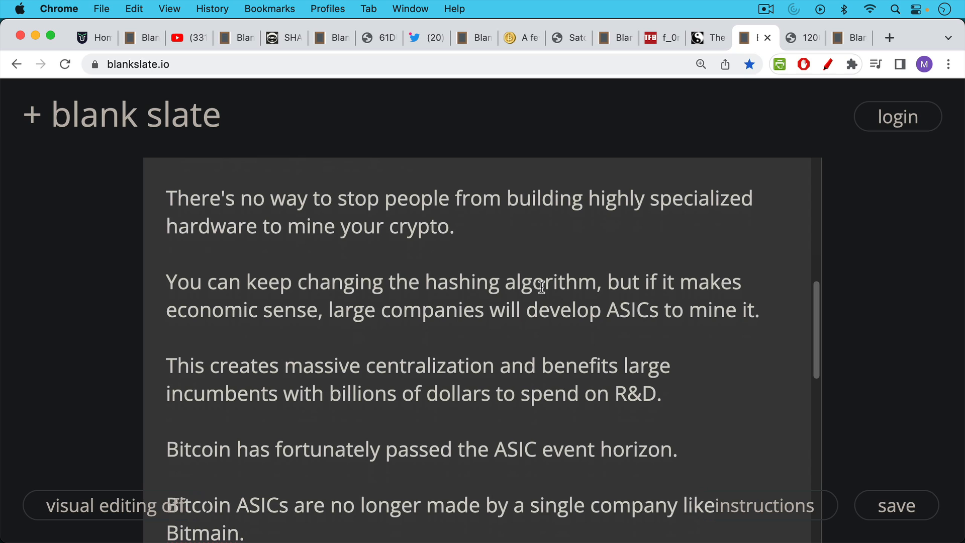
{"action": "mouse_move", "coordinate": [548, 278]}
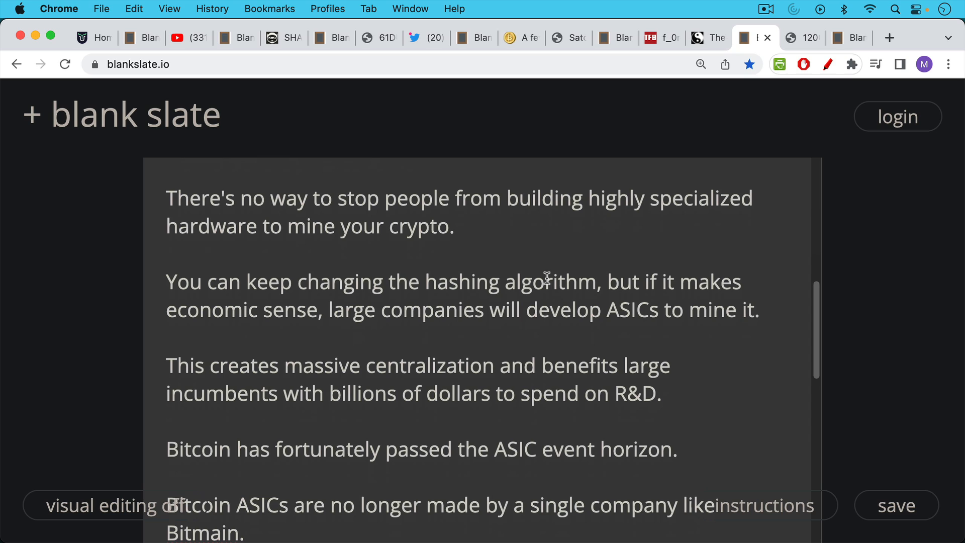
{"action": "mouse_move", "coordinate": [547, 299]}
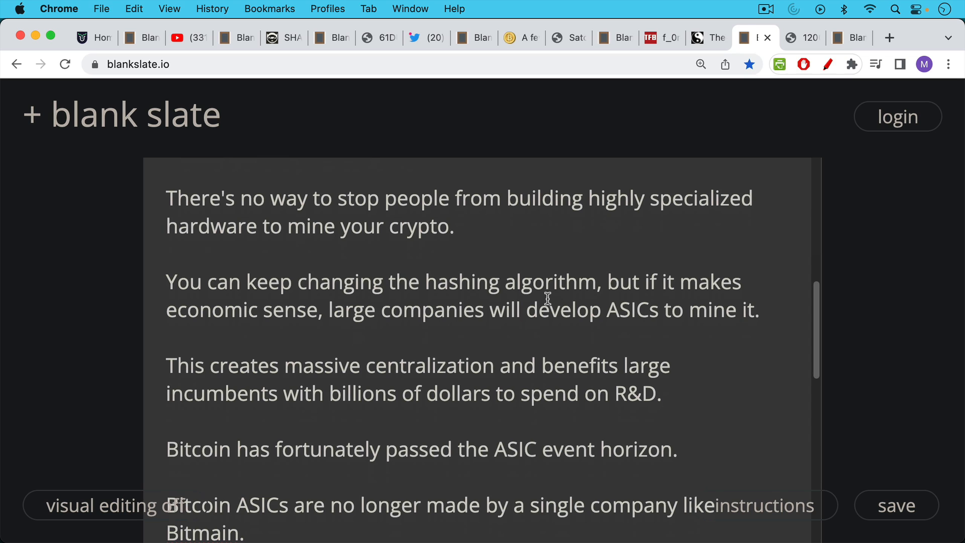
{"action": "mouse_move", "coordinate": [547, 309]}
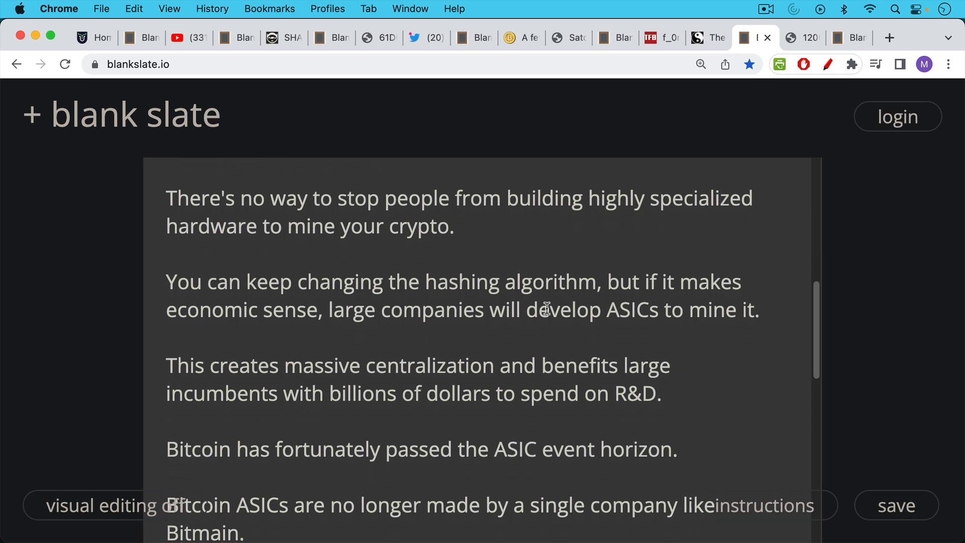
{"action": "mouse_move", "coordinate": [549, 278]}
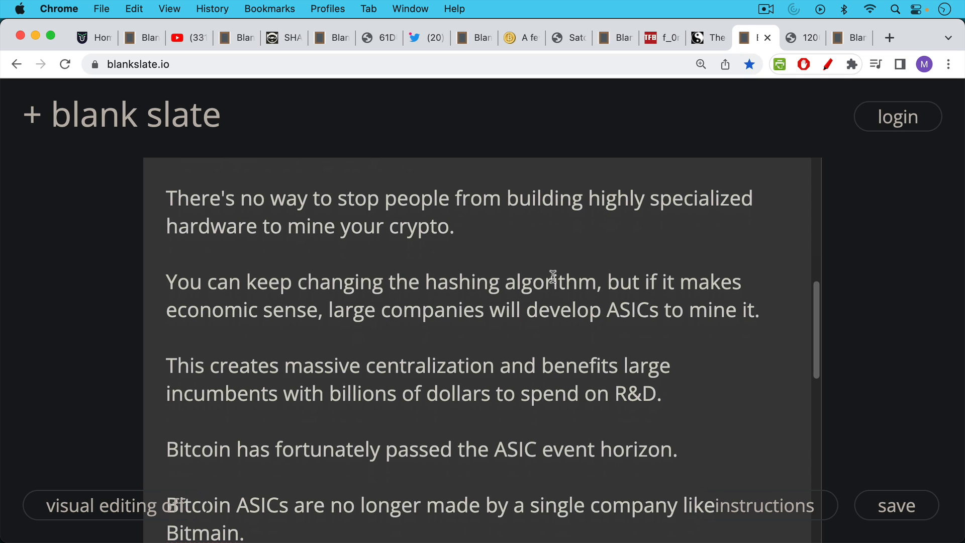
{"action": "mouse_move", "coordinate": [551, 296]}
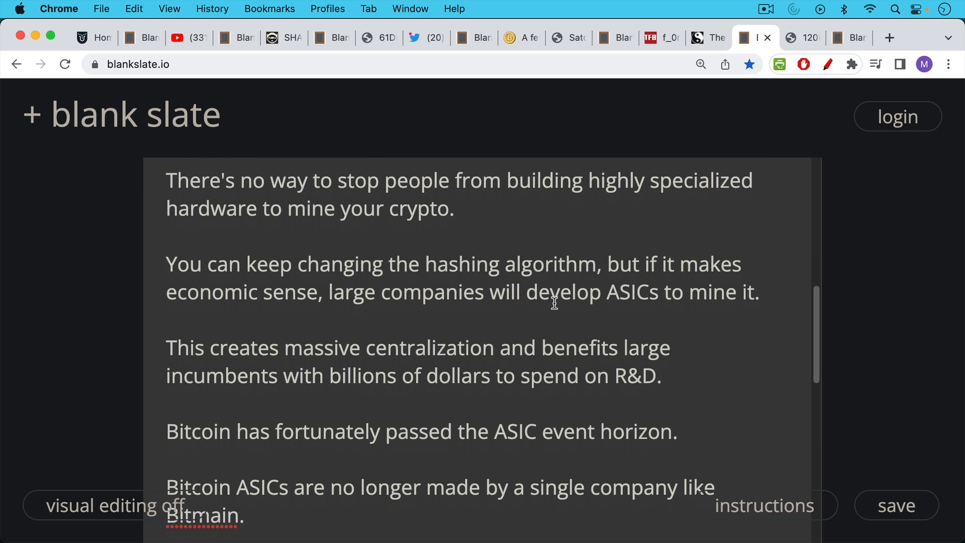
Step: Scroll the note past Bitcoin winning the race to the Berkeley City Council comparison
{"action": "scroll", "scroll_direction": "down", "scroll_amount": 3}
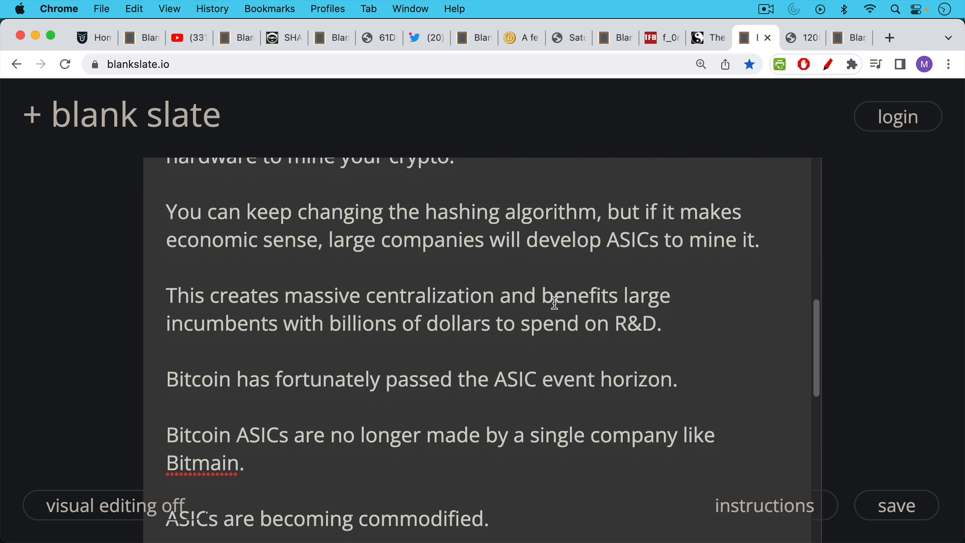
{"action": "mouse_move", "coordinate": [553, 294]}
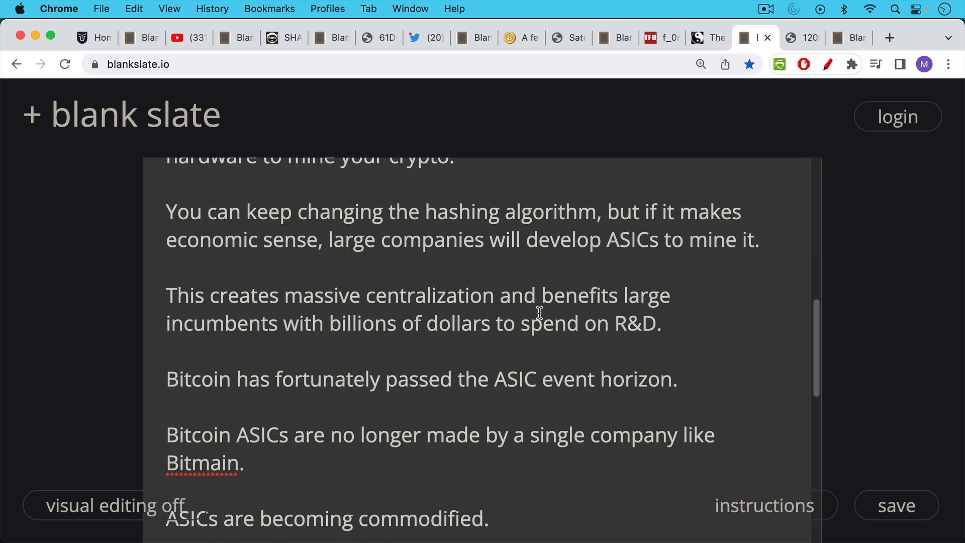
{"action": "scroll", "scroll_direction": "down", "scroll_amount": 3}
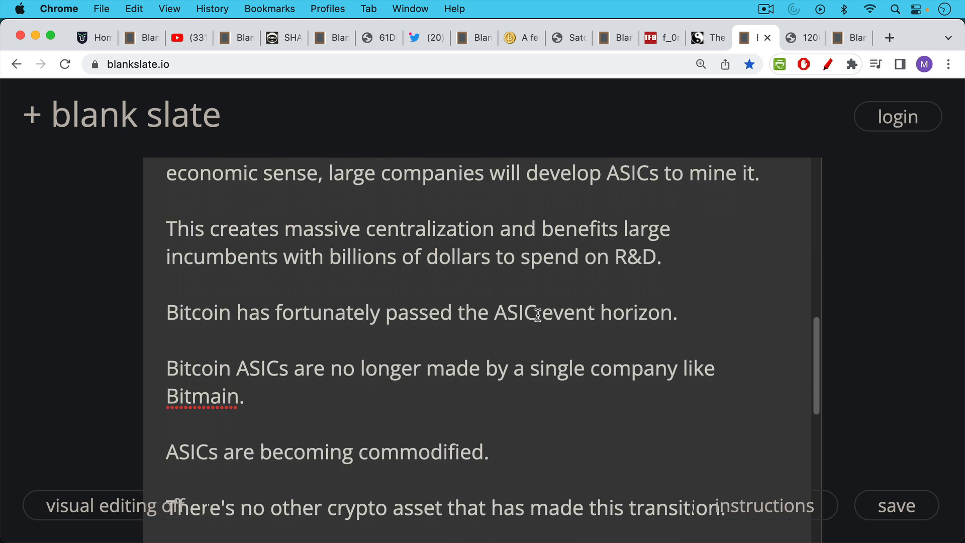
{"action": "mouse_move", "coordinate": [538, 292]}
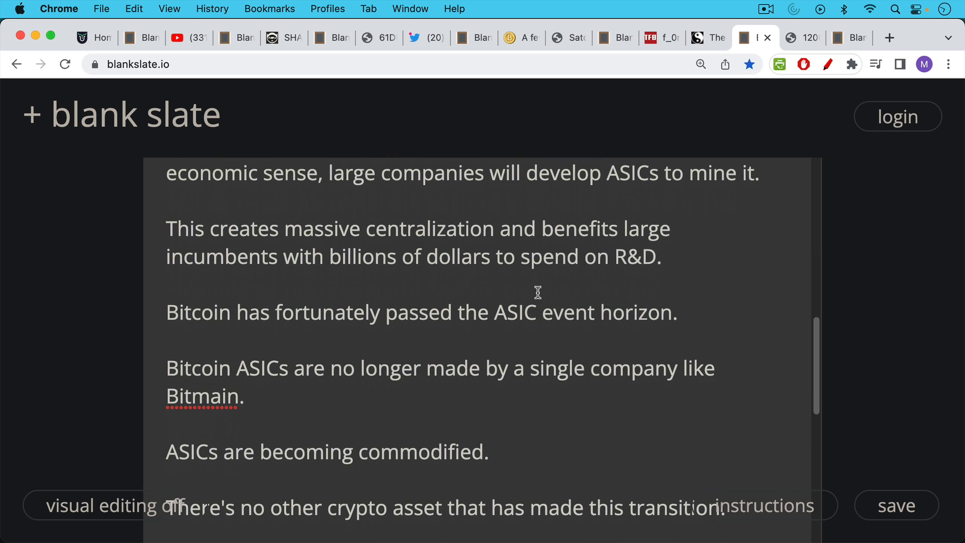
{"action": "mouse_move", "coordinate": [542, 332]}
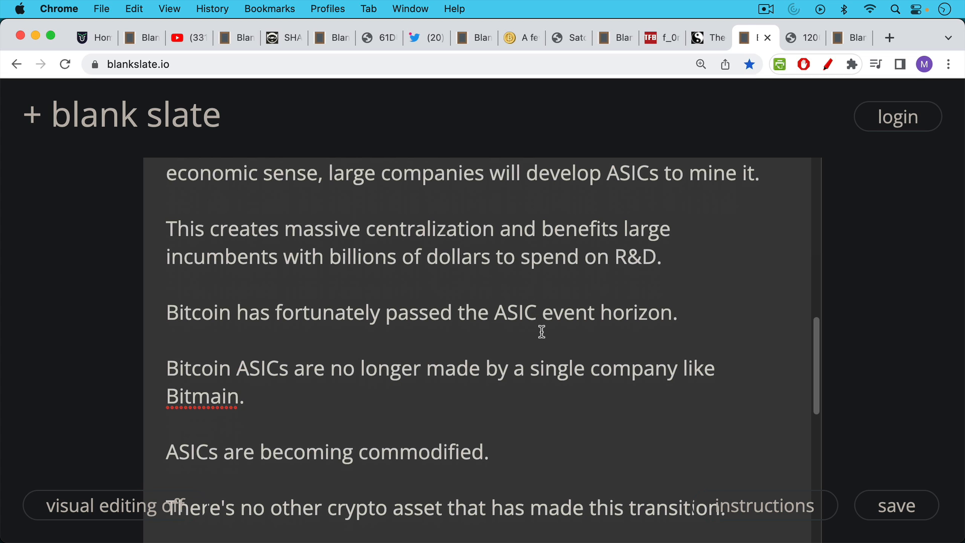
{"action": "scroll", "scroll_direction": "down", "scroll_amount": 3}
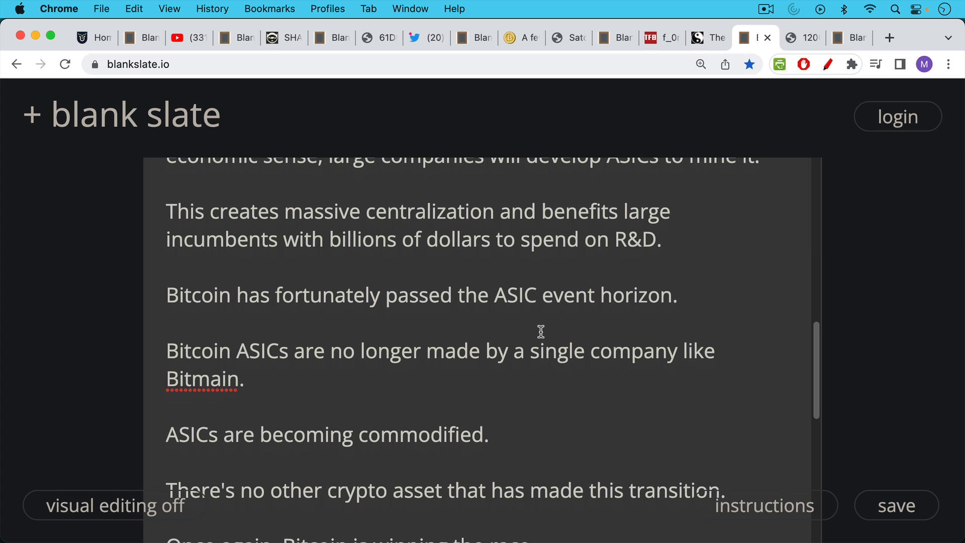
{"action": "scroll", "scroll_direction": "down", "scroll_amount": 3}
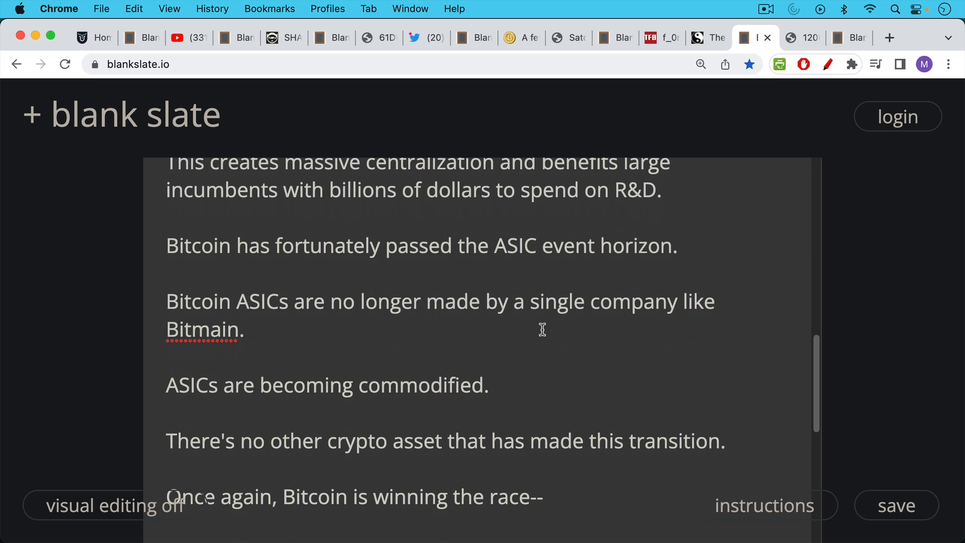
{"action": "mouse_move", "coordinate": [542, 325]}
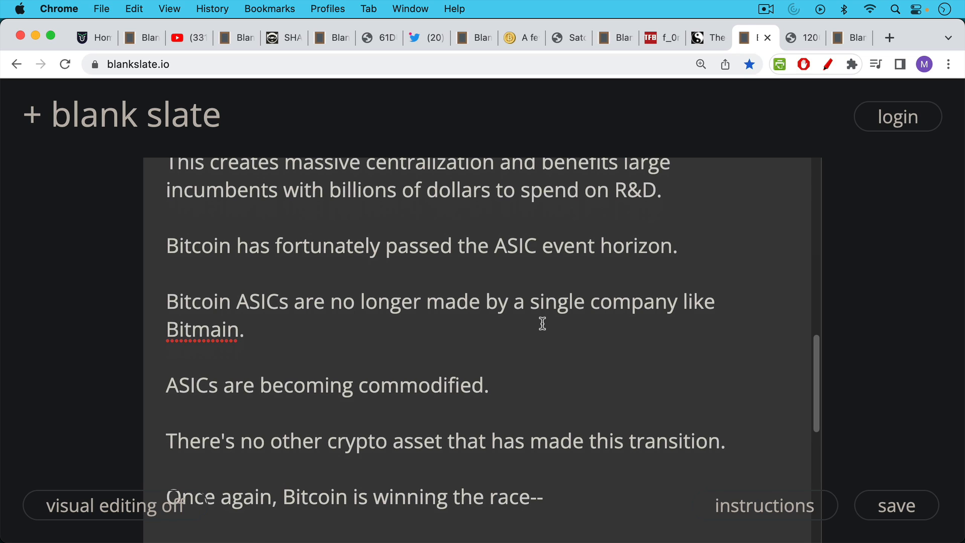
{"action": "mouse_move", "coordinate": [537, 322]}
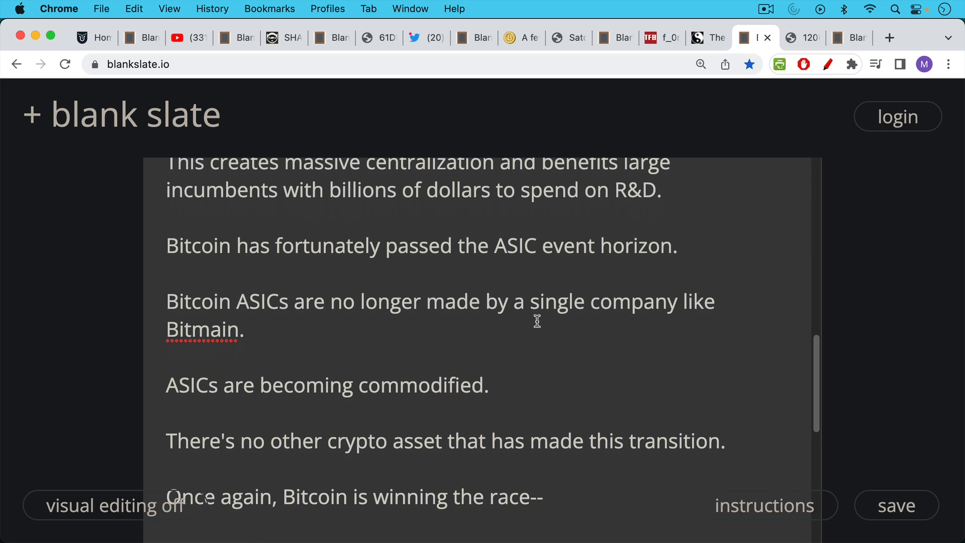
{"action": "mouse_move", "coordinate": [545, 353]}
{"action": "type", "text": "And there's nobody close."}
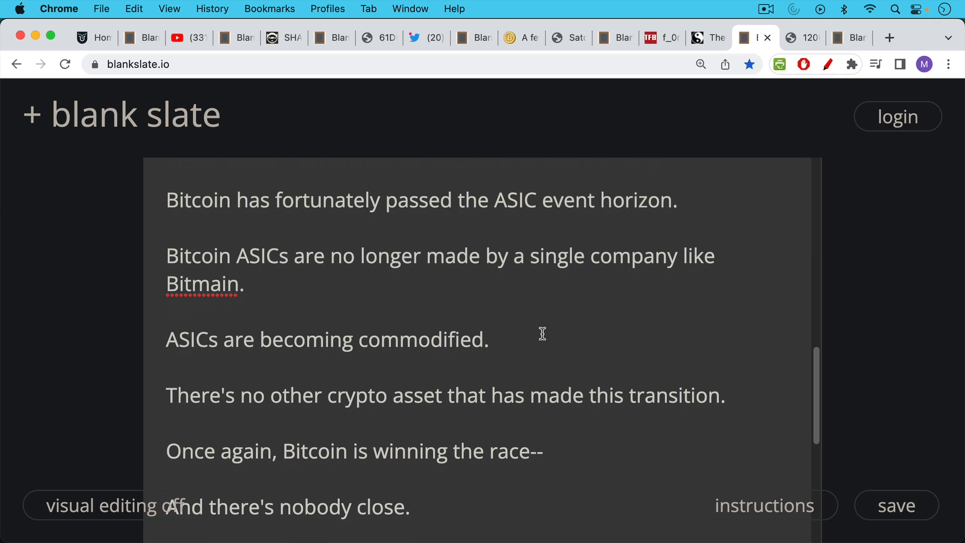
{"action": "mouse_move", "coordinate": [543, 325]}
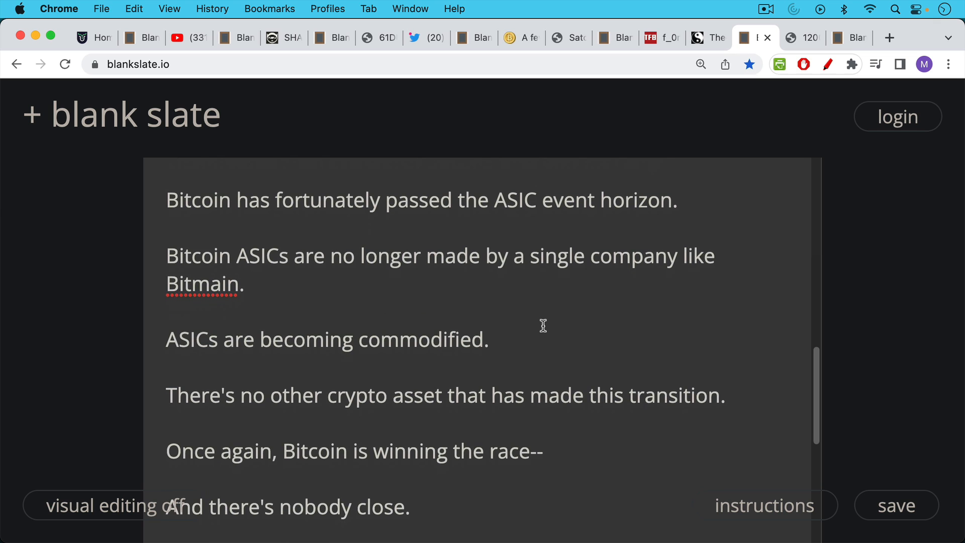
{"action": "scroll", "scroll_direction": "down", "scroll_amount": 3}
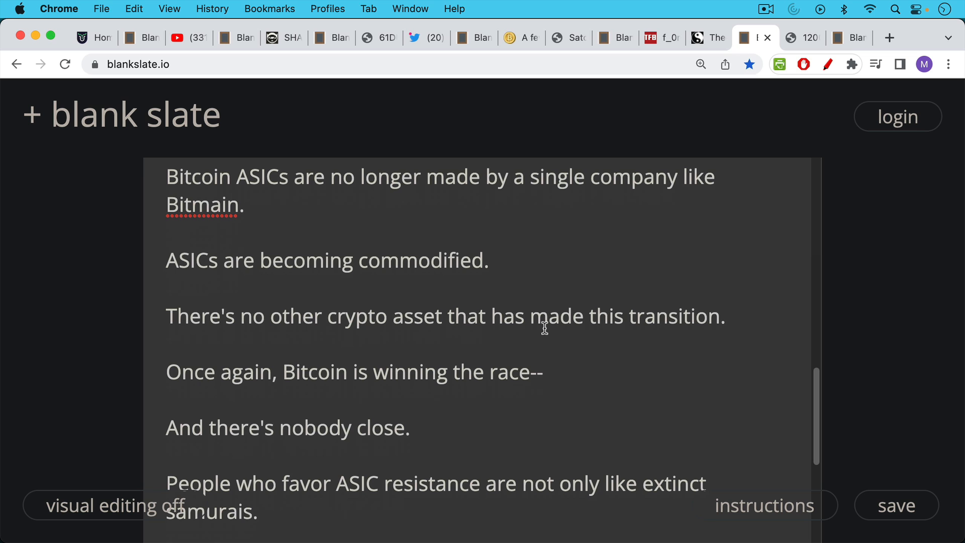
{"action": "scroll", "scroll_direction": "down", "scroll_amount": 3}
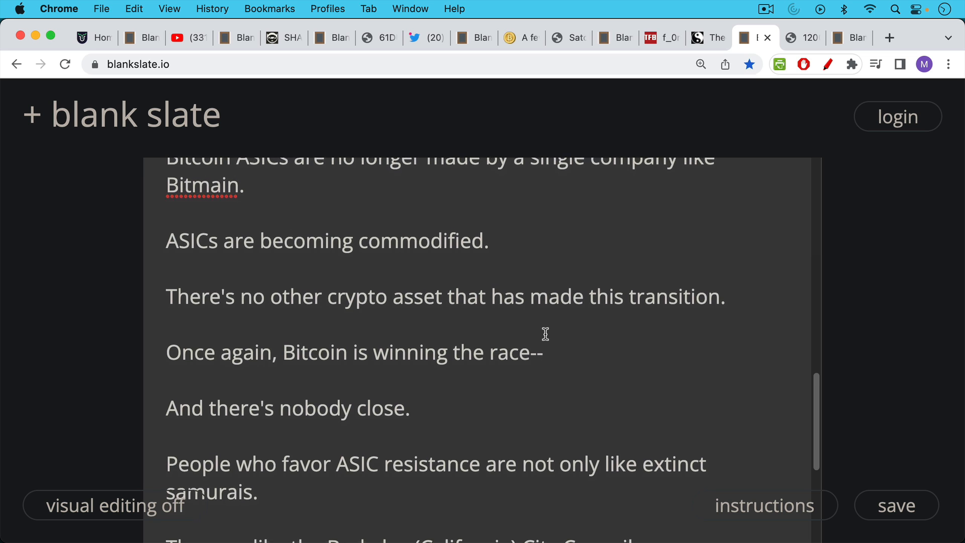
{"action": "scroll", "scroll_direction": "down", "scroll_amount": 3}
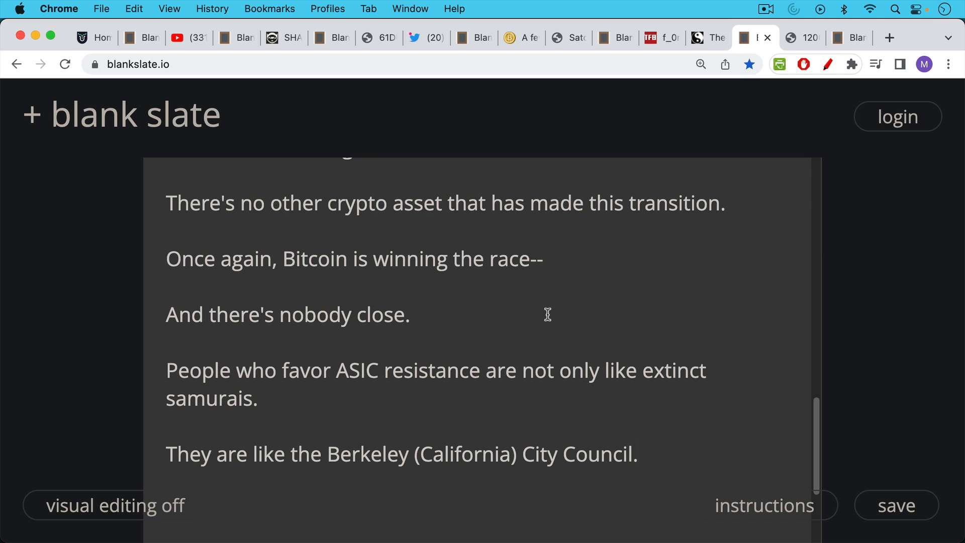
{"action": "mouse_move", "coordinate": [546, 320]}
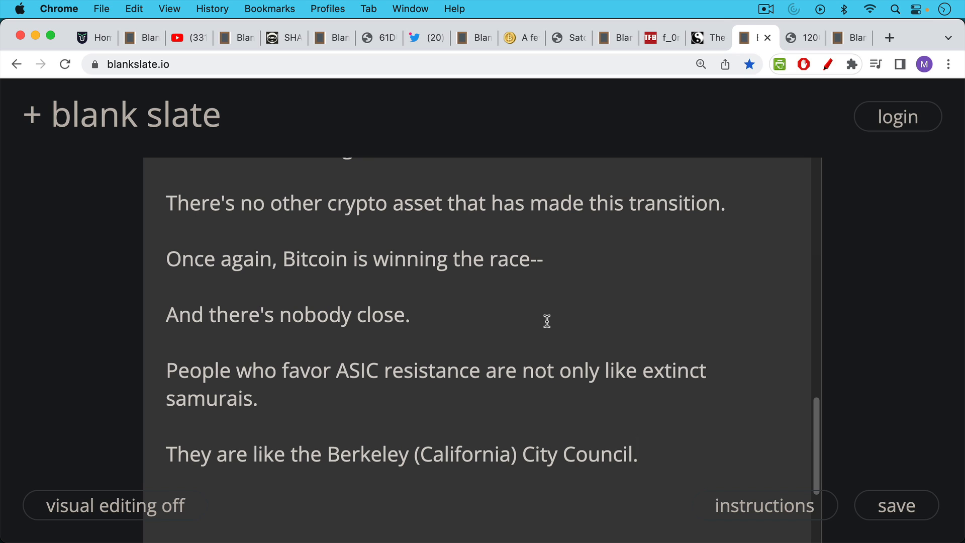
{"action": "mouse_move", "coordinate": [565, 272]}
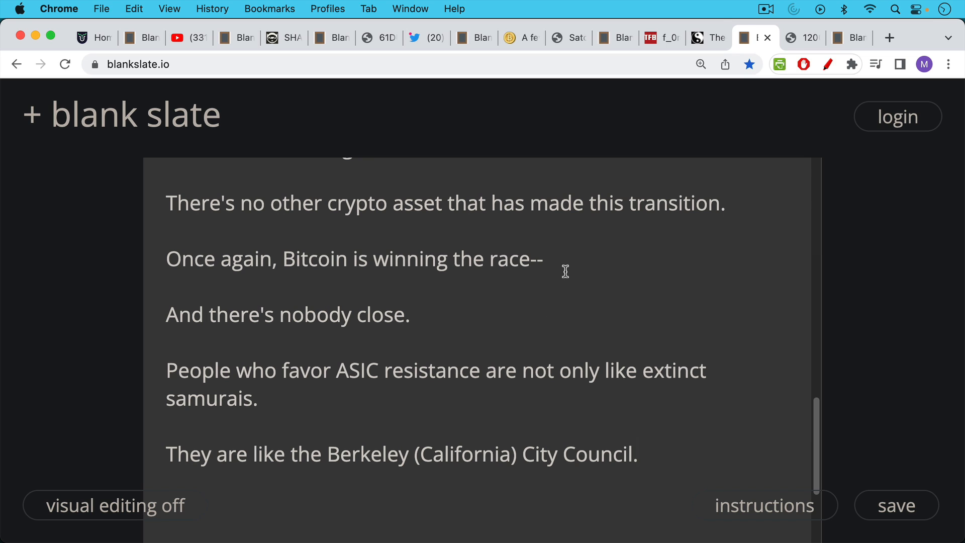
{"action": "mouse_move", "coordinate": [592, 184]}
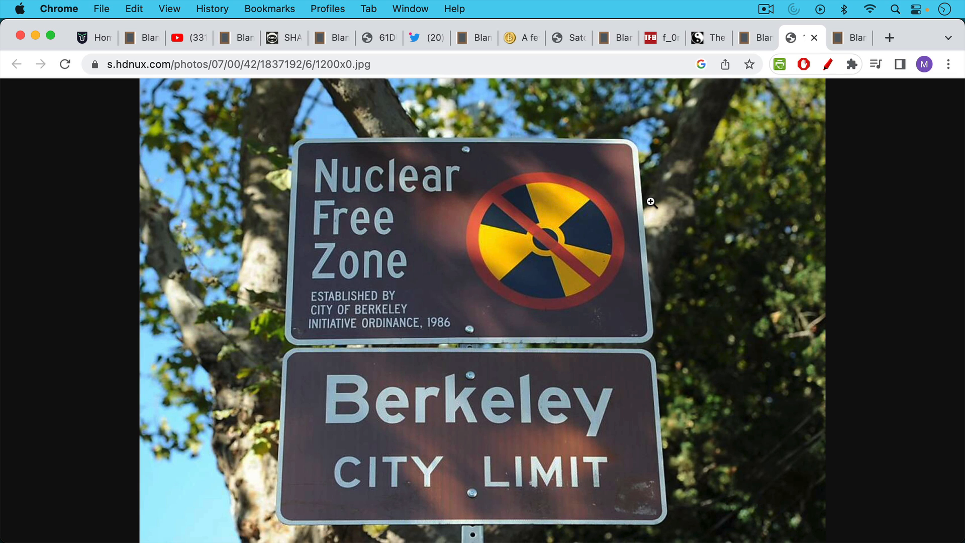
{"action": "mouse_move", "coordinate": [647, 185]}
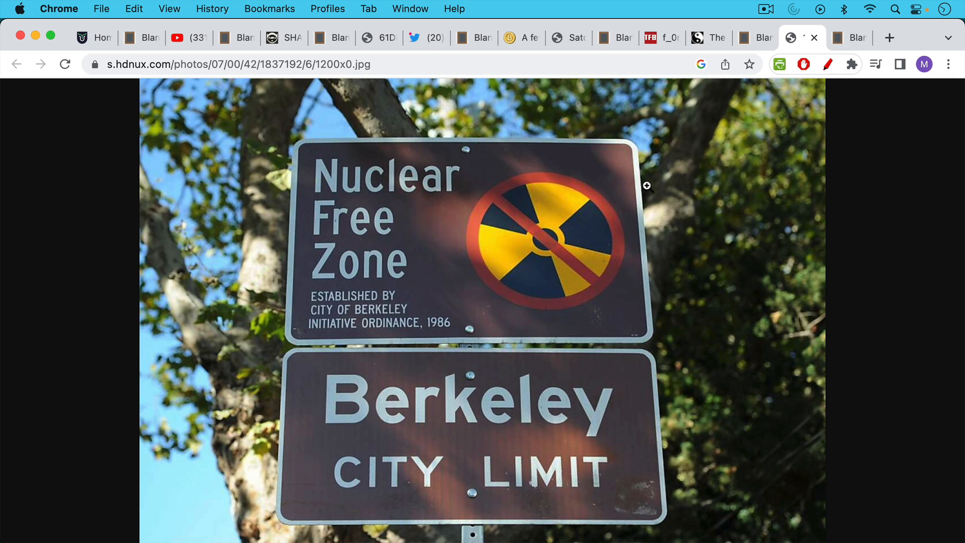
{"action": "mouse_move", "coordinate": [649, 212]}
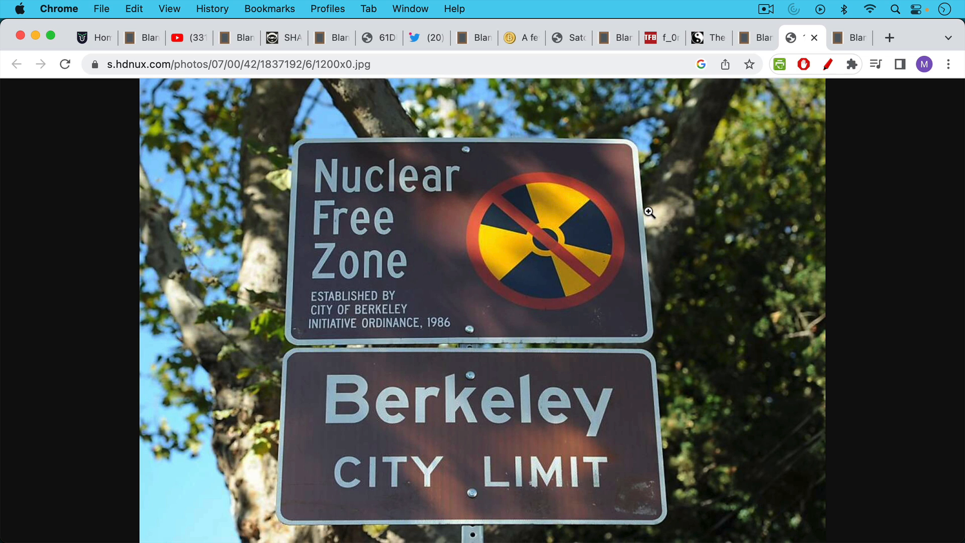
{"action": "mouse_move", "coordinate": [639, 218]}
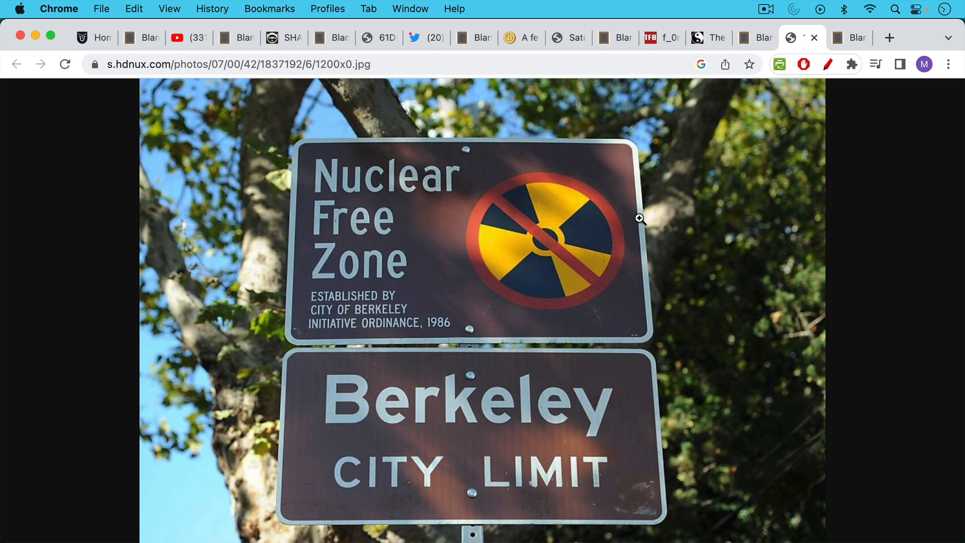
{"action": "mouse_move", "coordinate": [621, 227]}
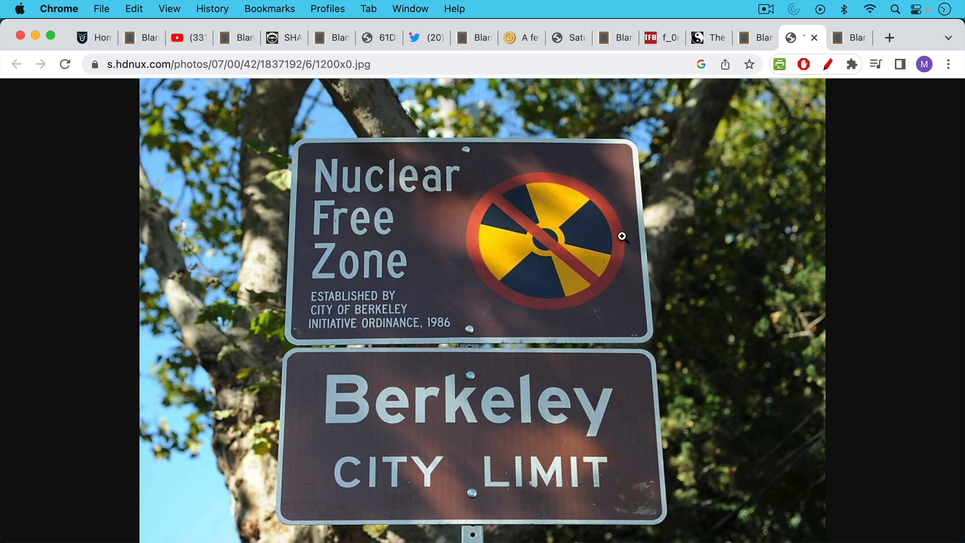
{"action": "mouse_move", "coordinate": [538, 309]}
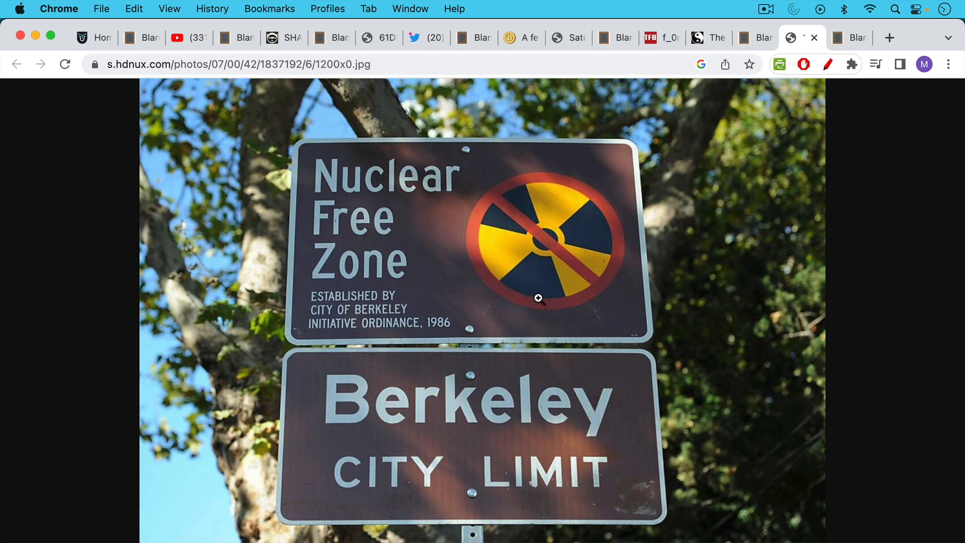
{"action": "mouse_move", "coordinate": [539, 302]}
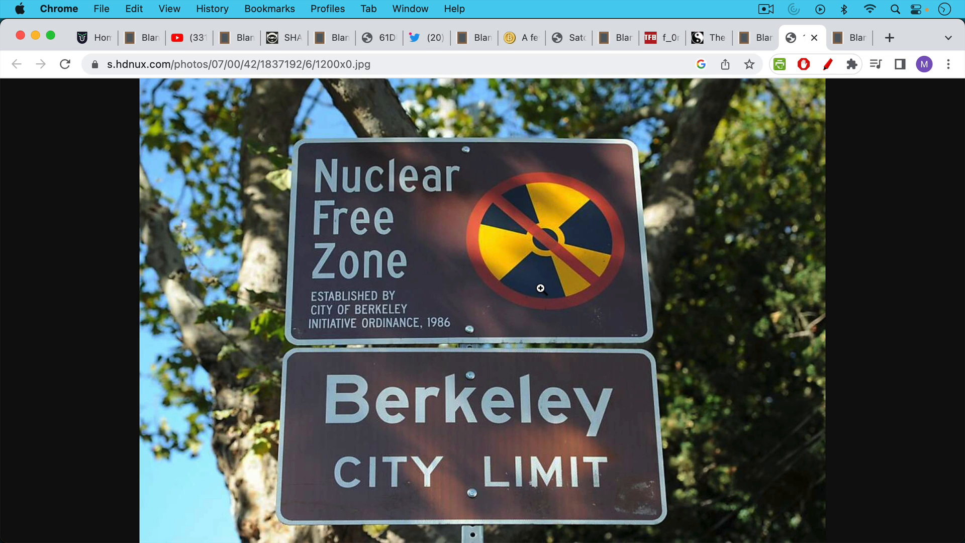
{"action": "mouse_move", "coordinate": [552, 275]}
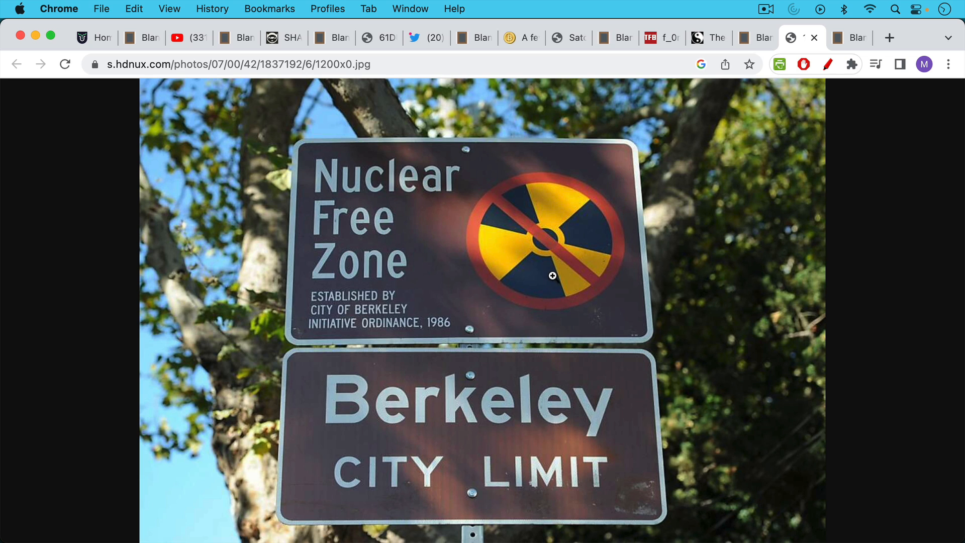
{"action": "mouse_move", "coordinate": [664, 146]}
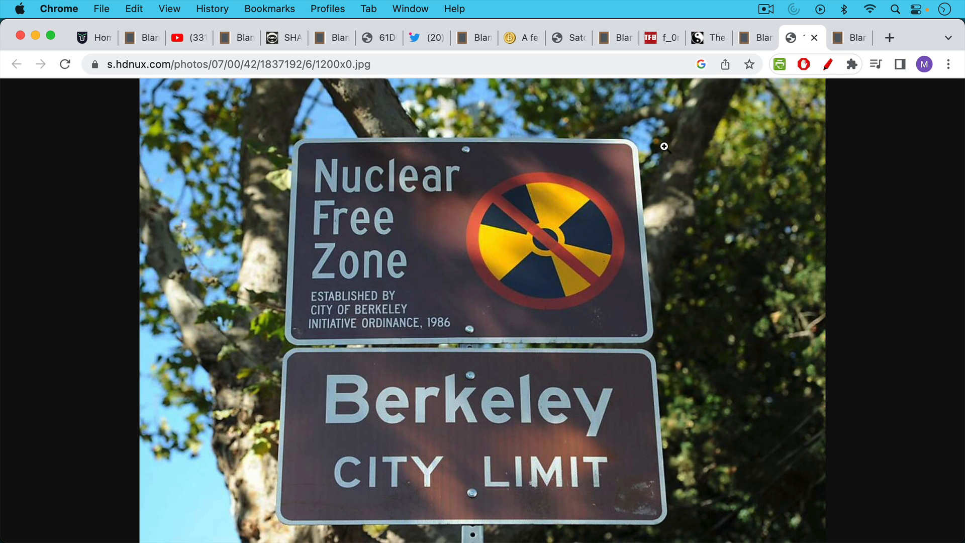
{"action": "mouse_move", "coordinate": [683, 100]}
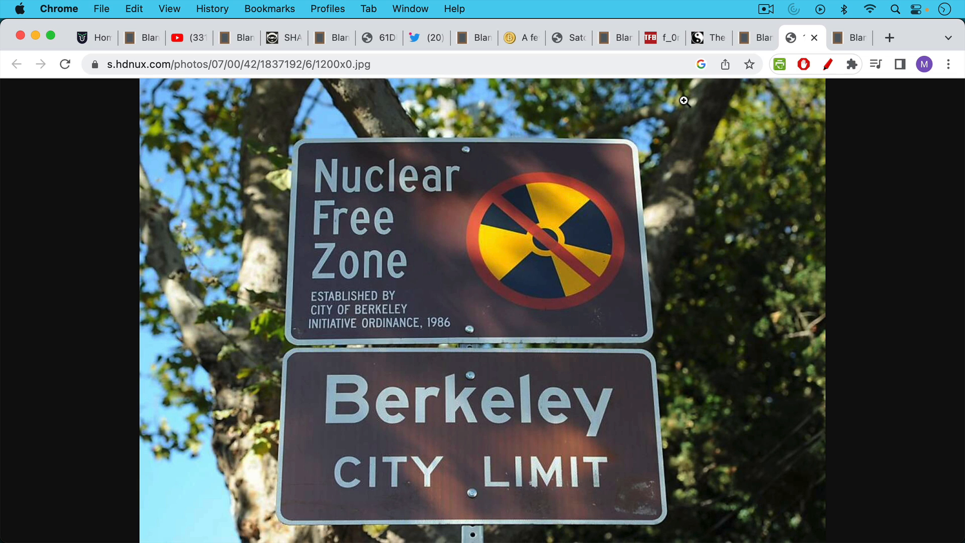
Step: Return to the YouTube mining-pools video showing the ASIC comment
{"action": "left_click", "coordinate": [185, 38]}
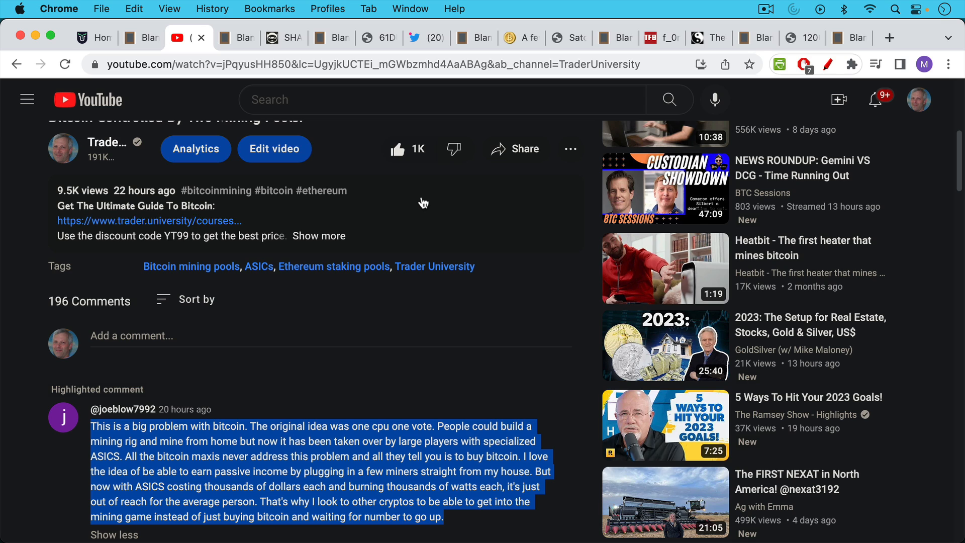
{"action": "mouse_move", "coordinate": [410, 211]}
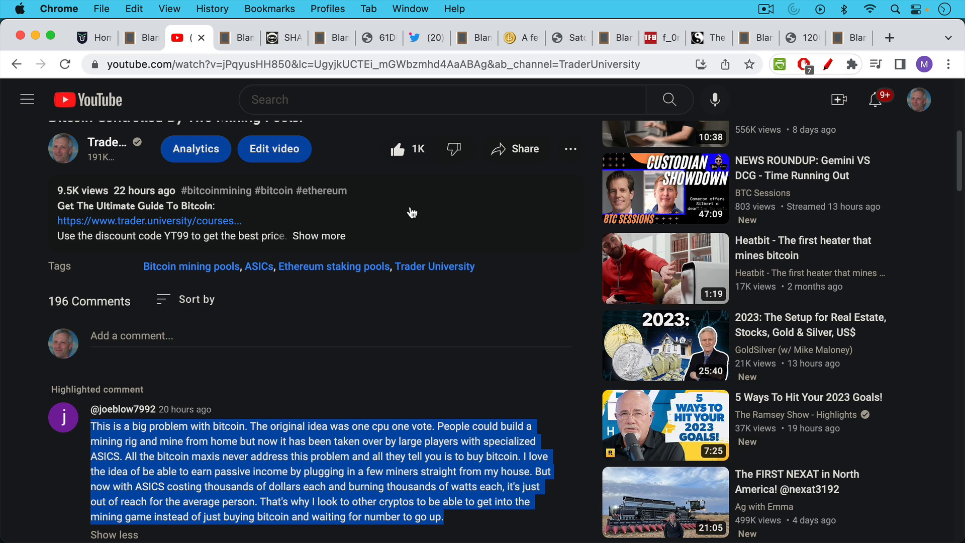
{"action": "mouse_move", "coordinate": [587, 119]}
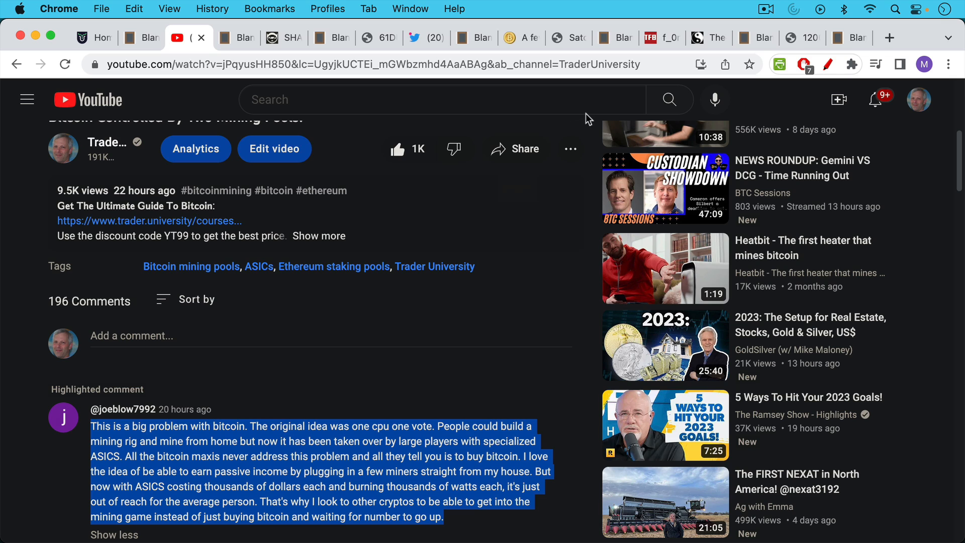
{"action": "mouse_move", "coordinate": [619, 45]}
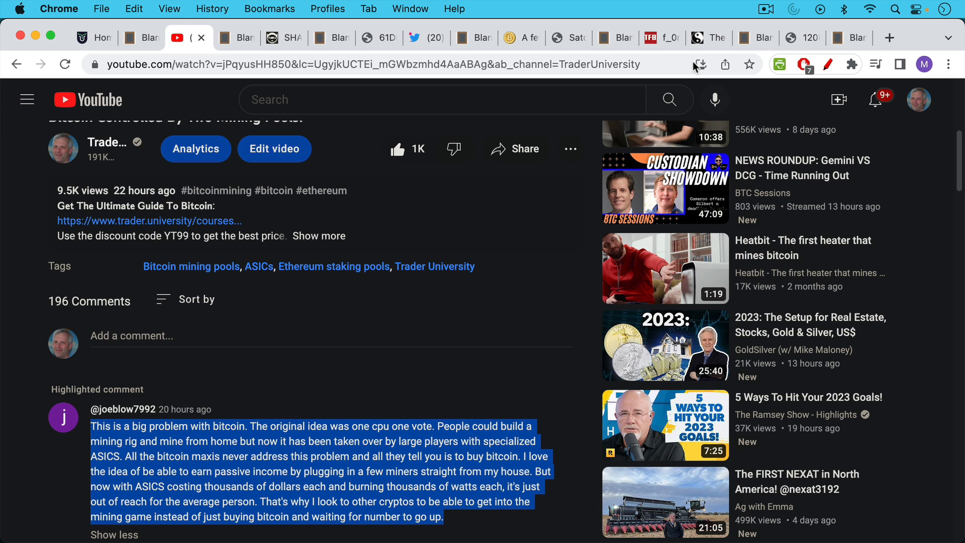
{"action": "mouse_move", "coordinate": [702, 97]}
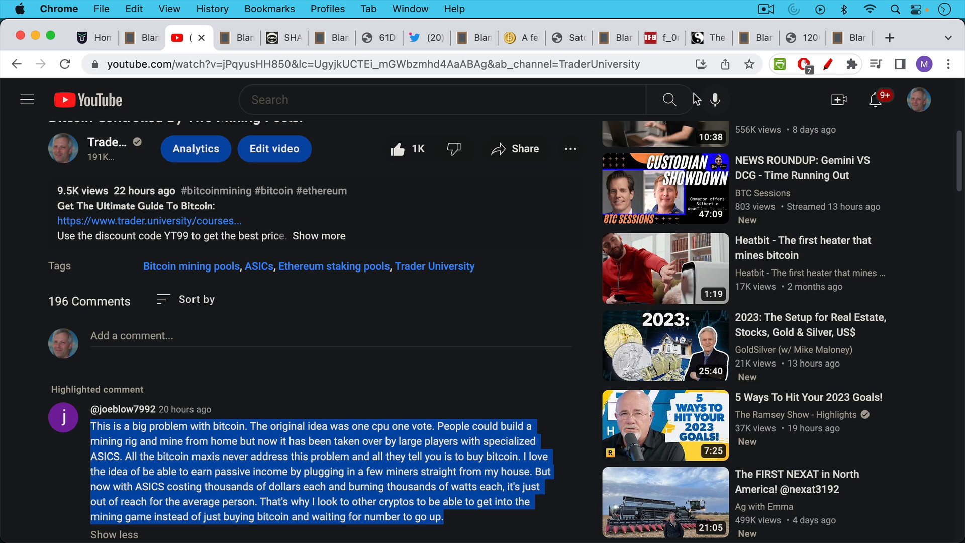
{"action": "mouse_move", "coordinate": [693, 118]}
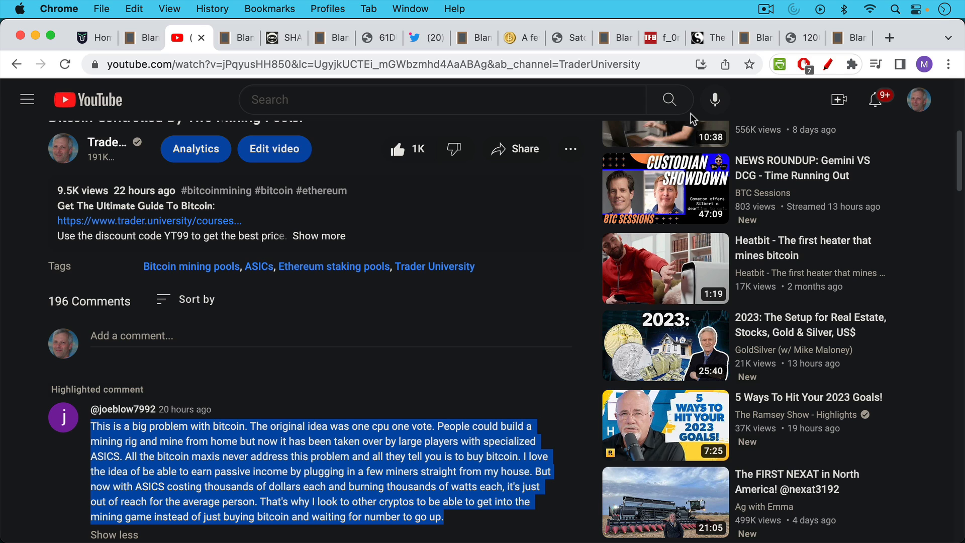
{"action": "mouse_move", "coordinate": [816, 21]}
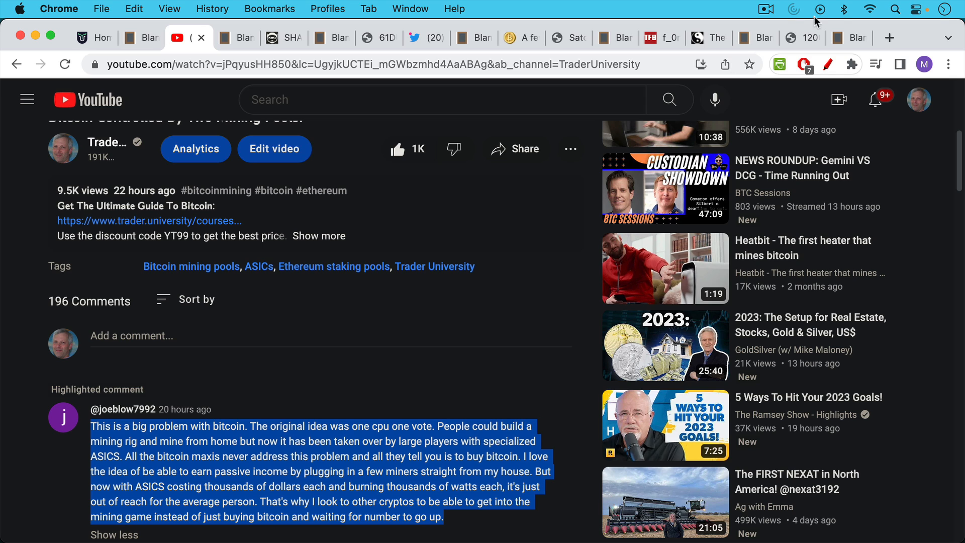
{"action": "mouse_move", "coordinate": [814, 42]}
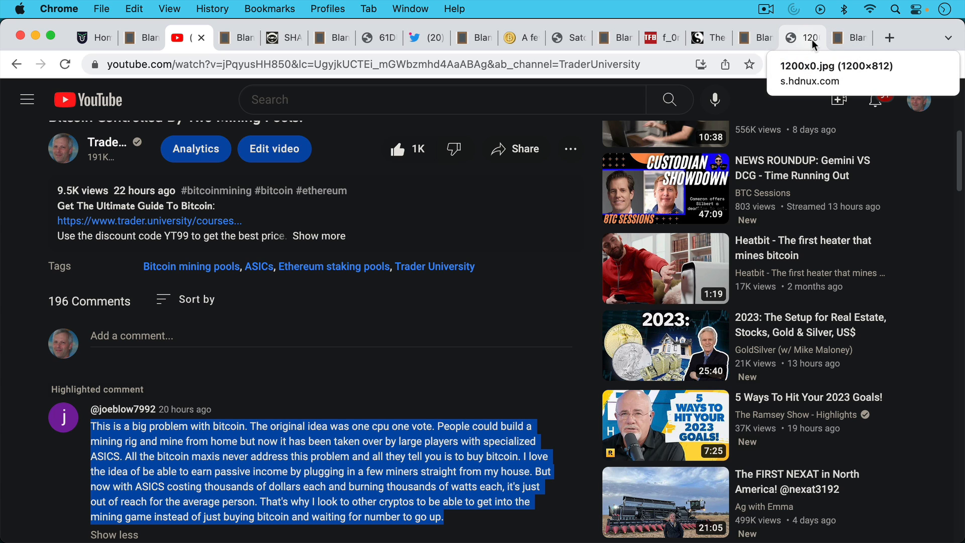
Step: Revisit the Berkeley sign photo, then show the 'Please like and subscribe.' note
{"action": "left_click", "coordinate": [802, 38]}
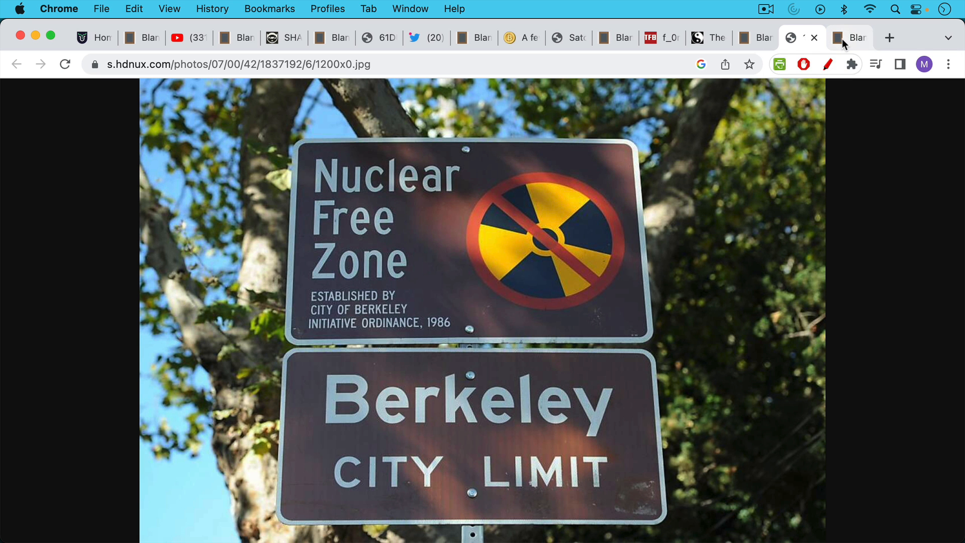
{"action": "mouse_move", "coordinate": [848, 44]}
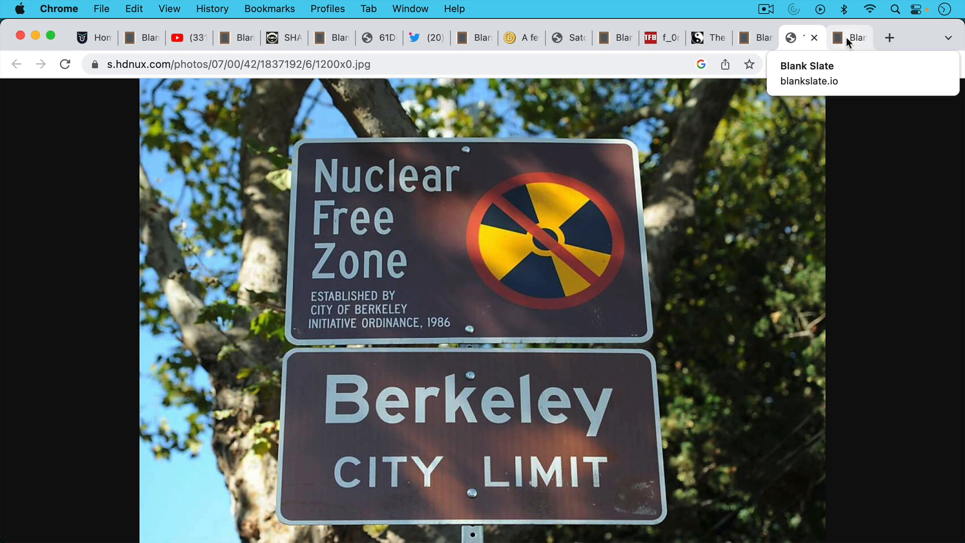
{"action": "left_click", "coordinate": [849, 37]}
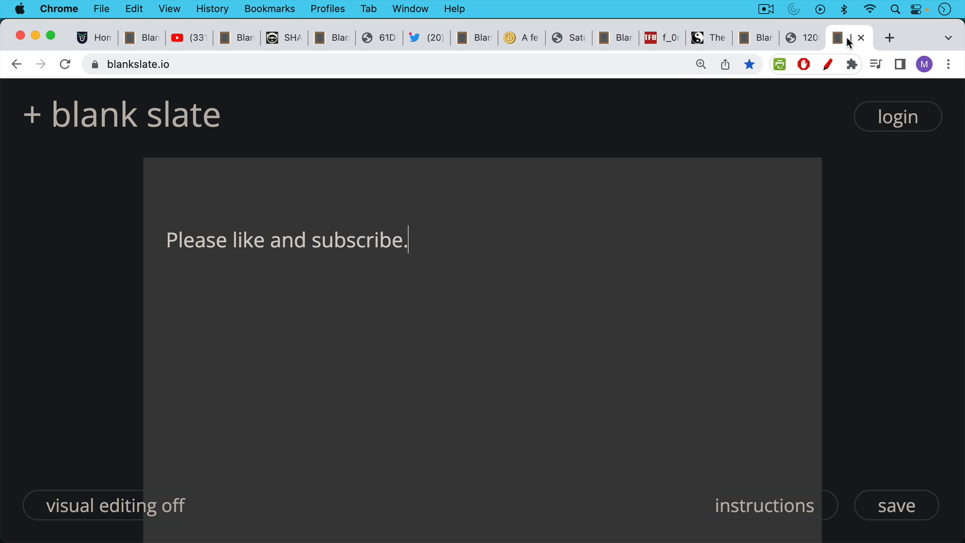